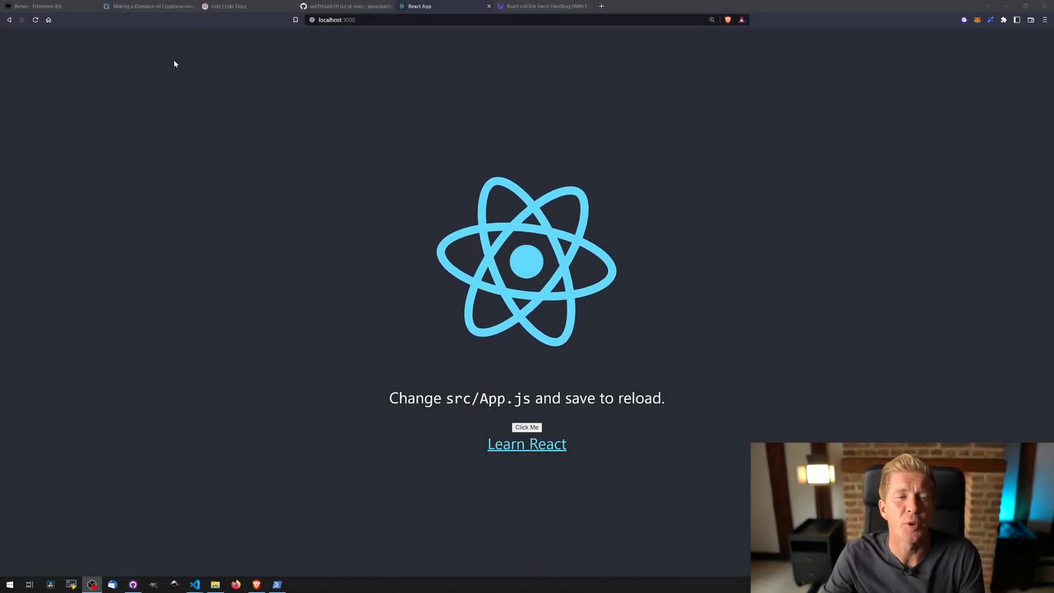
# Step: Switch to the Remix tab showing the deployed GiveForever contract returning "Hello World"
pyautogui.click(41, 6)
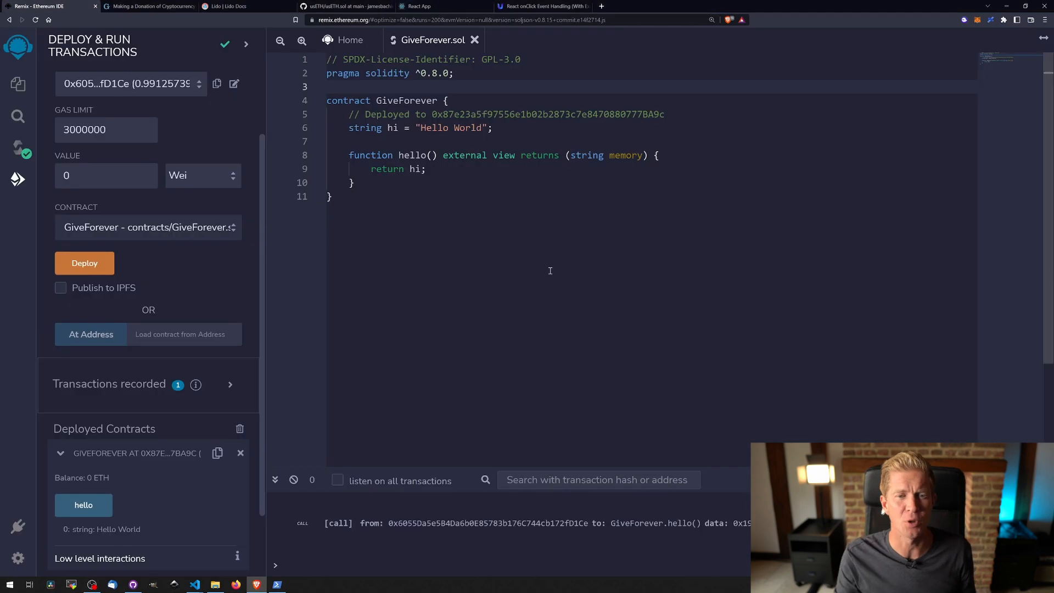
pyautogui.moveTo(650, 167)
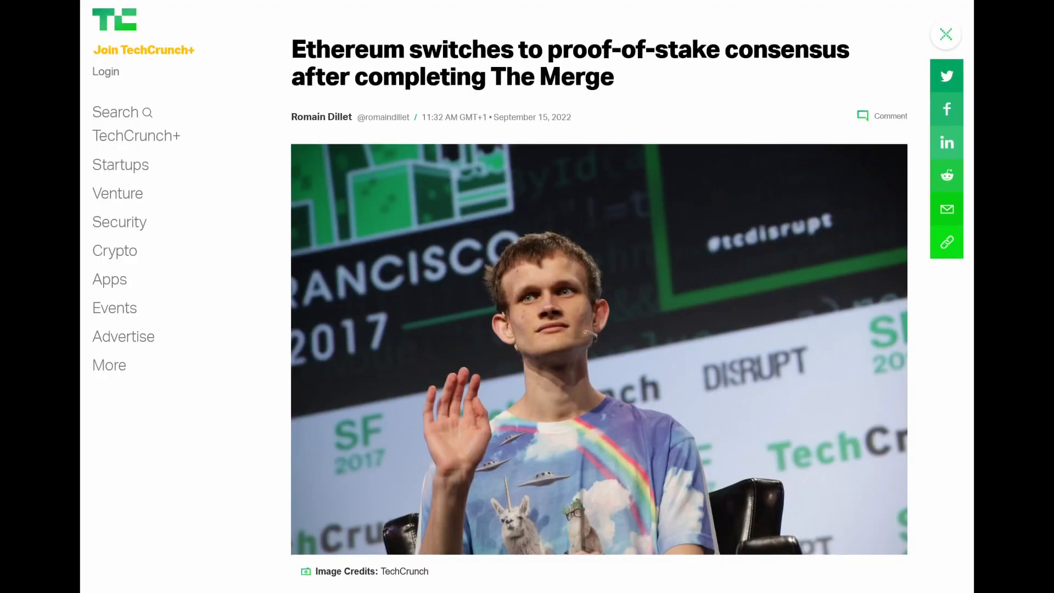
# Step: Return to Remix from the TechCrunch Merge article with the 'Deployed to' comment removed
pyautogui.click(41, 6)
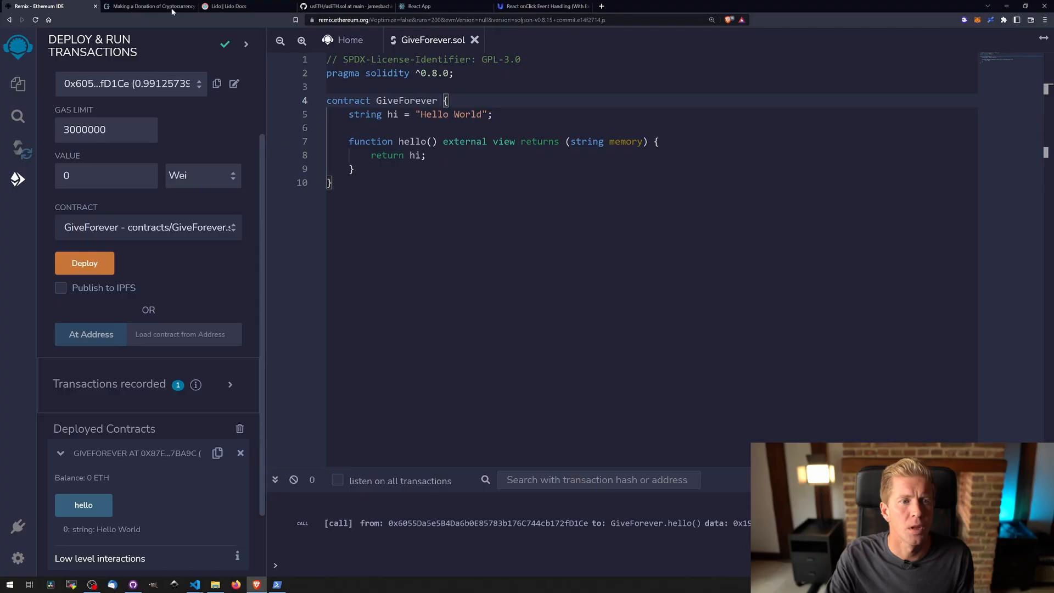
# Step: Select GiveWell's Ethereum (ETH) wallet address on its cryptocurrency donation page
pyautogui.click(150, 7)
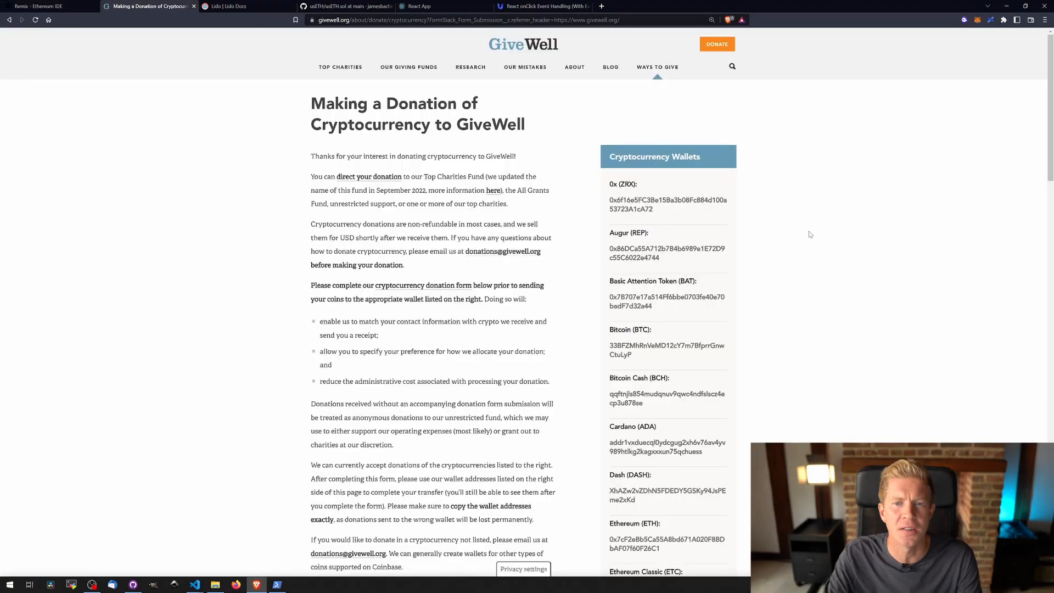
pyautogui.moveTo(834, 423)
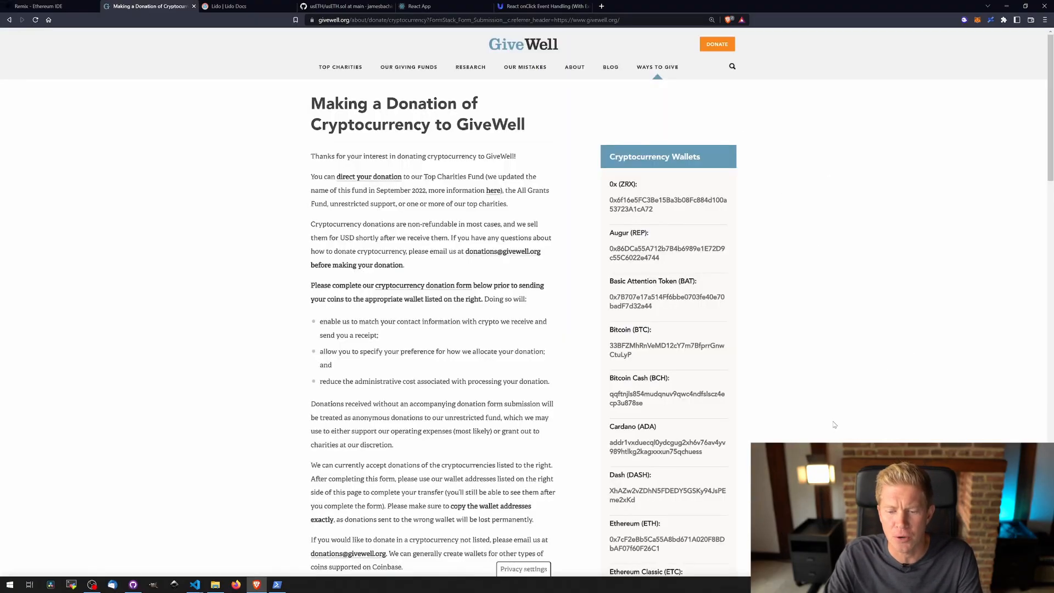
pyautogui.scroll(-3)
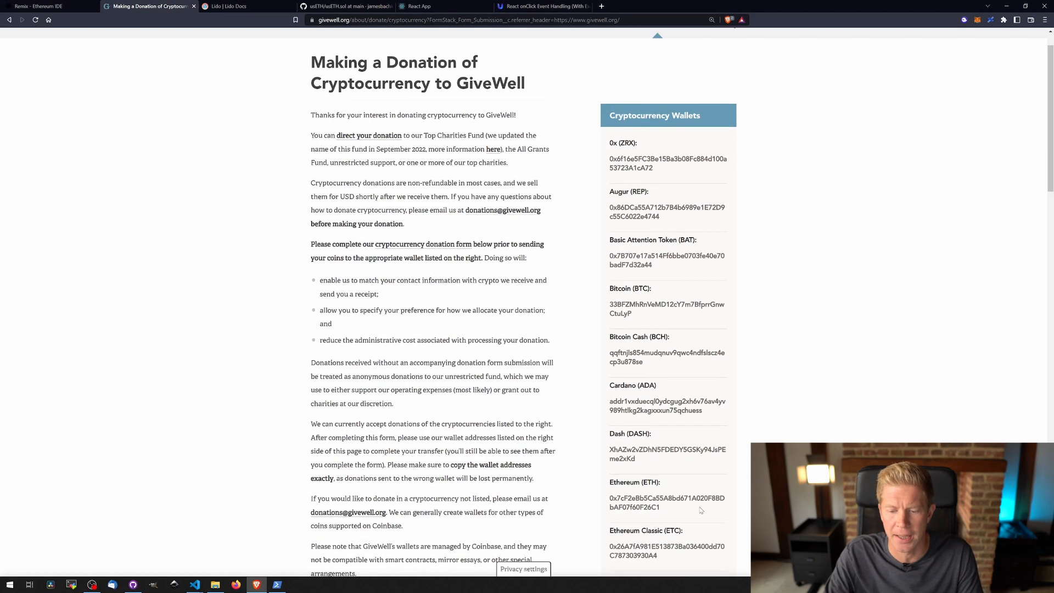
pyautogui.doubleClick(665, 502)
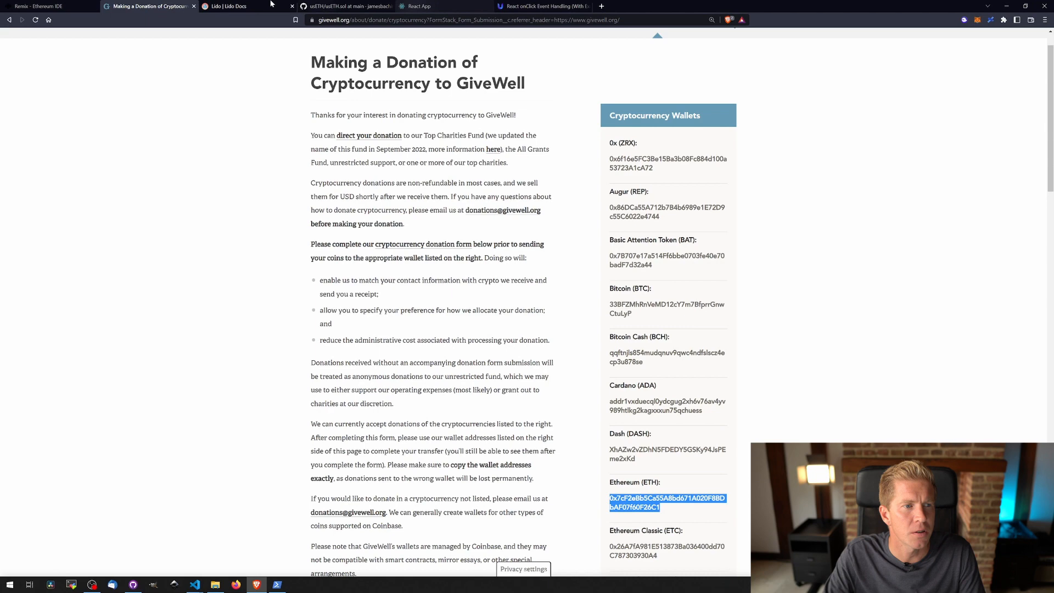
# Step: Change the hi string declaration to 'address public charity' in GiveForever.sol
pyautogui.click(41, 7)
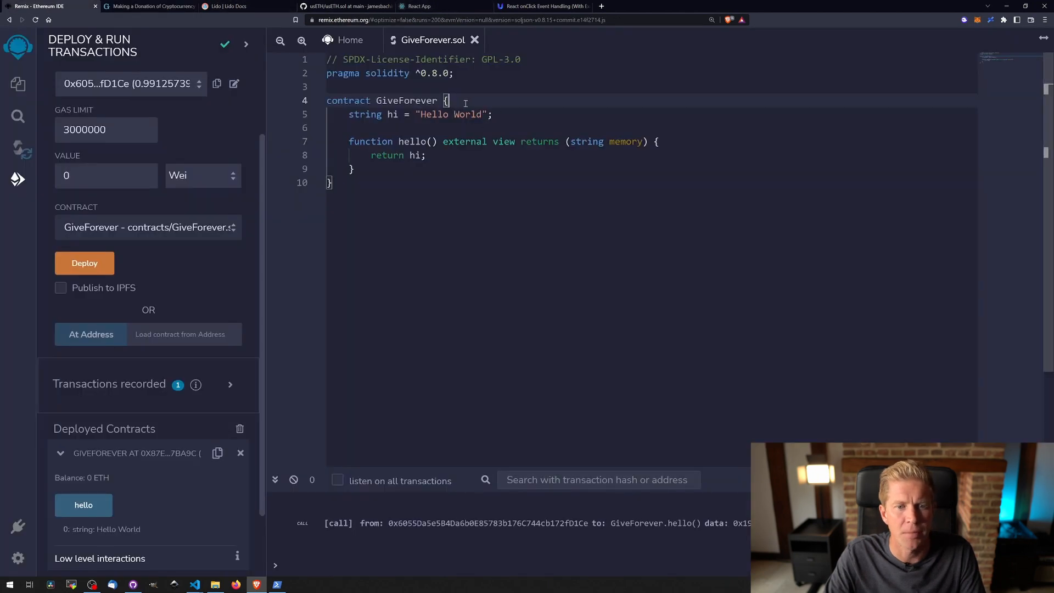
pyautogui.doubleClick(364, 115)
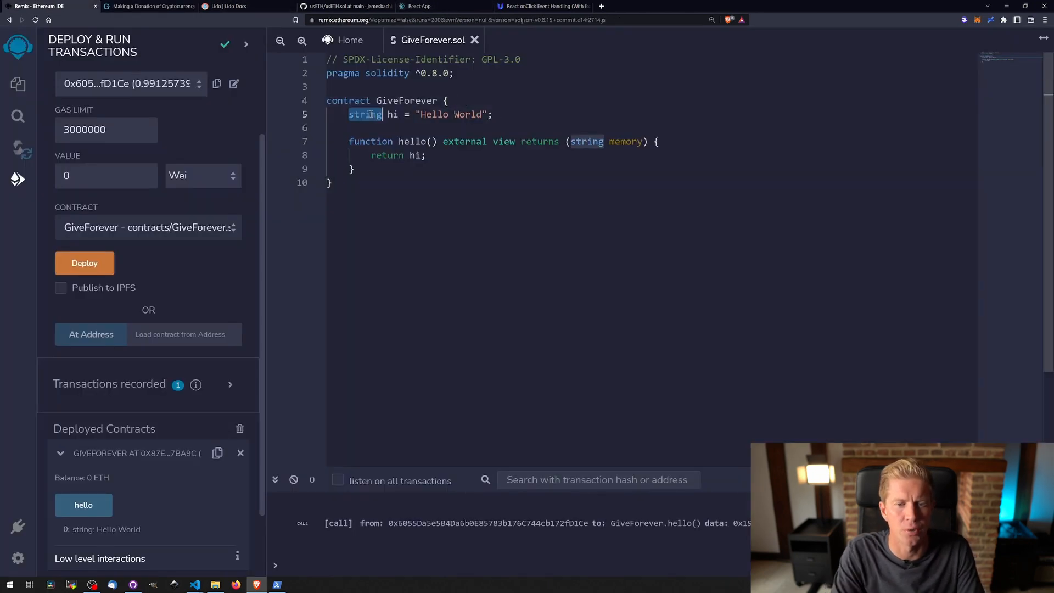
pyautogui.write('address')
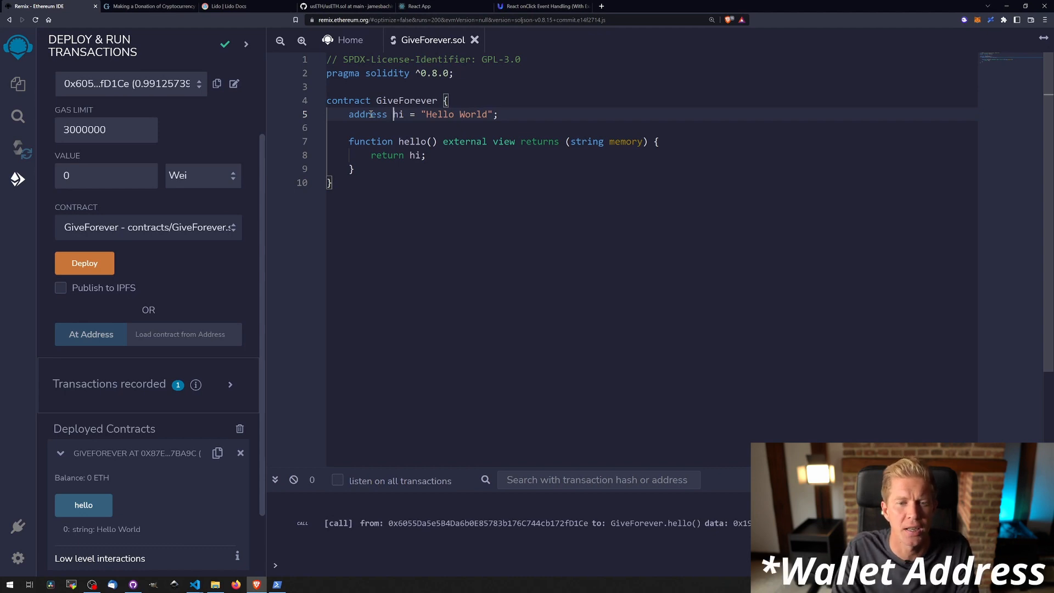
pyautogui.write('c')
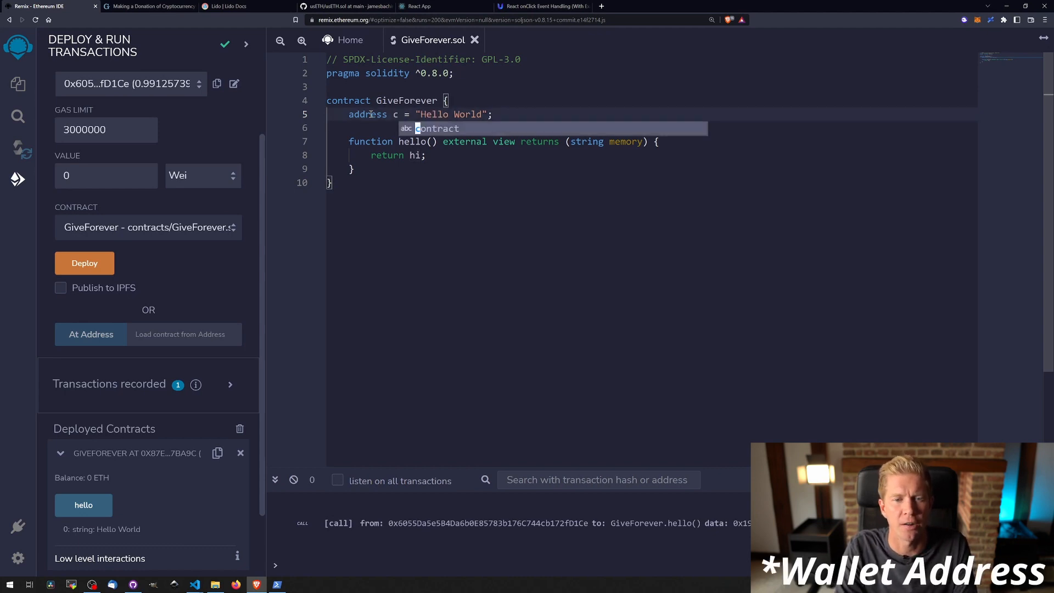
pyautogui.write('harity')
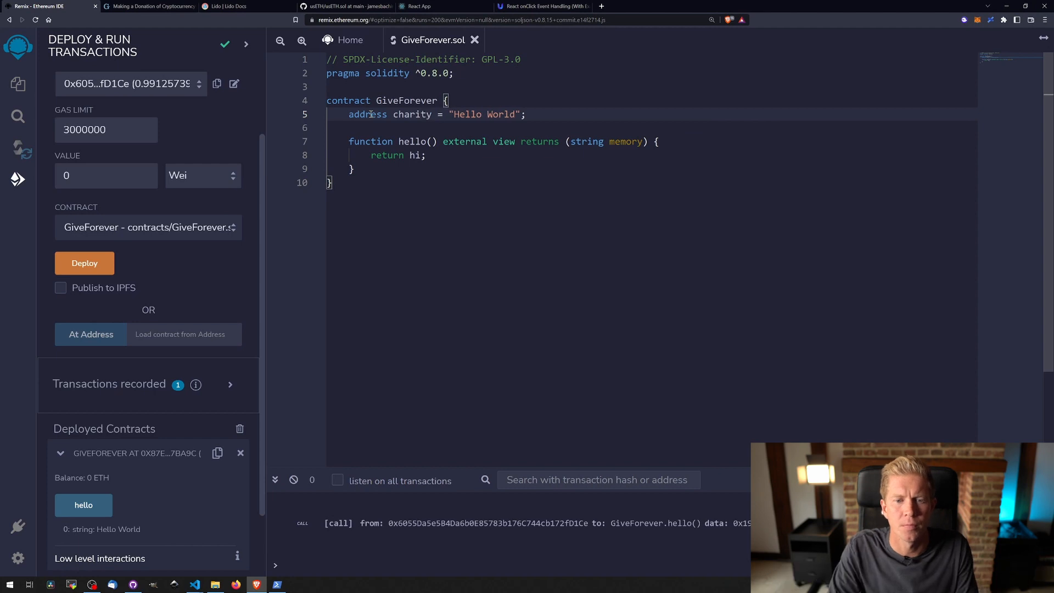
# Step: Assign charity to 0x7cF2eBb5Ca55A8bd671A020F8BDbAF07f60F26C1 and add a '//Givewell' address comment
pyautogui.doubleClick(480, 114)
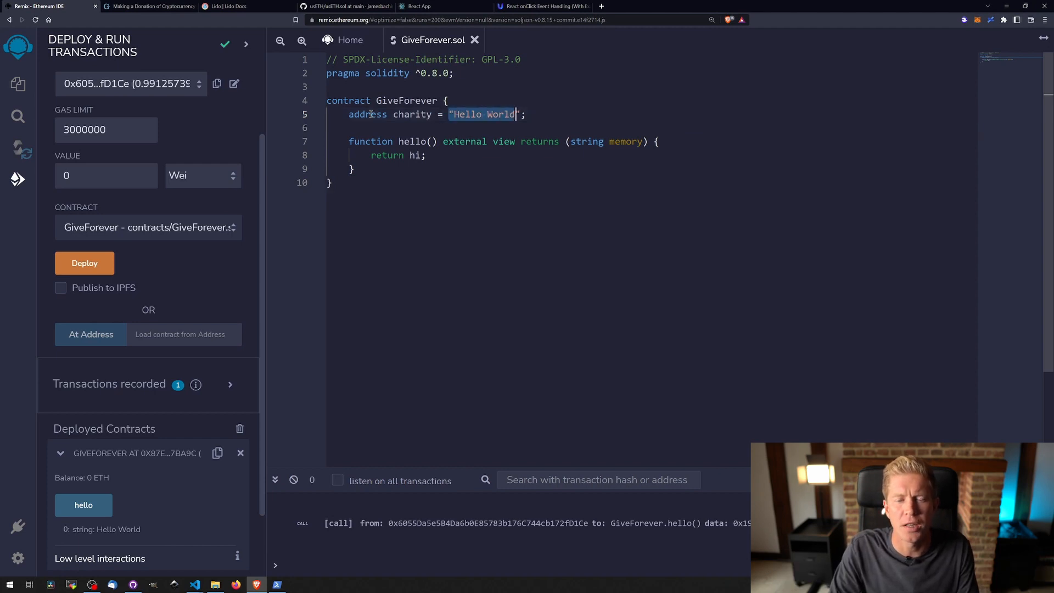
pyautogui.write('0x7cF2eBb5Ca55A8bd671A020F8BDbAF07f60F26C1')
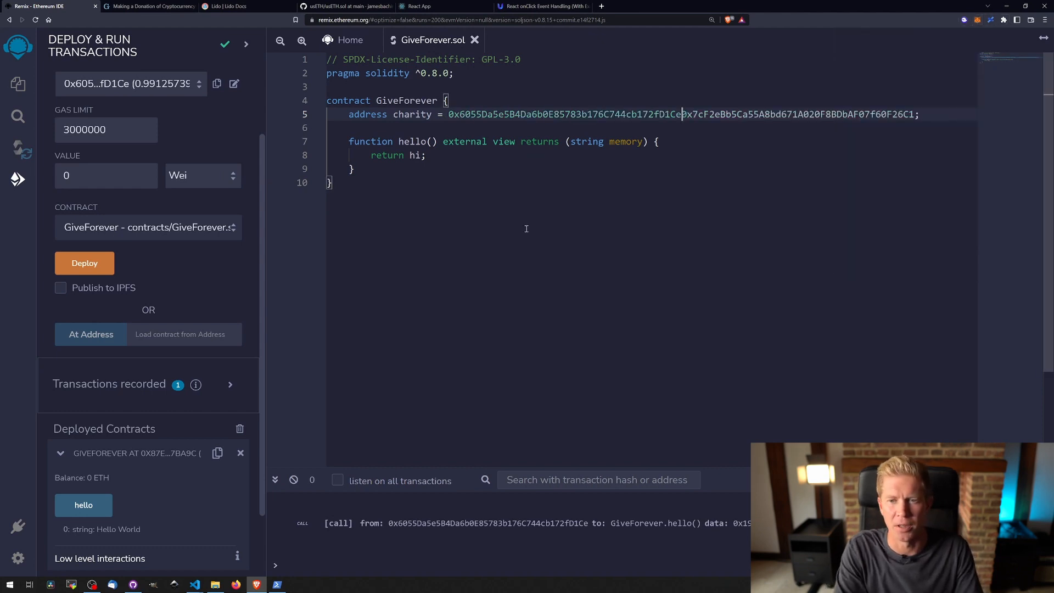
pyautogui.write('; //')
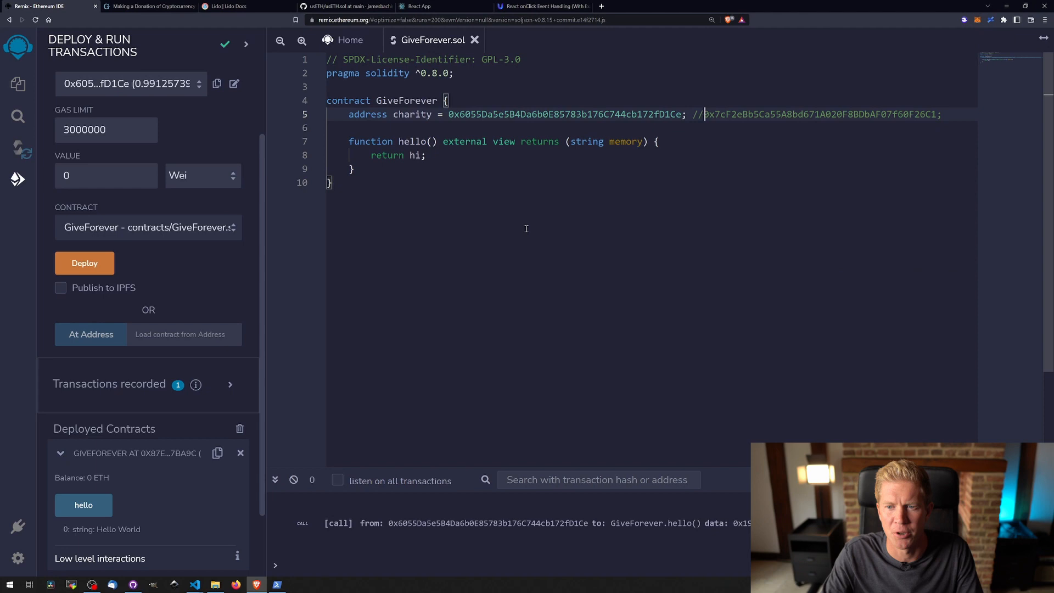
pyautogui.moveTo(701, 123)
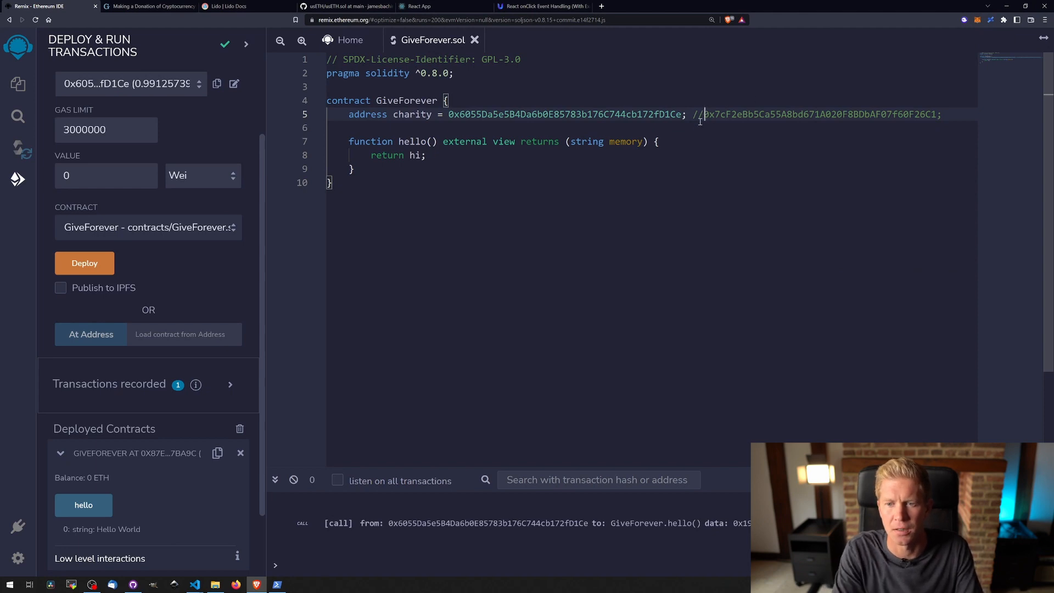
pyautogui.write('Givewell')
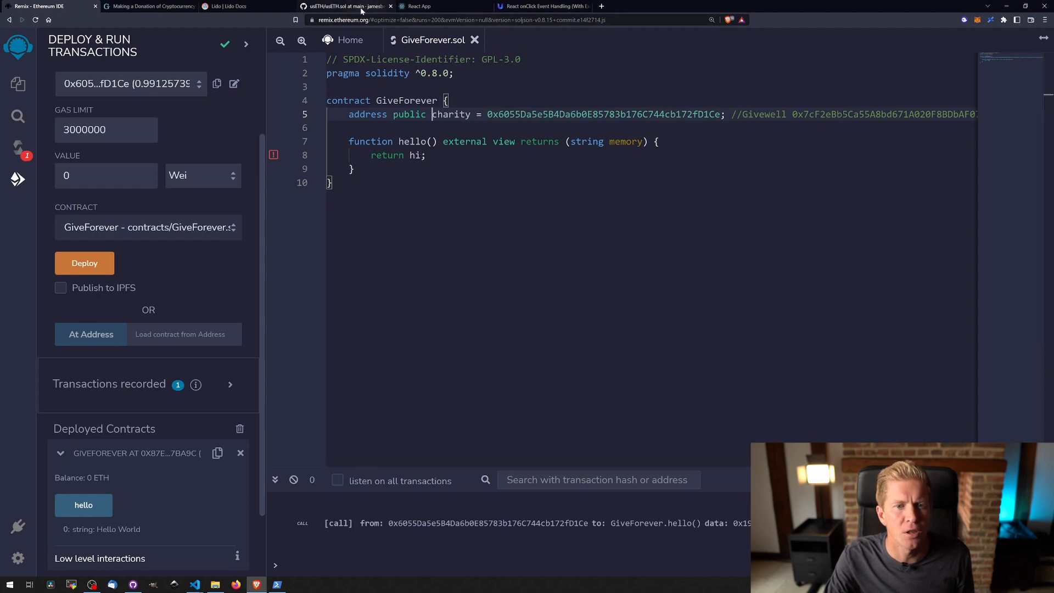
# Step: Copy the ILido interface from usETH.sol on GitHub and return to Remix
pyautogui.click(343, 7)
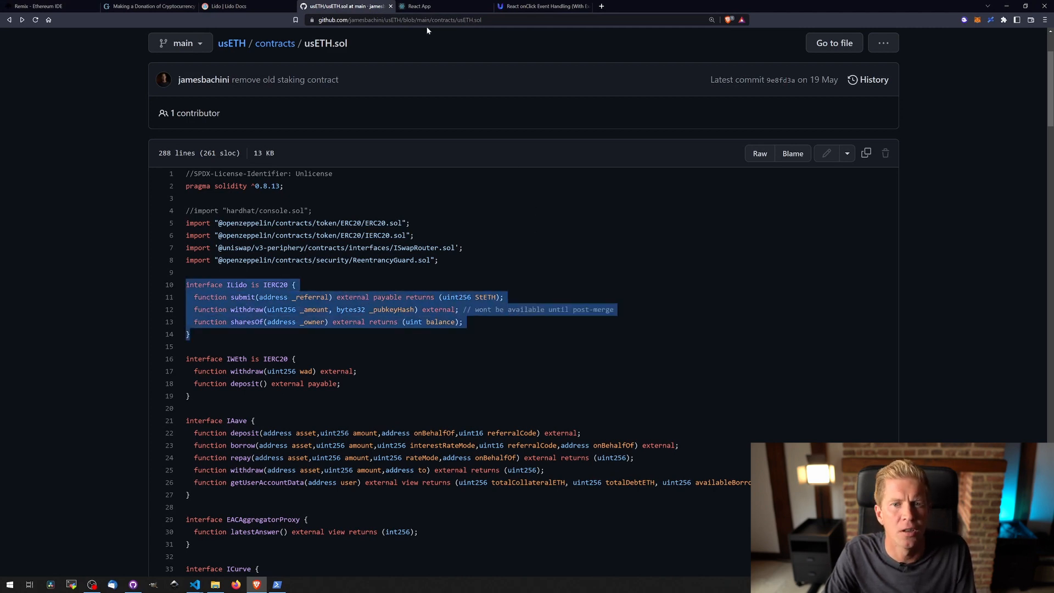
pyautogui.click(47, 6)
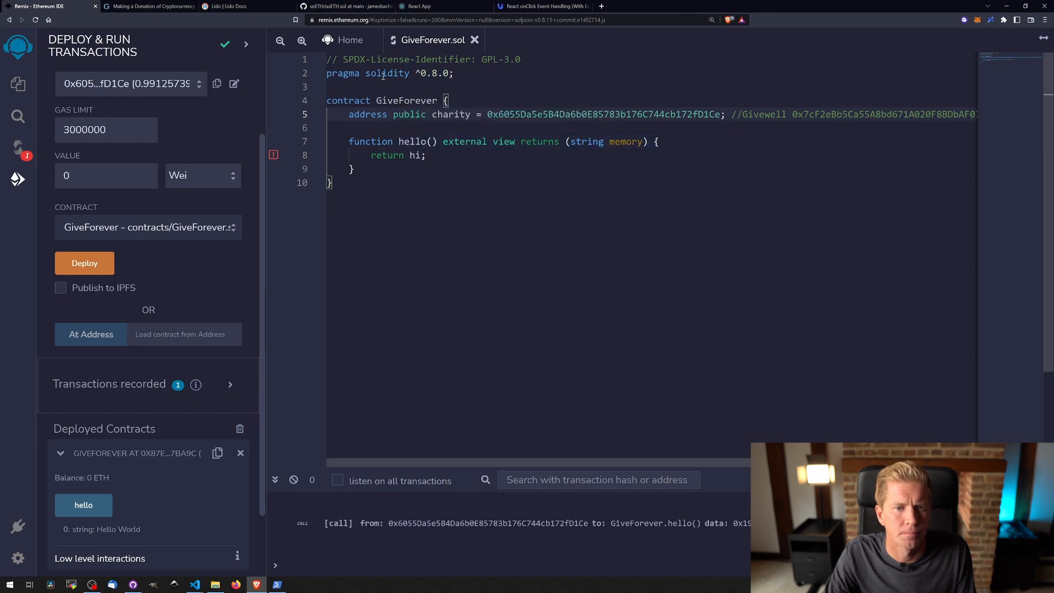
# Step: Insert the 'interface ILido is IERC20 {' block above the GiveForever contract
pyautogui.press('Enter')
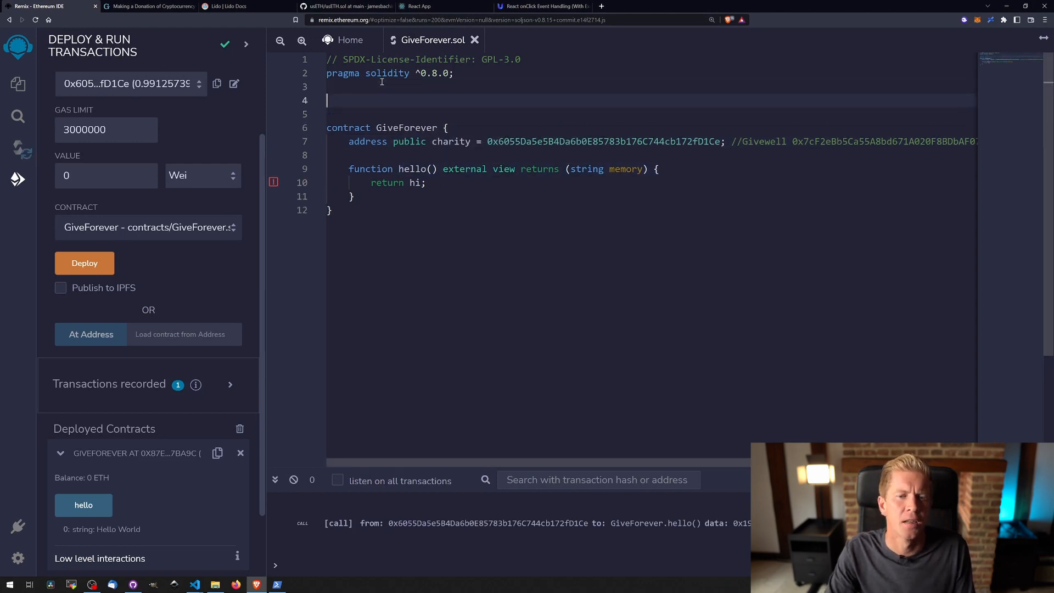
pyautogui.write('interface ILido is IERC20 {')
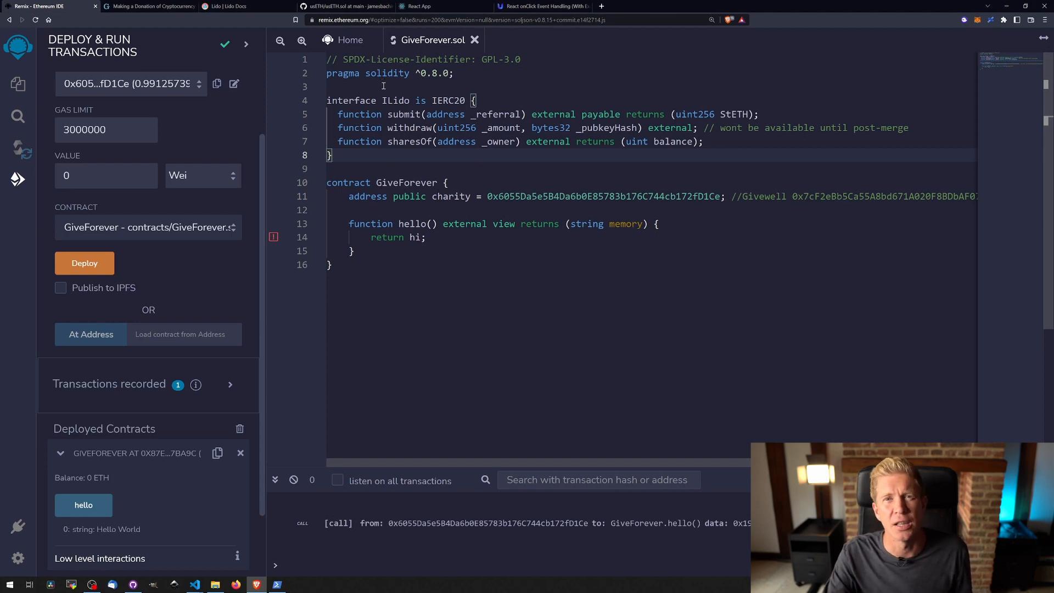
pyautogui.moveTo(438, 106)
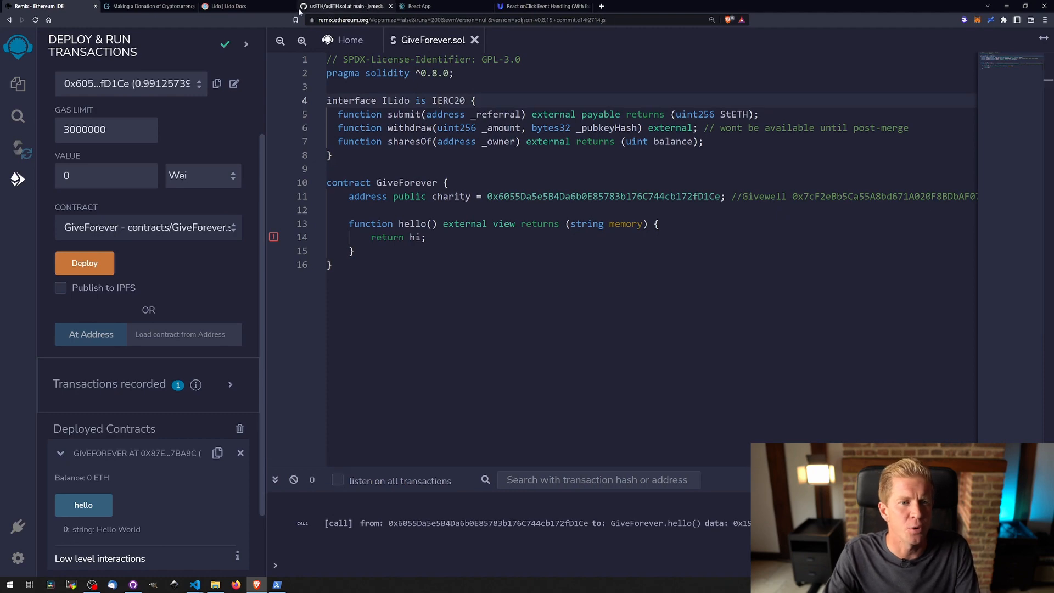
# Step: Bring the OpenZeppelin IERC20 import from usETH.sol into GiveForever below the pragma
pyautogui.click(346, 7)
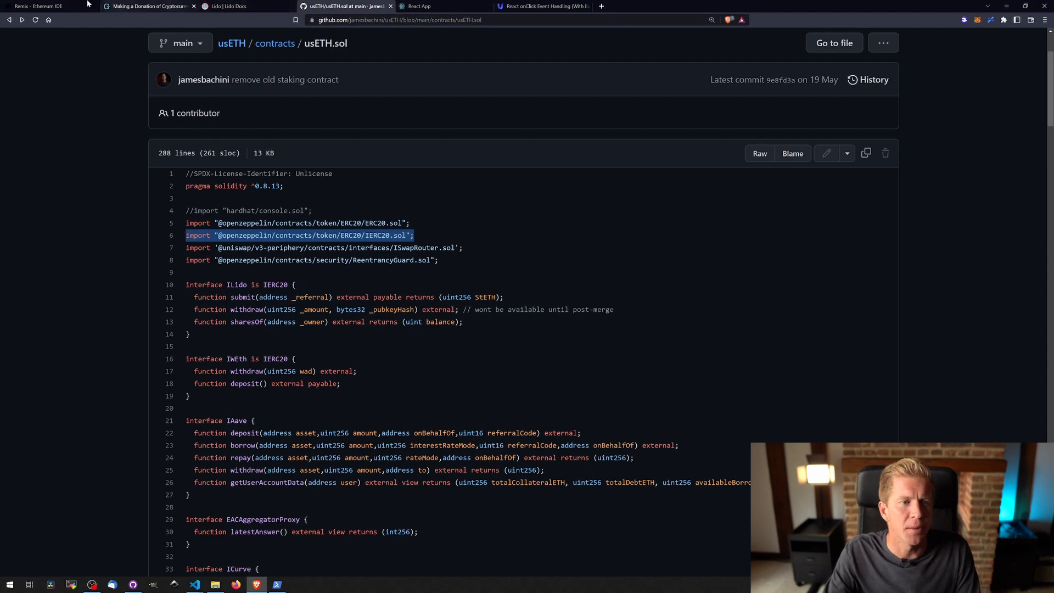
pyautogui.click(41, 7)
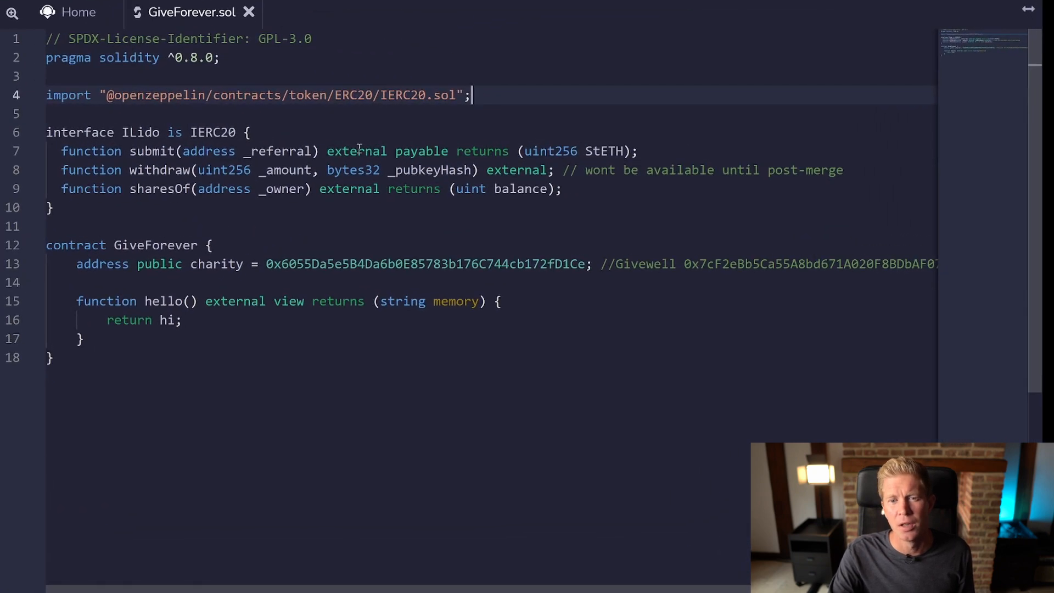
# Step: Start an 'address public stETH =' declaration, then move to the Lido Docs
pyautogui.doubleClick(402, 95)
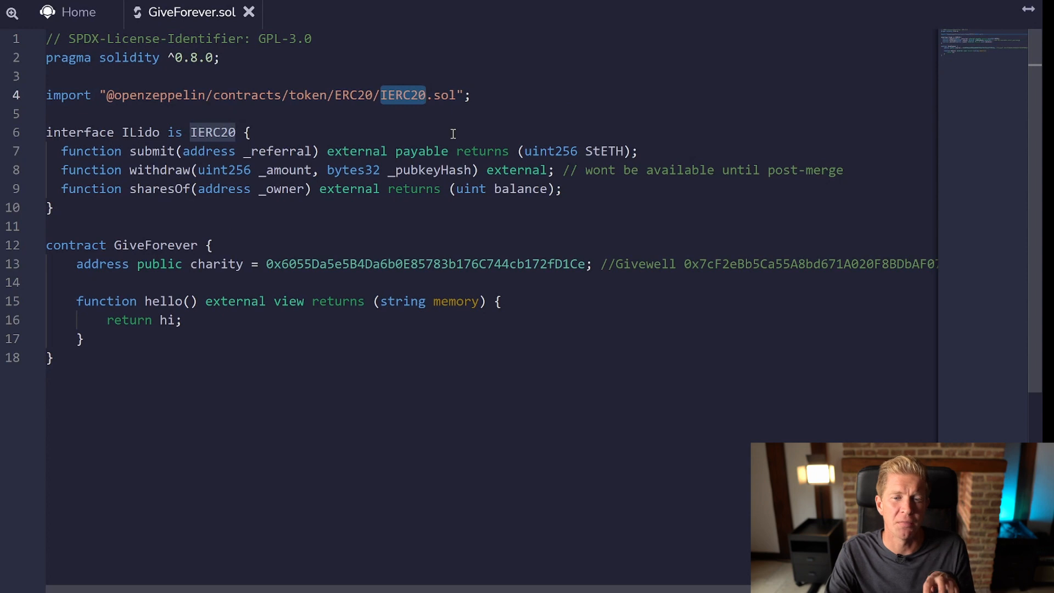
pyautogui.moveTo(283, 150)
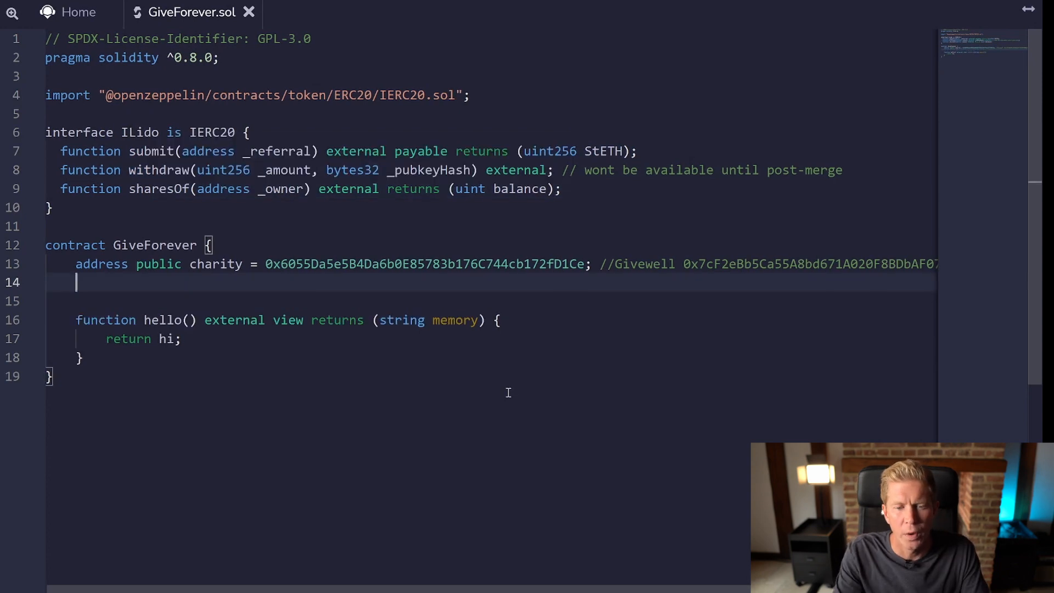
pyautogui.write('address')
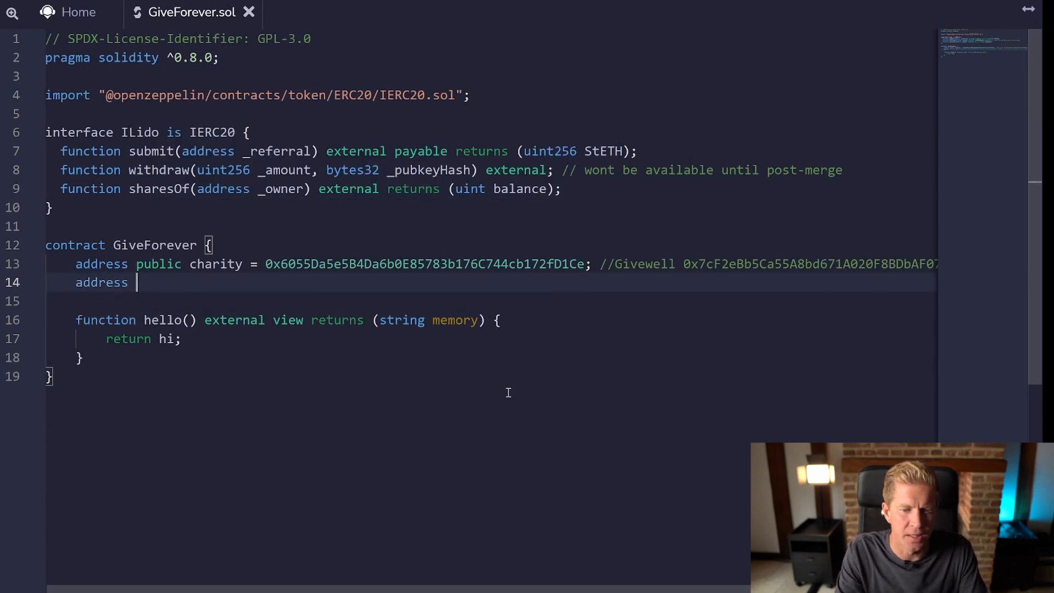
pyautogui.write('stETH')
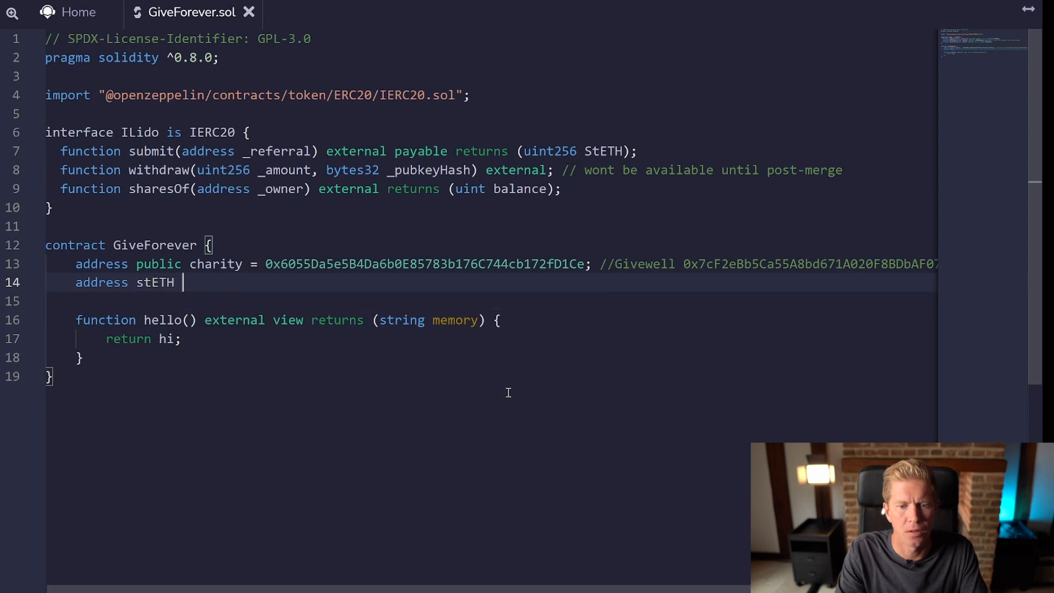
pyautogui.press('Backspace')
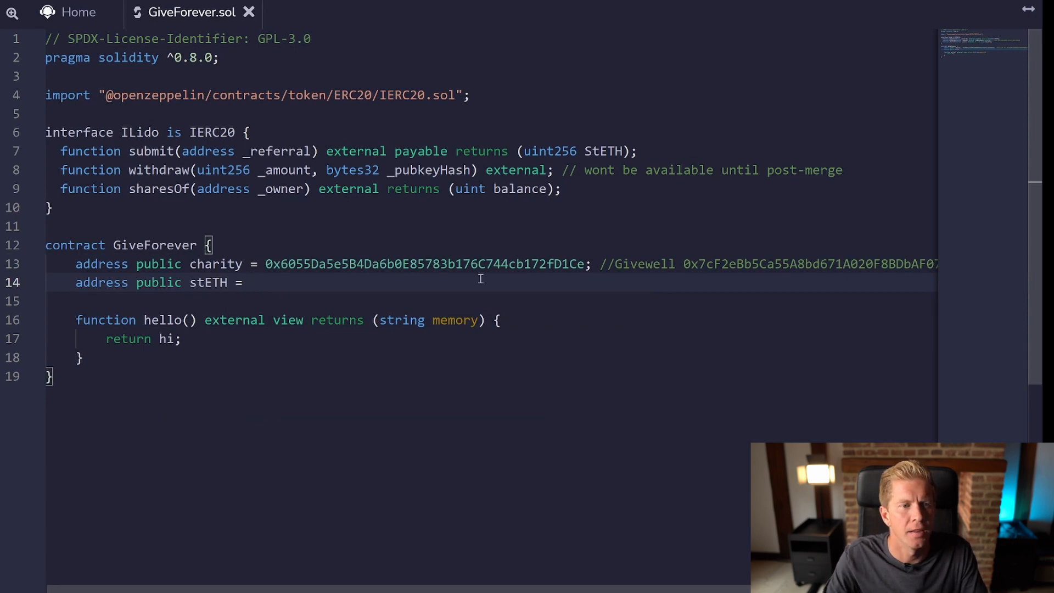
pyautogui.click(228, 7)
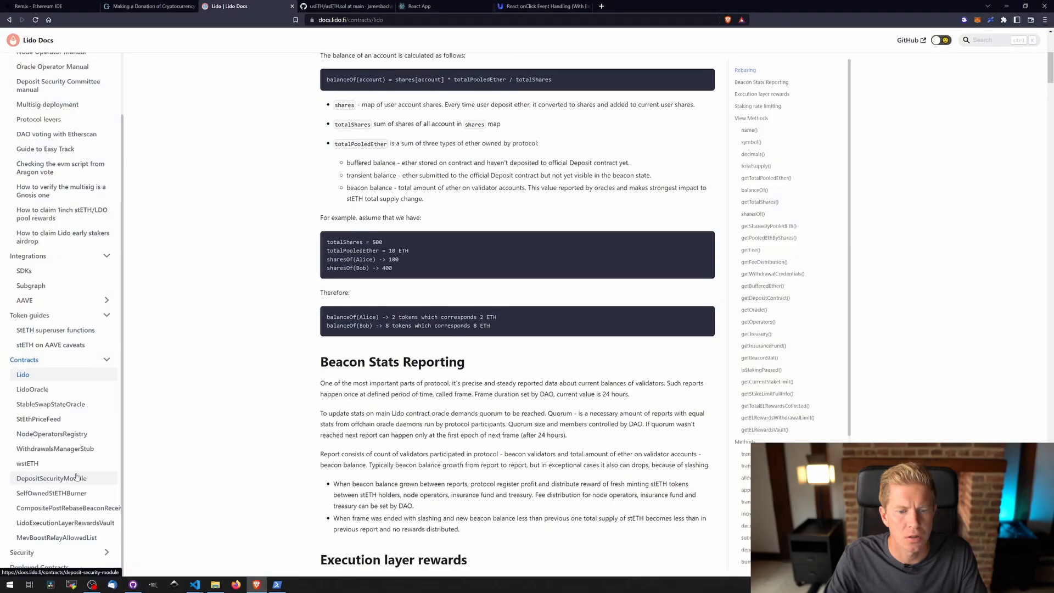
# Step: Find the Görli+Prater Lido and stETH token address in Deployed Contracts and return to Remix
pyautogui.click(38, 566)
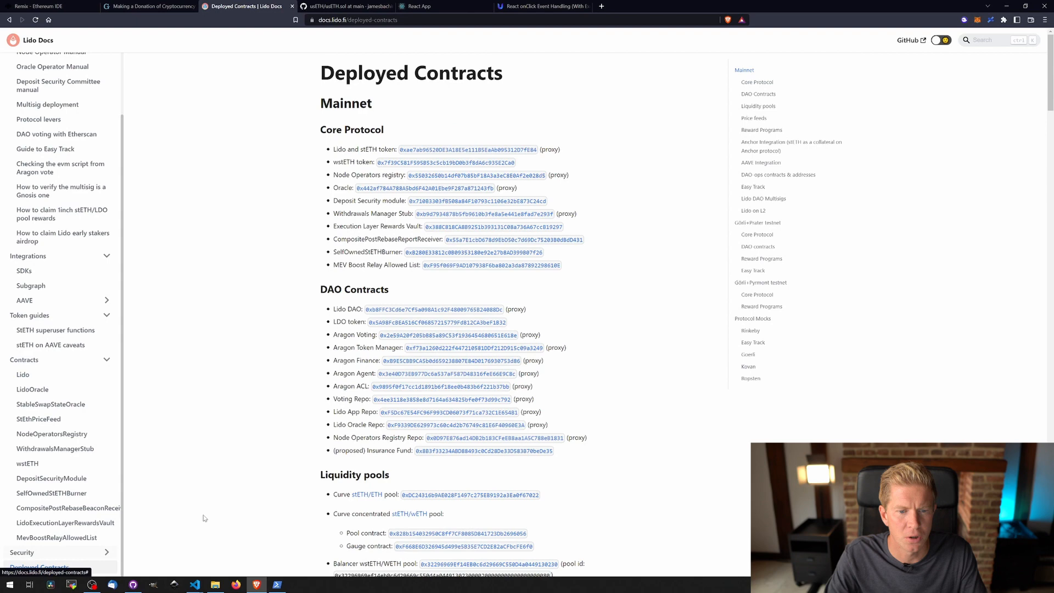
pyautogui.scroll(-3)
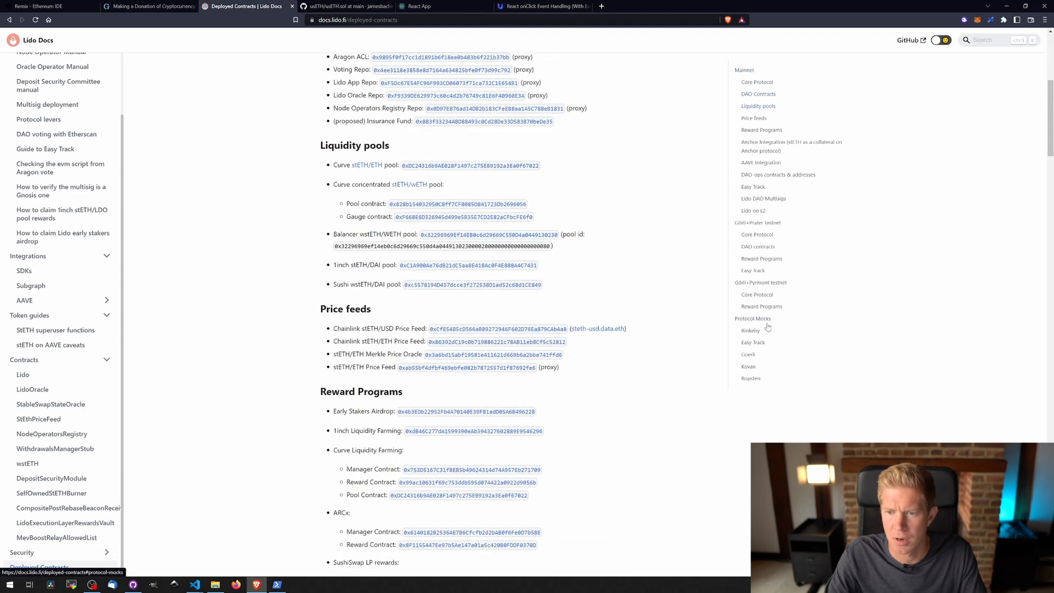
pyautogui.moveTo(758, 223)
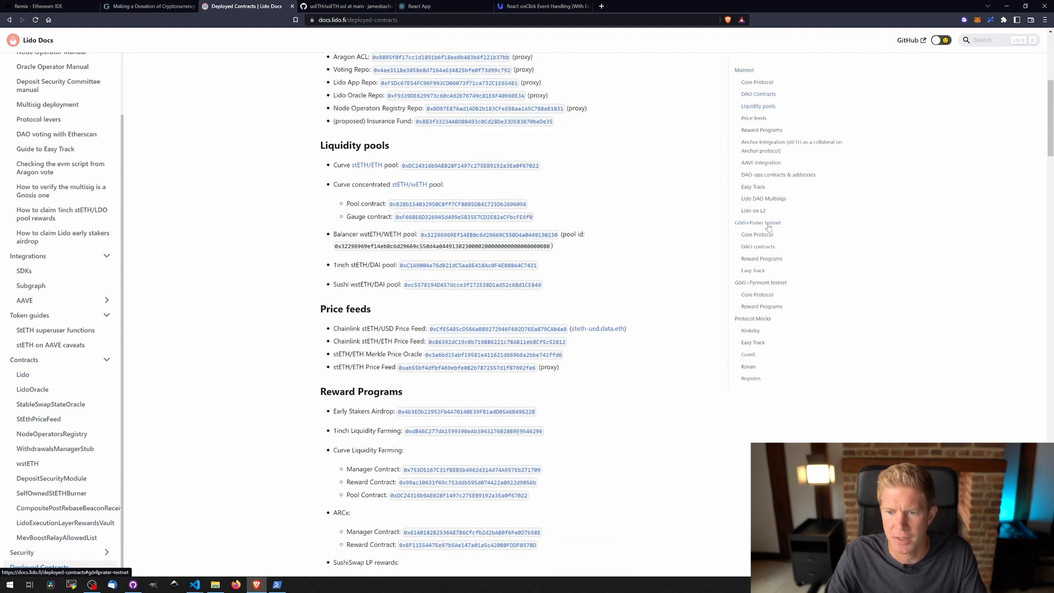
pyautogui.click(758, 222)
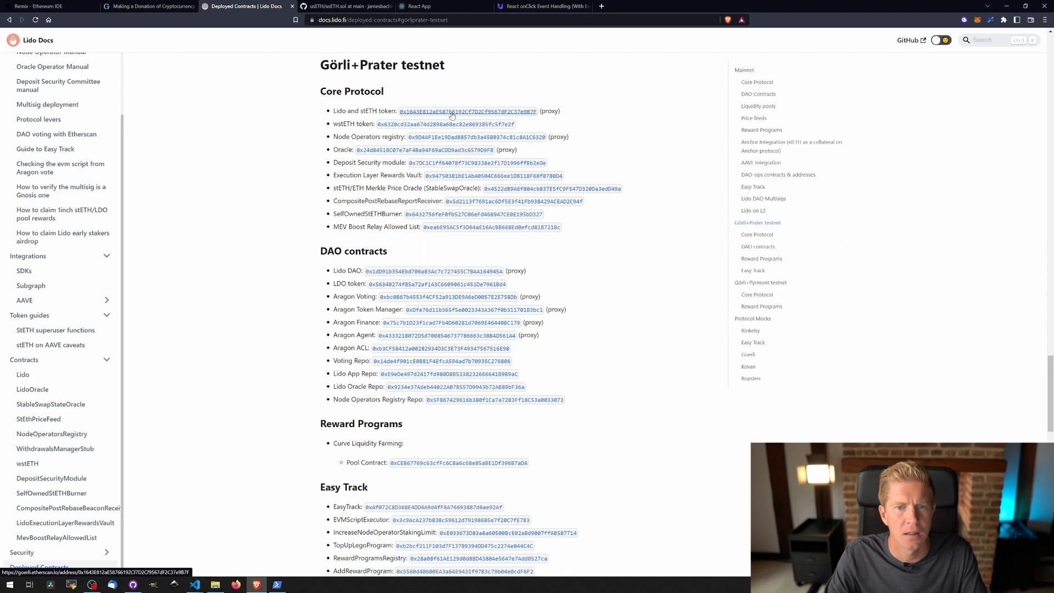
pyautogui.moveTo(403, 113)
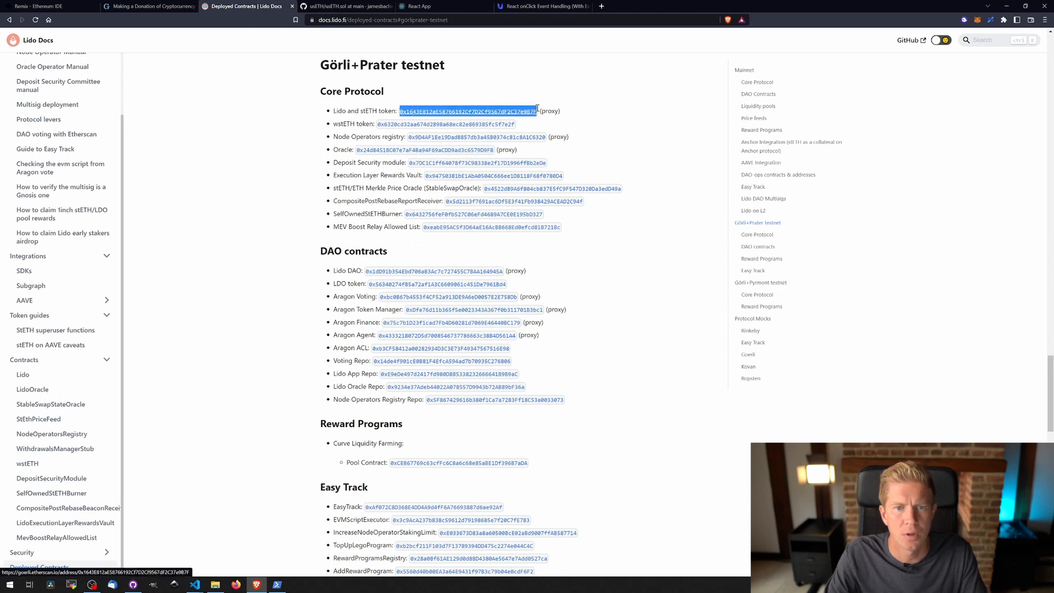
pyautogui.click(41, 6)
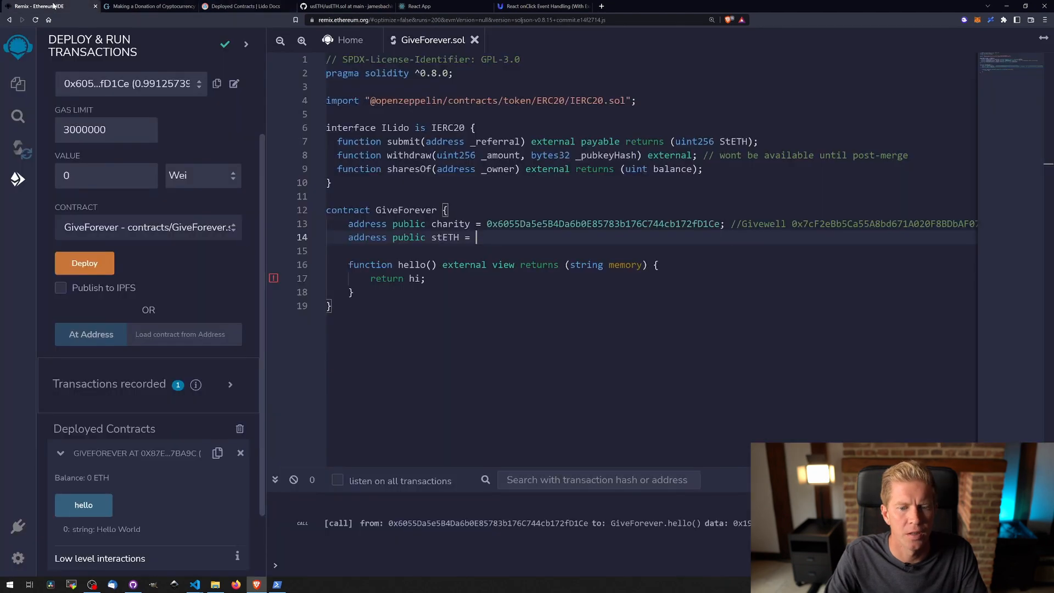
# Step: Set stETH to Goerli address 0x1643E812aE58766192Cf7D2Cf9567dF2C37e9B7F and open the deposit function
pyautogui.write('0x1643E812aE58766192Cf7D2Cf9567dF2C37e9B7F; // Goerli')
pyautogui.click(651, 265)
pyautogui.write('function deposit() payable public (')
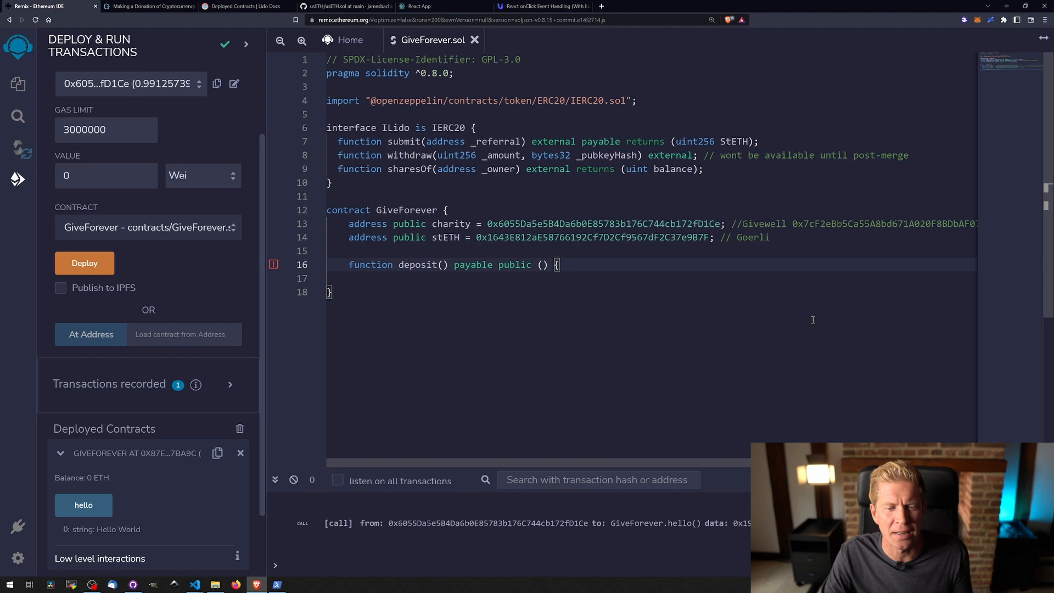
pyautogui.press('enter')
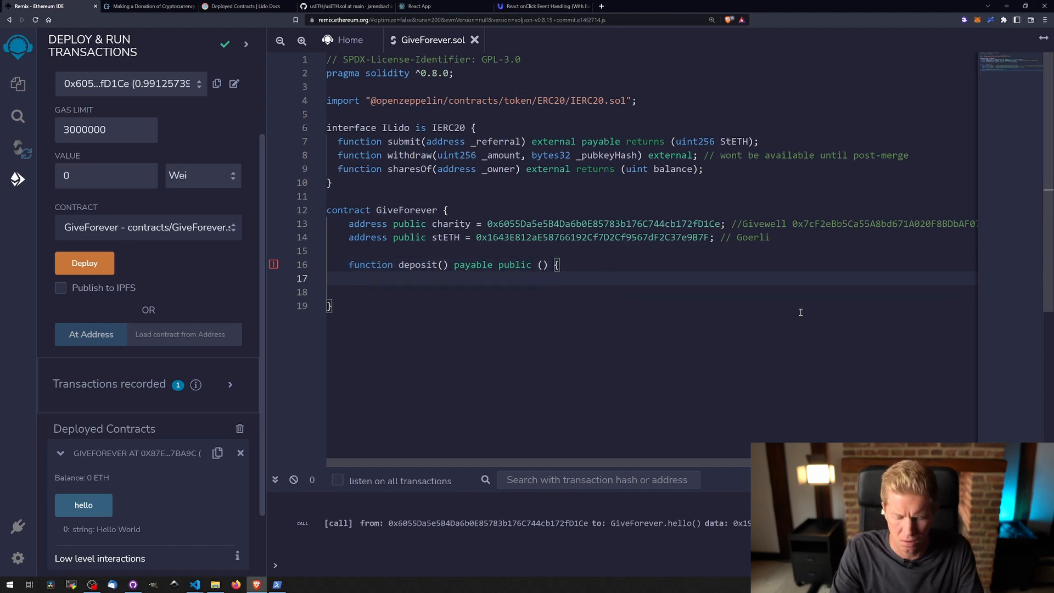
pyautogui.write('}')
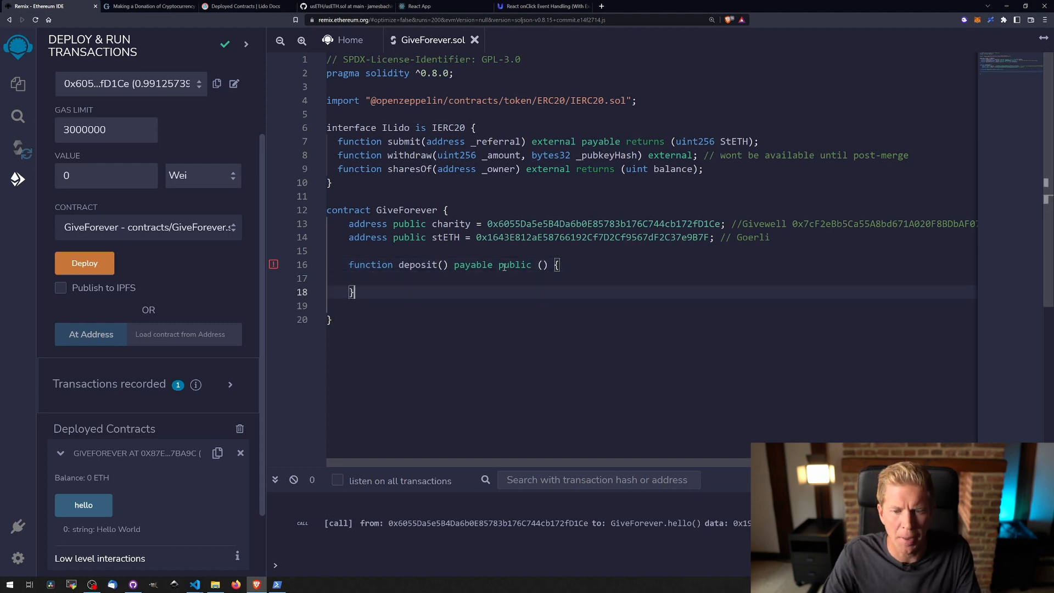
pyautogui.moveTo(472, 264)
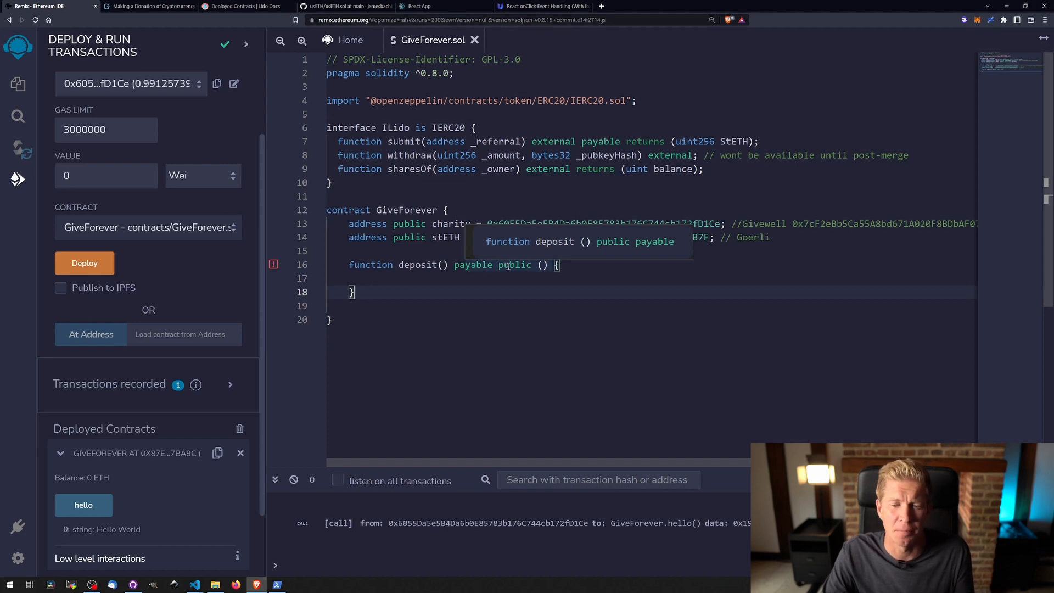
pyautogui.click(463, 277)
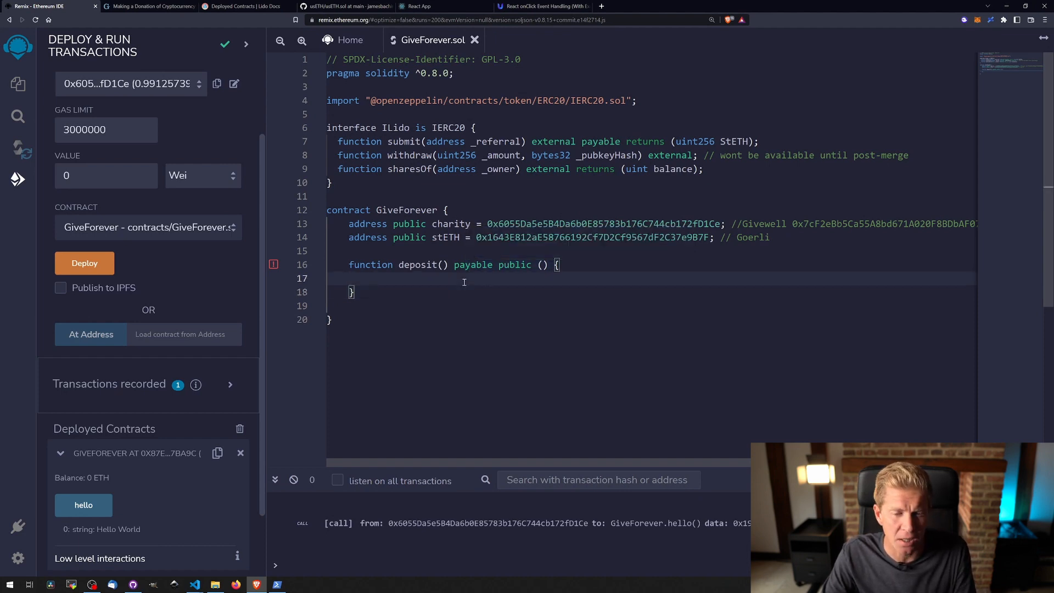
# Step: Write deposit() body calling ILido(stETH).submit{value: msg.value}(address(this))
pyautogui.write('ILido(lidoAddress).submit{value: msg.value}(usEthDaoAddress);')
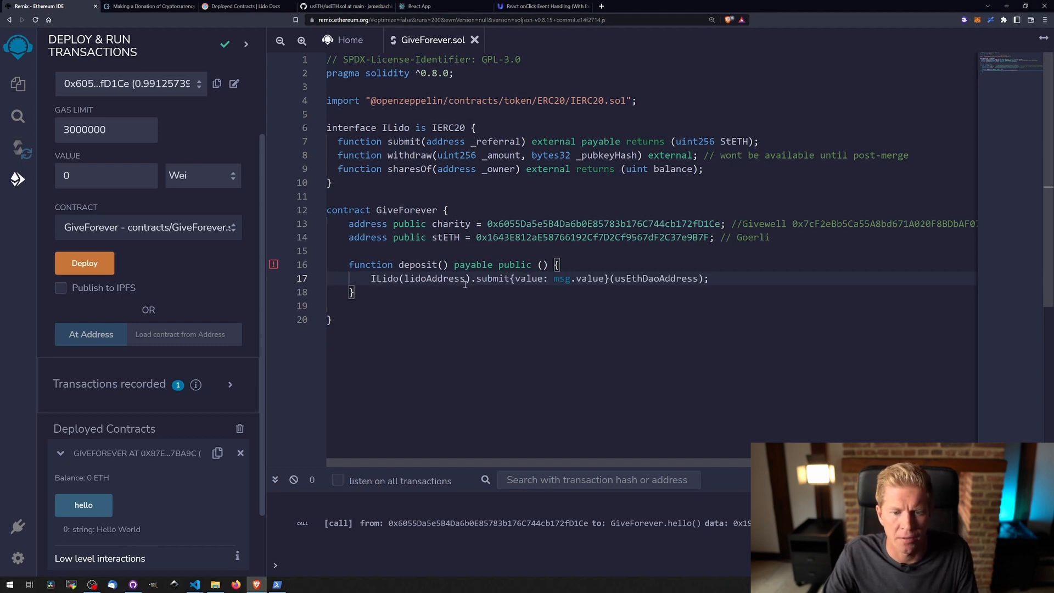
pyautogui.moveTo(411, 193)
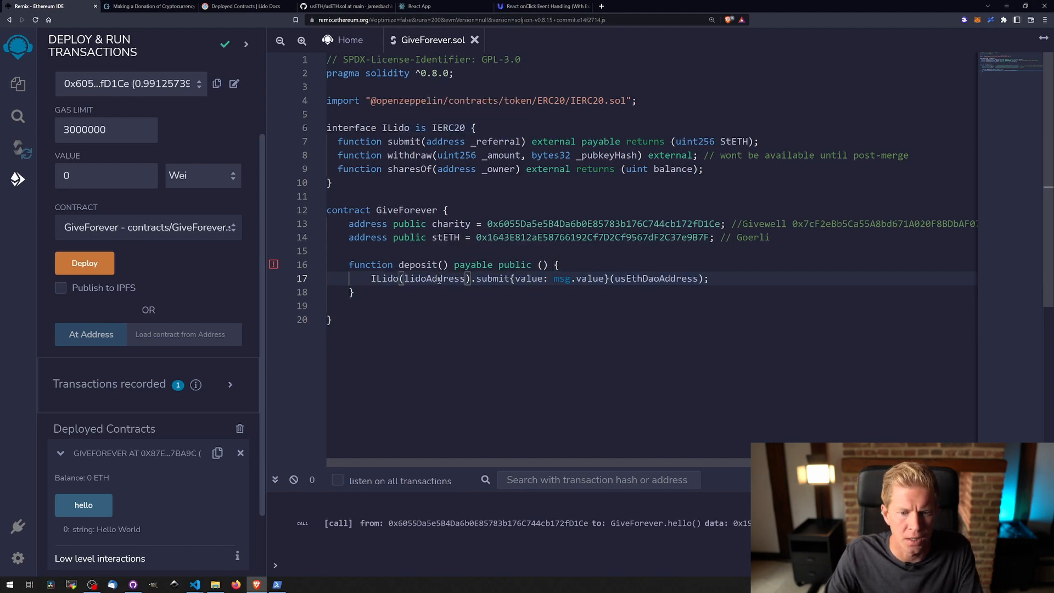
pyautogui.write('stETH')
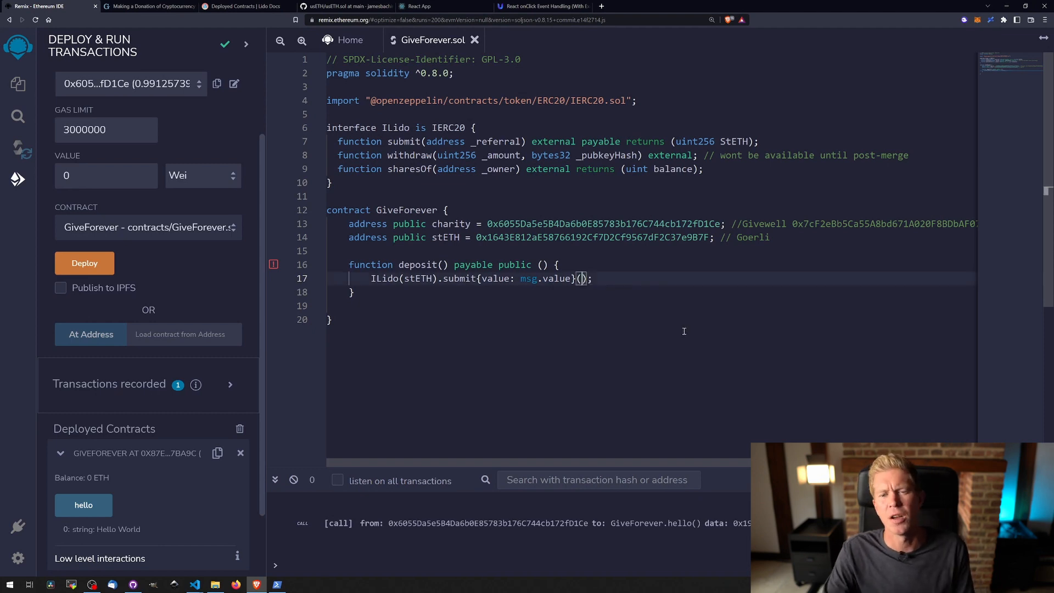
pyautogui.write('address(this)')
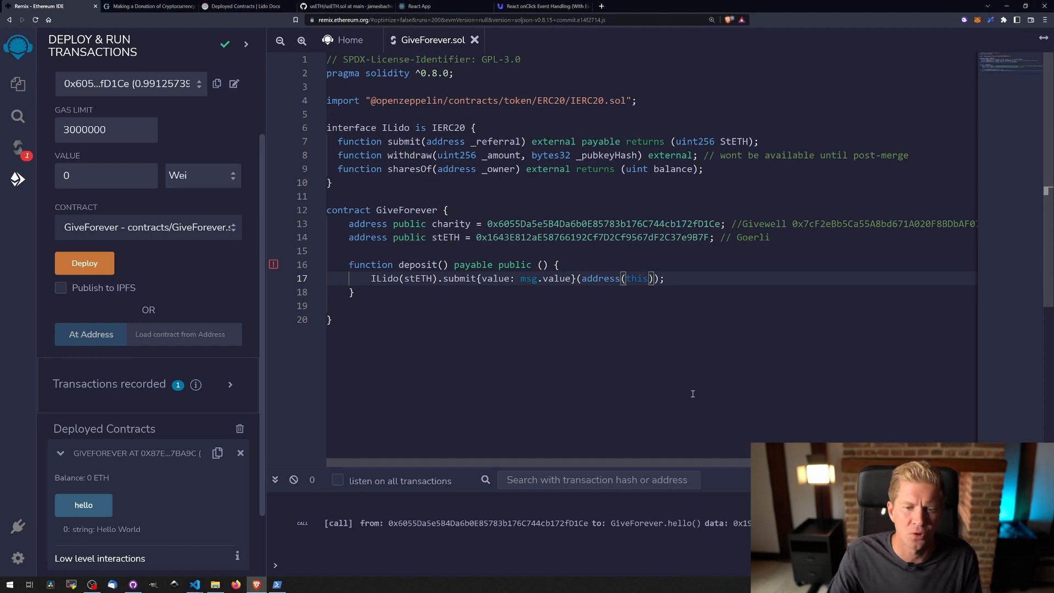
pyautogui.press('enter')
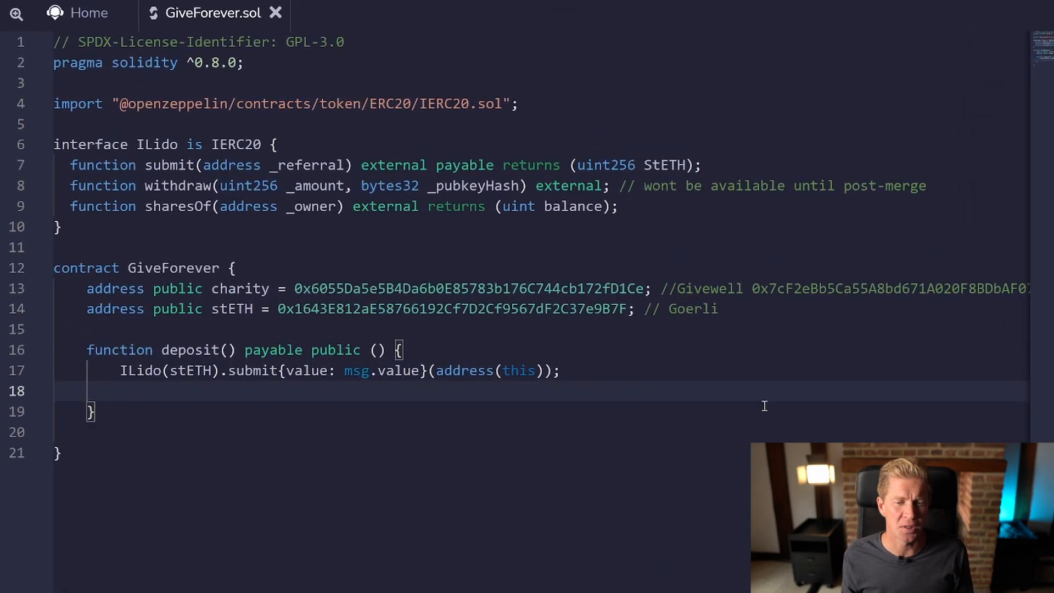
# Step: Declare 'uint public donated;' below the stETH address
pyautogui.click(121, 390)
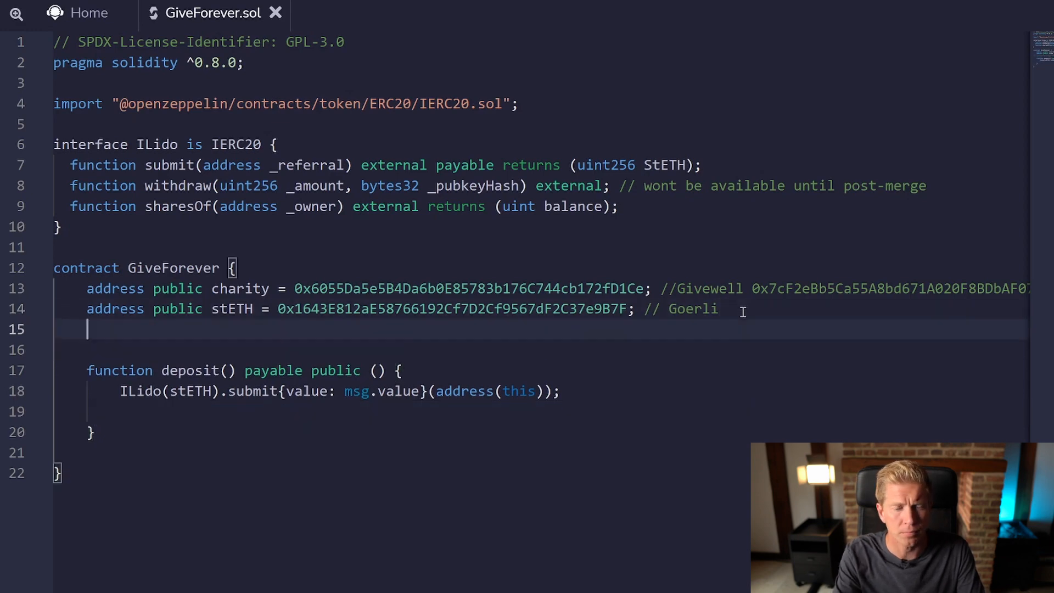
pyautogui.write('uint')
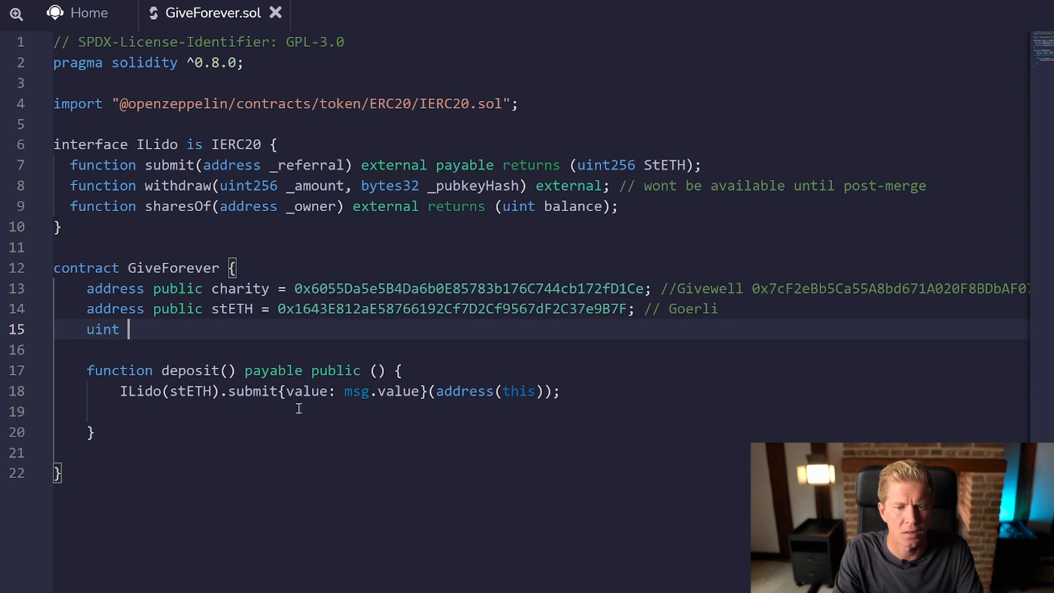
pyautogui.write('public')
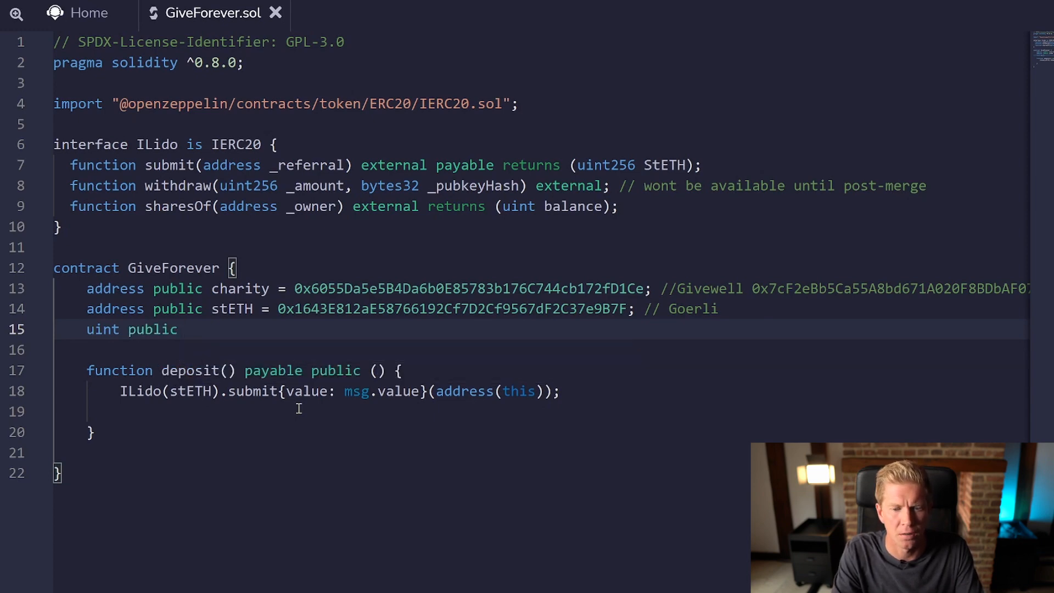
pyautogui.write('donated =')
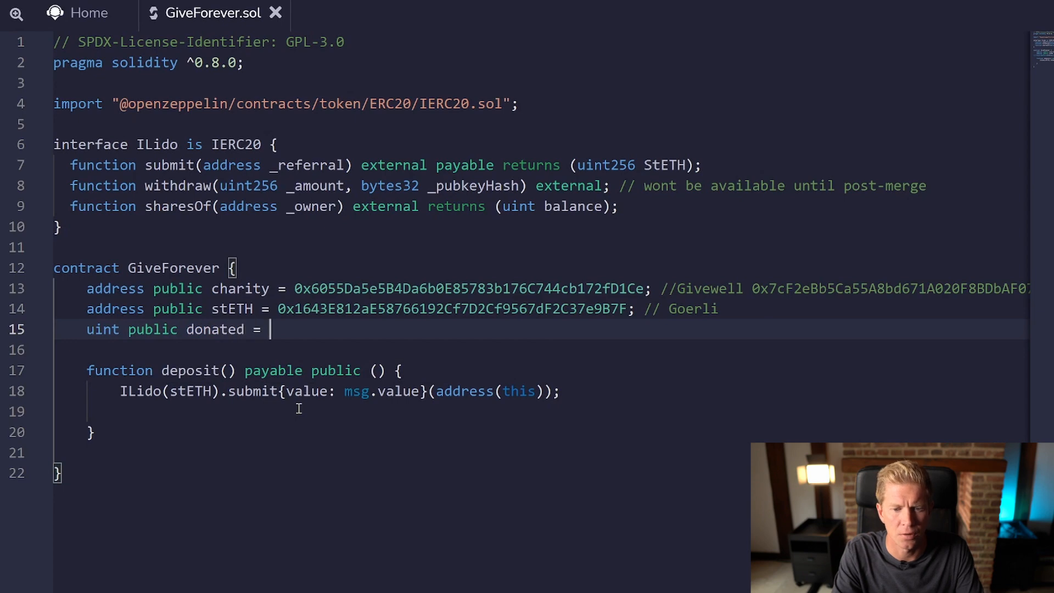
pyautogui.press('BackSpace')
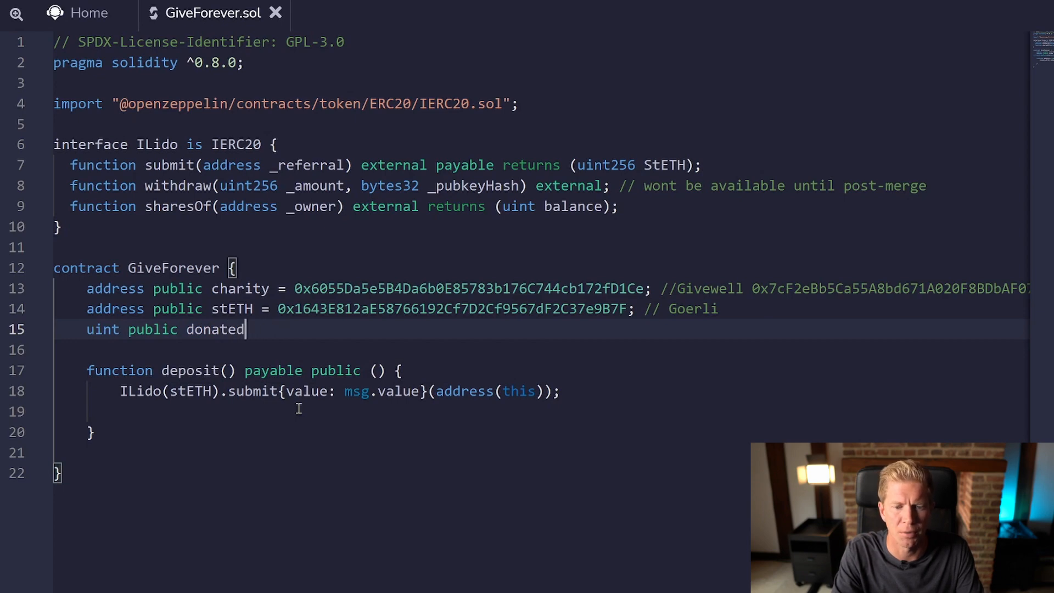
pyautogui.write(';')
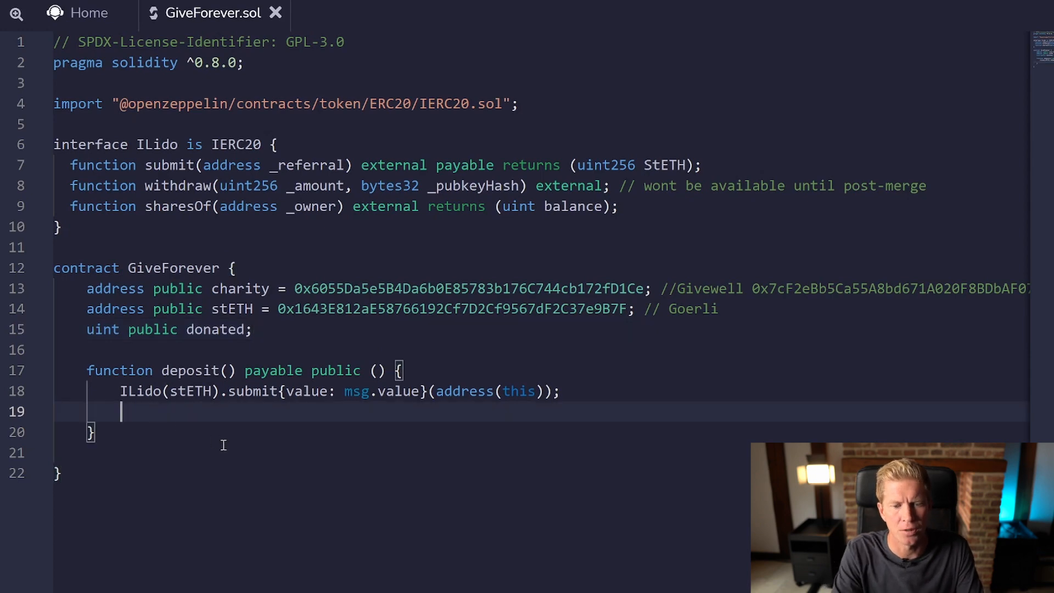
# Step: Make deposit add msg.value to donated with 'donated += msg.value;'
pyautogui.write('donated +')
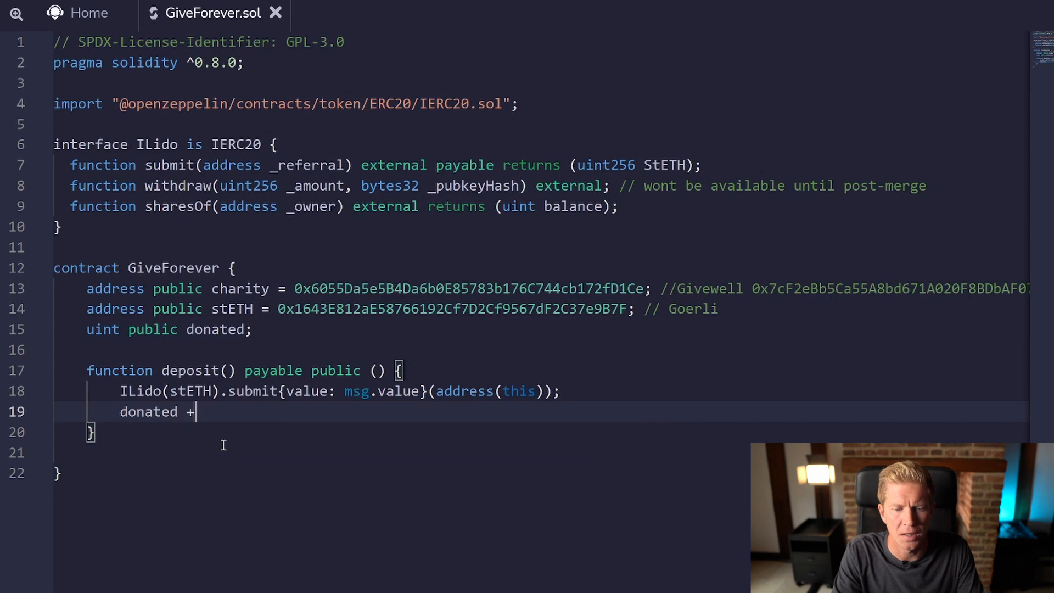
pyautogui.write('= msg.')
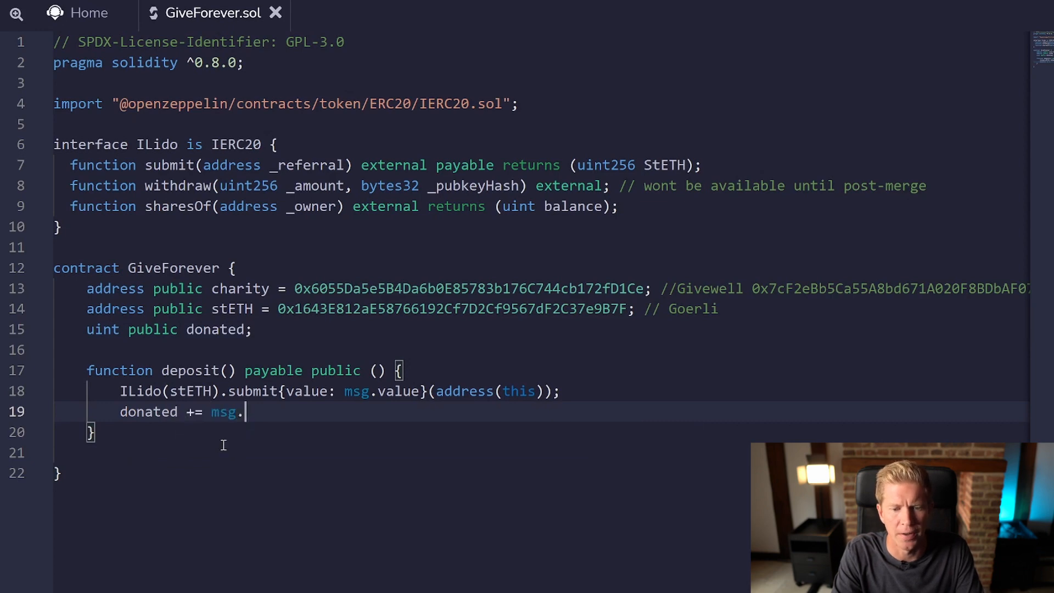
pyautogui.write('value;')
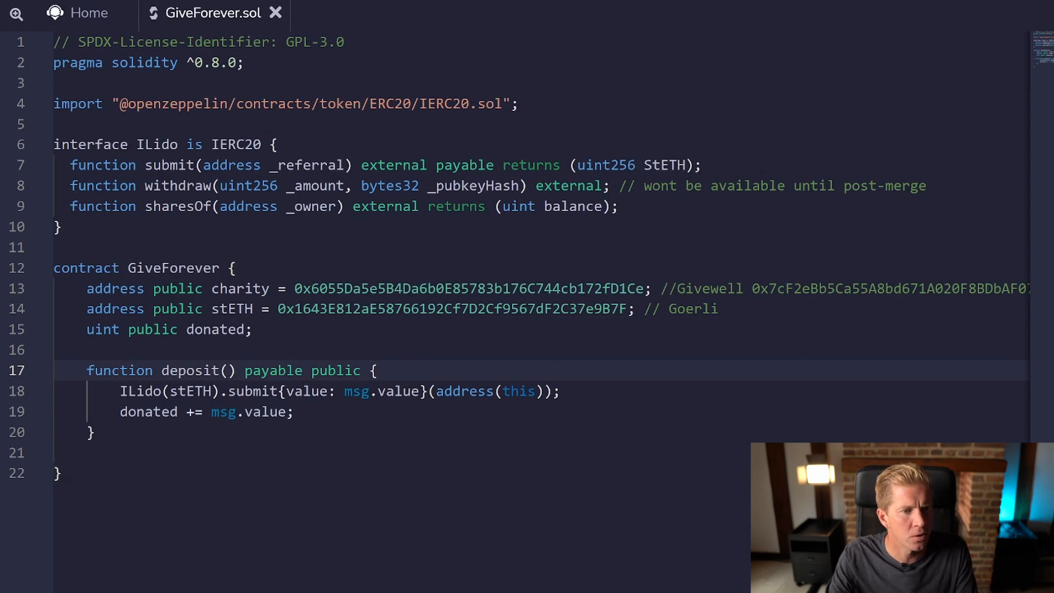
# Step: Start 'function withdraw() public {}' on a new line below deposit
pyautogui.click(289, 472)
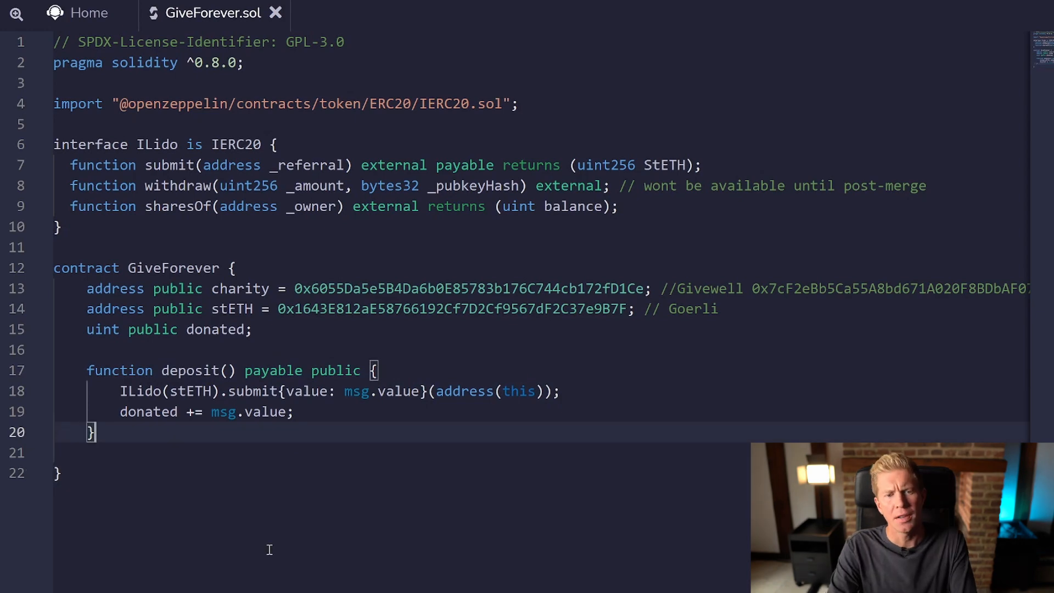
pyautogui.write('fu')
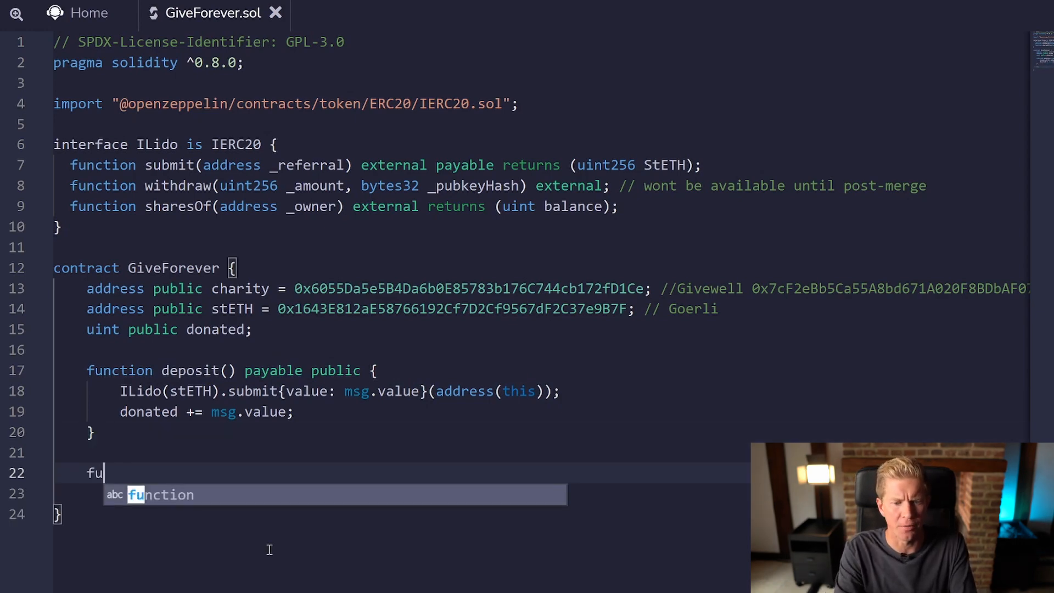
pyautogui.write('nction withd')
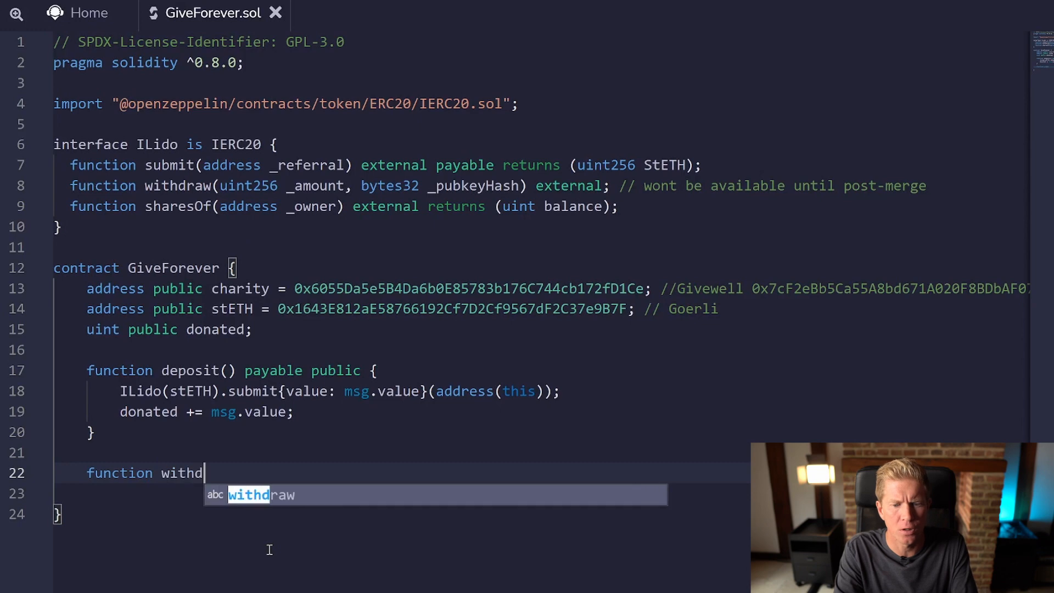
pyautogui.write('raw() public {')
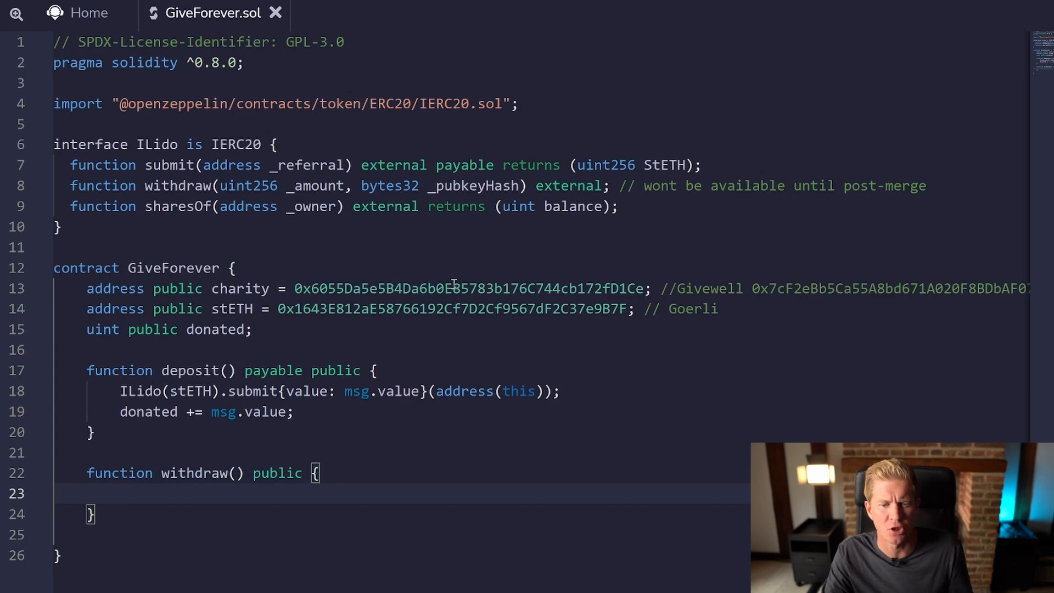
pyautogui.moveTo(230, 428)
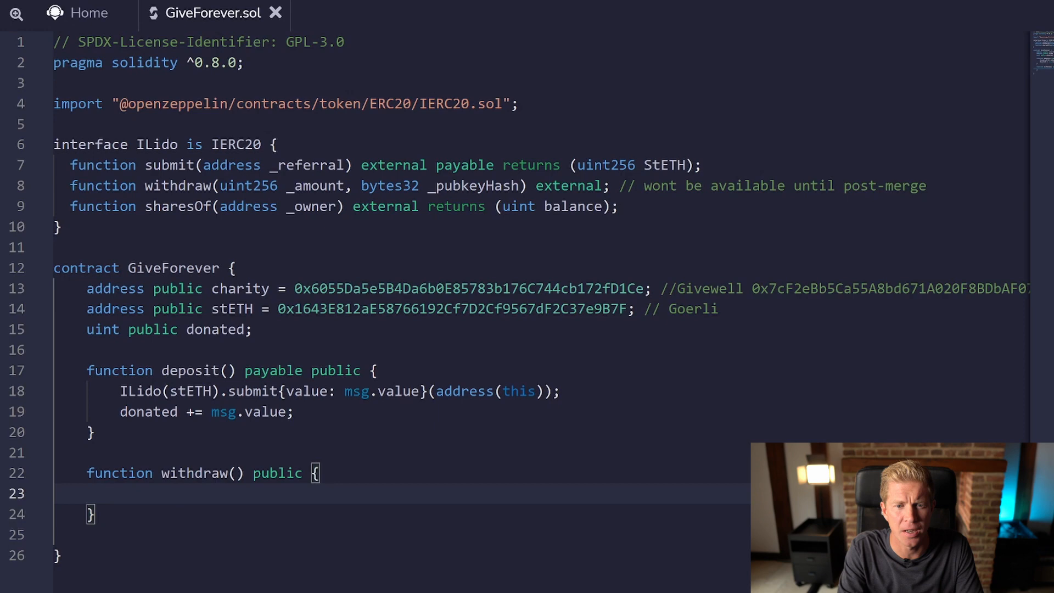
# Step: Inside withdraw, write 'uint balance = ILido(stETH).balanceOf(address(this));'
pyautogui.write('uint')
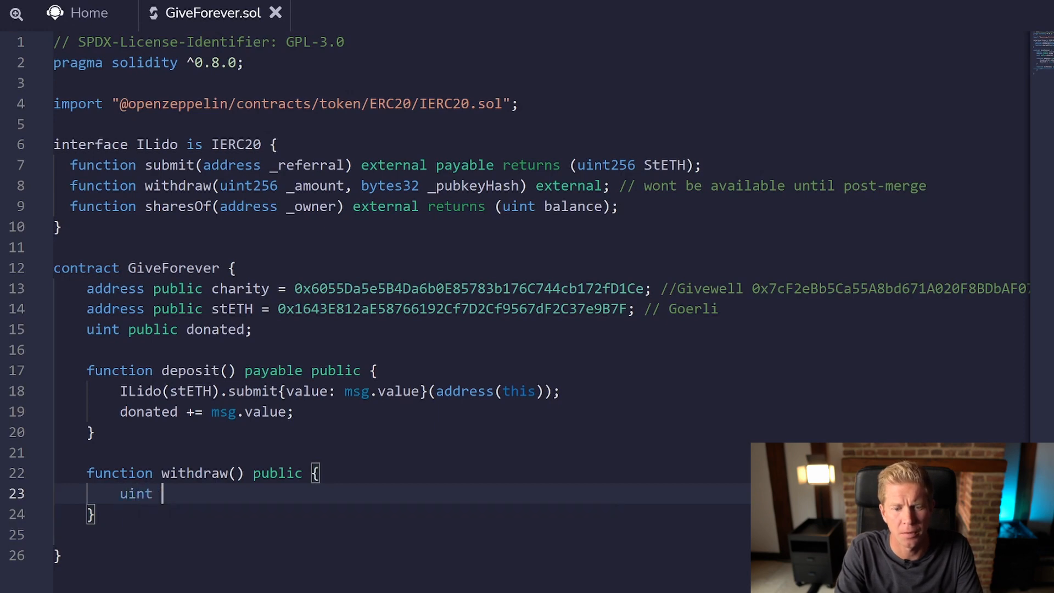
pyautogui.write('balance =')
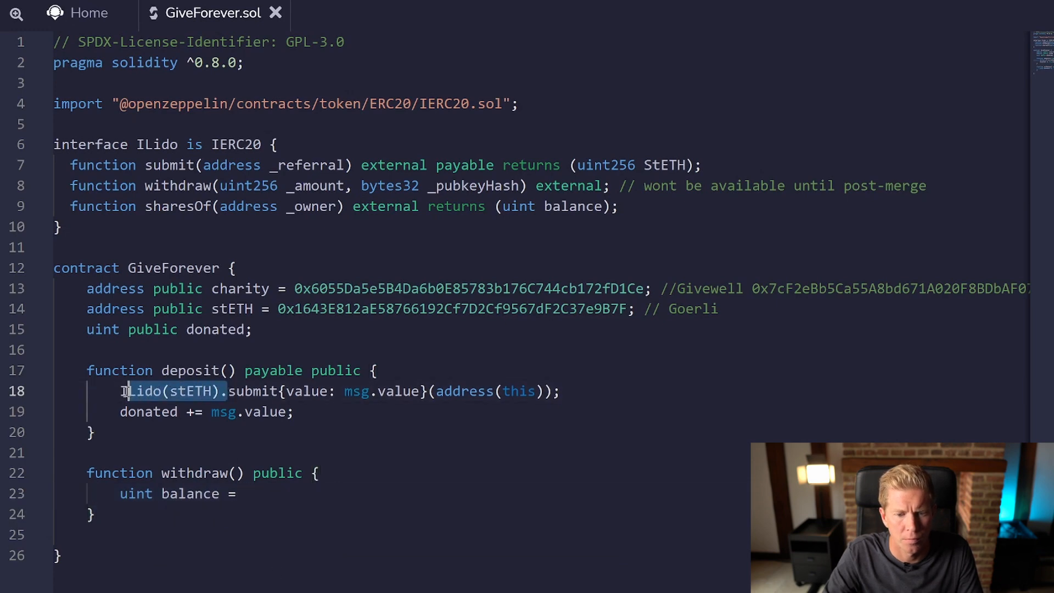
pyautogui.write('ILido(stETH).')
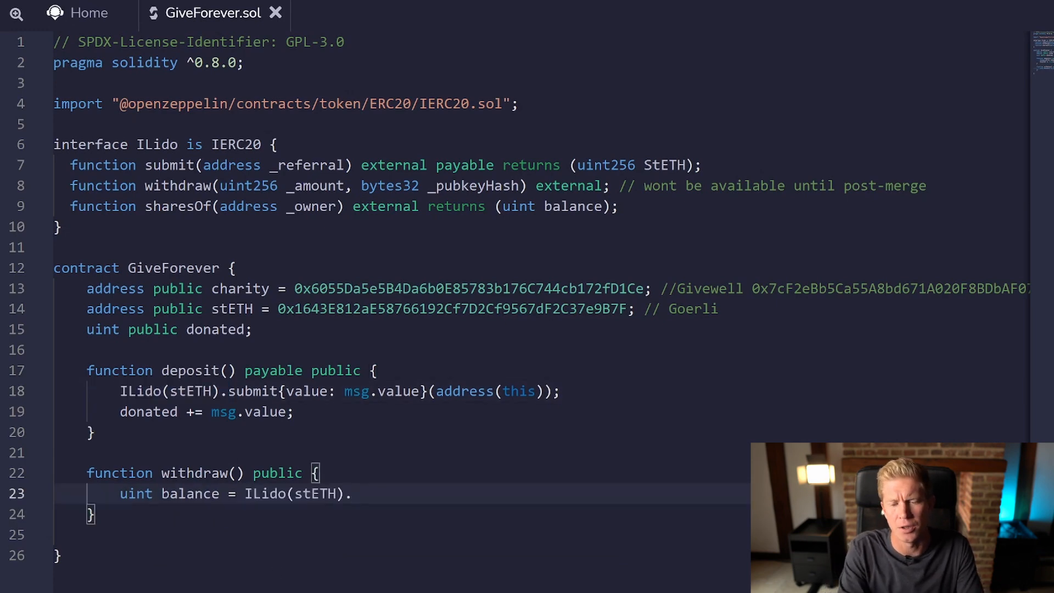
pyautogui.write('balanceOf(address(this));')
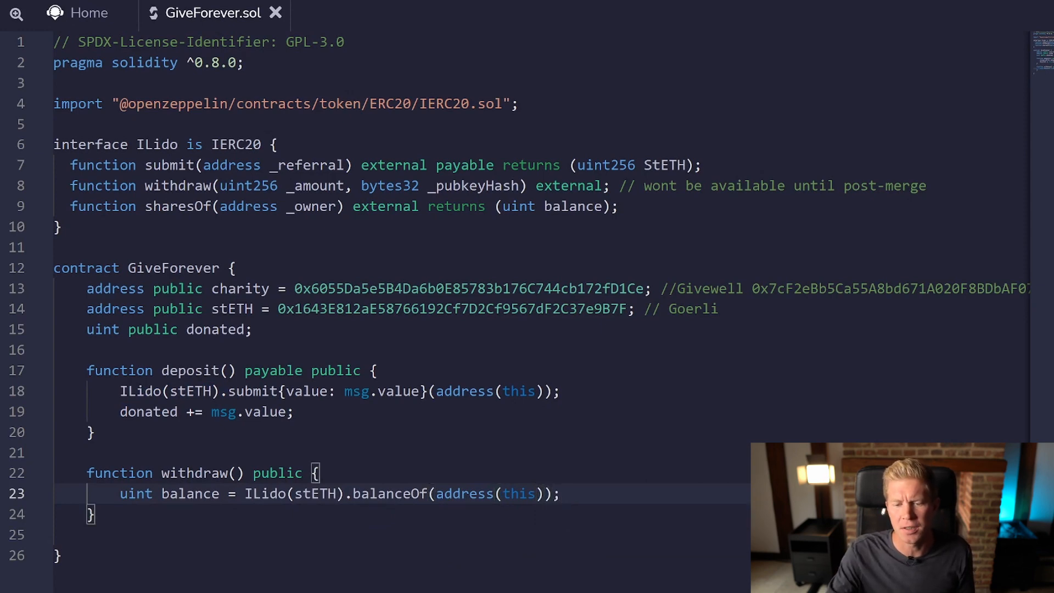
pyautogui.doubleClick(389, 493)
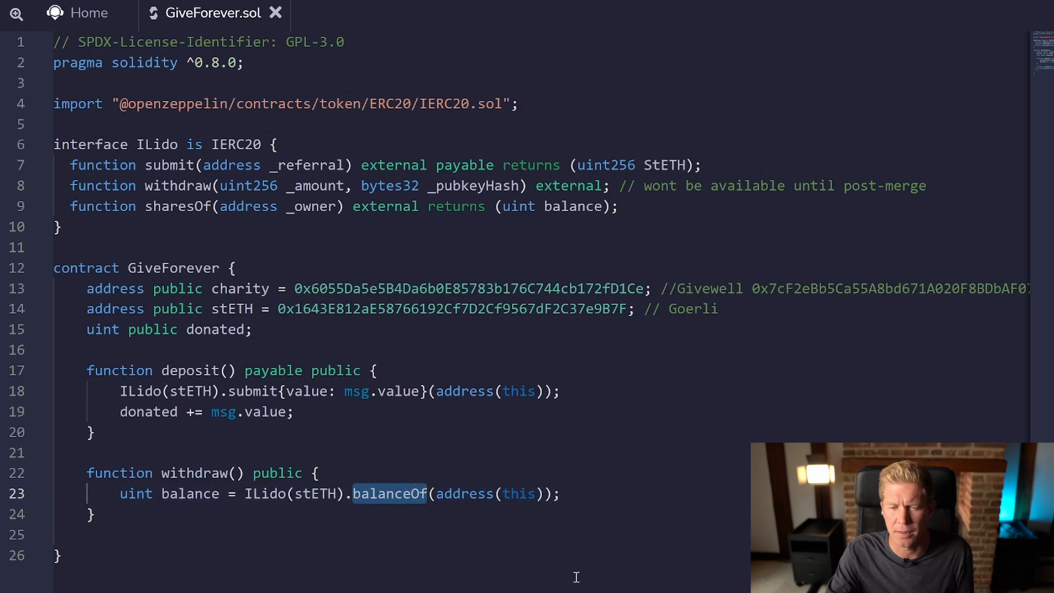
pyautogui.moveTo(541, 453)
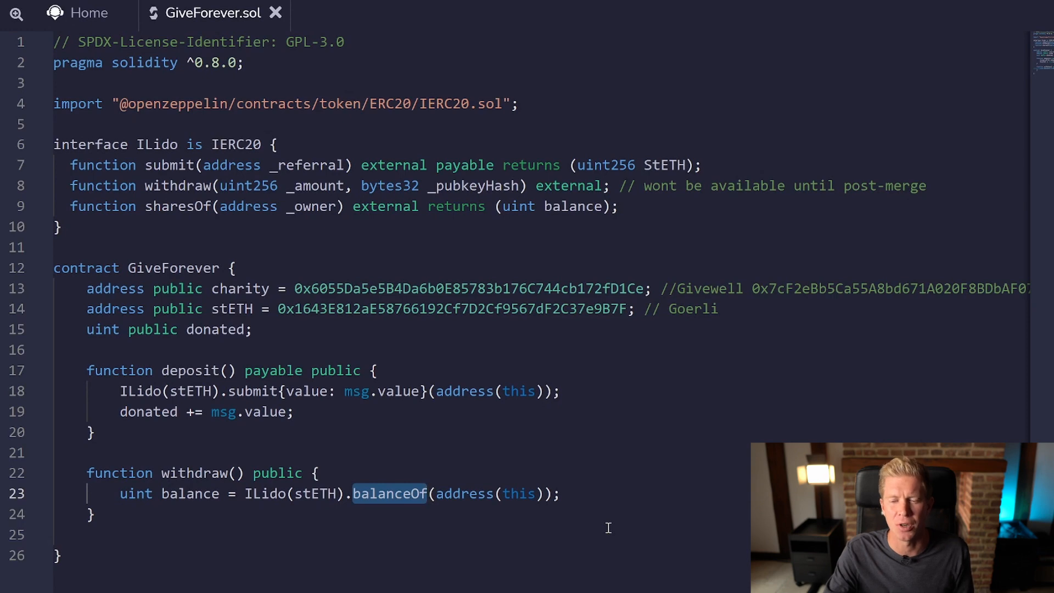
pyautogui.click(562, 493)
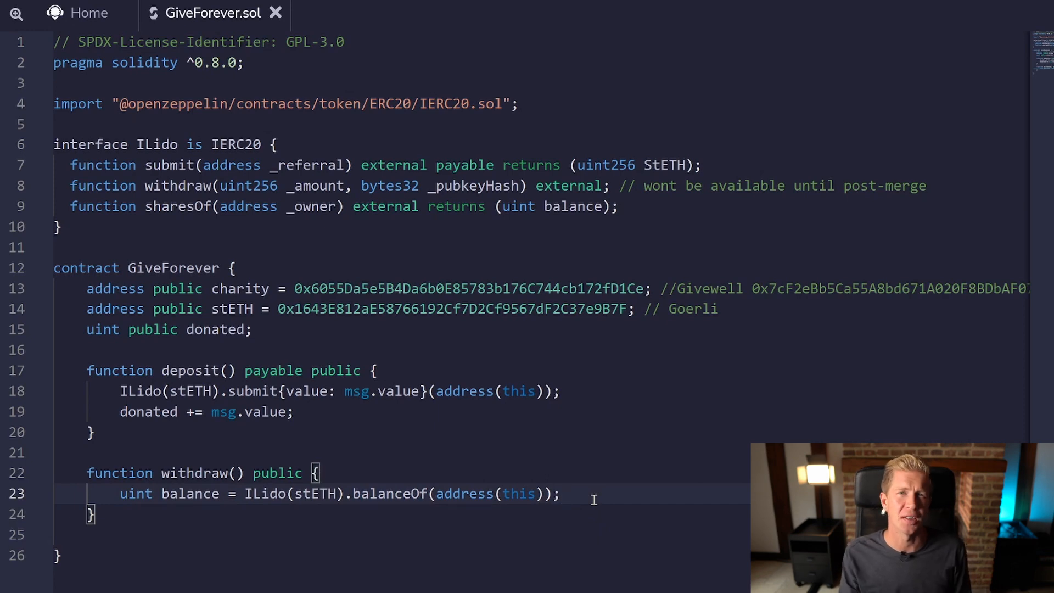
# Step: Add 'uint surplus = balance - donated;' and require surplus > 0 with "Nothing to return"
pyautogui.write('uint surplus')
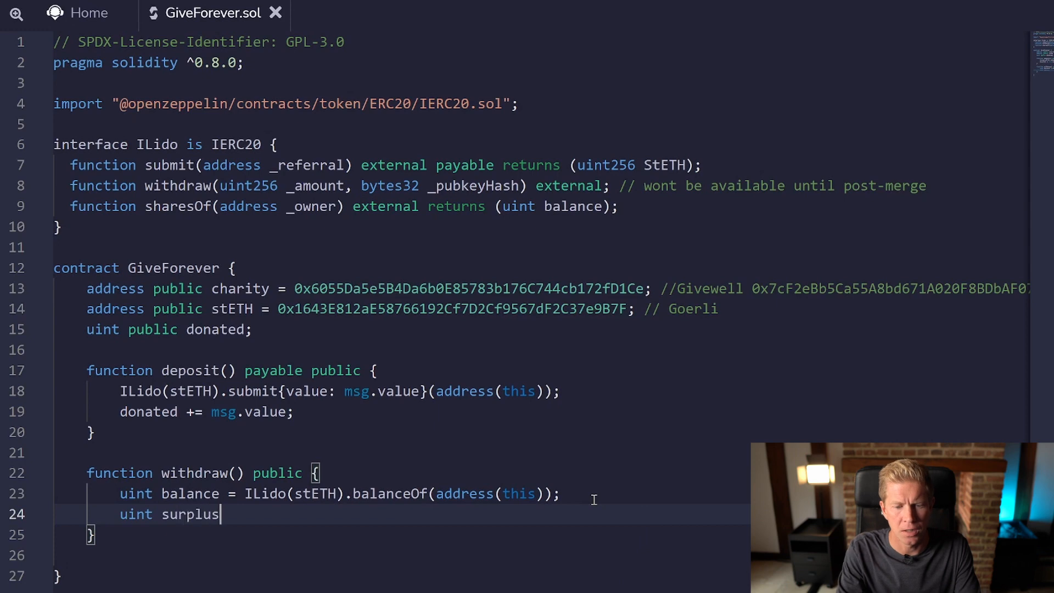
pyautogui.write('= balance =')
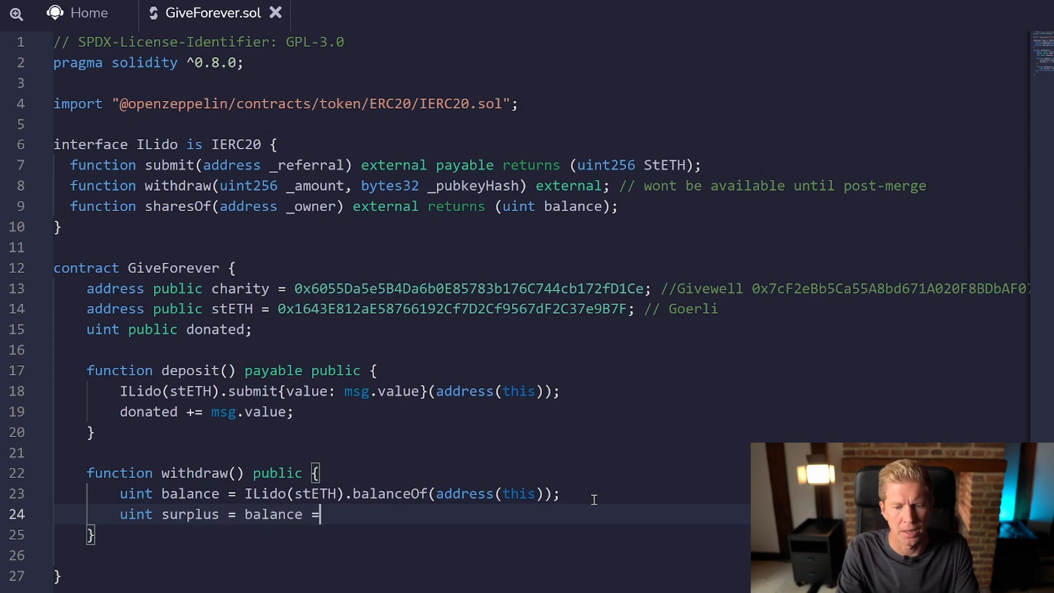
pyautogui.write('- donated;')
pyautogui.write('require(')
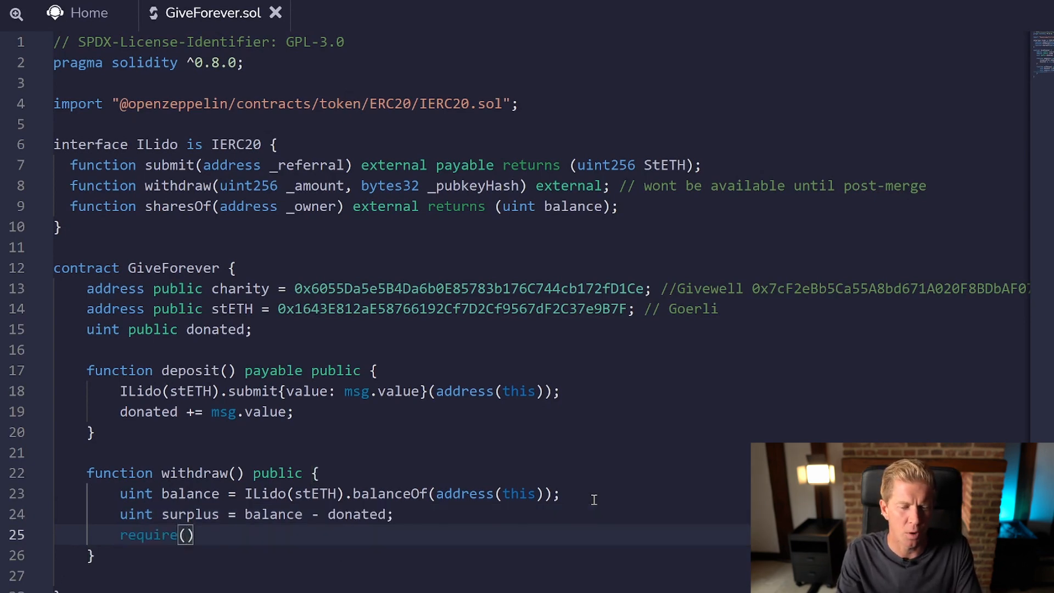
pyautogui.write('surplus > 0, "')
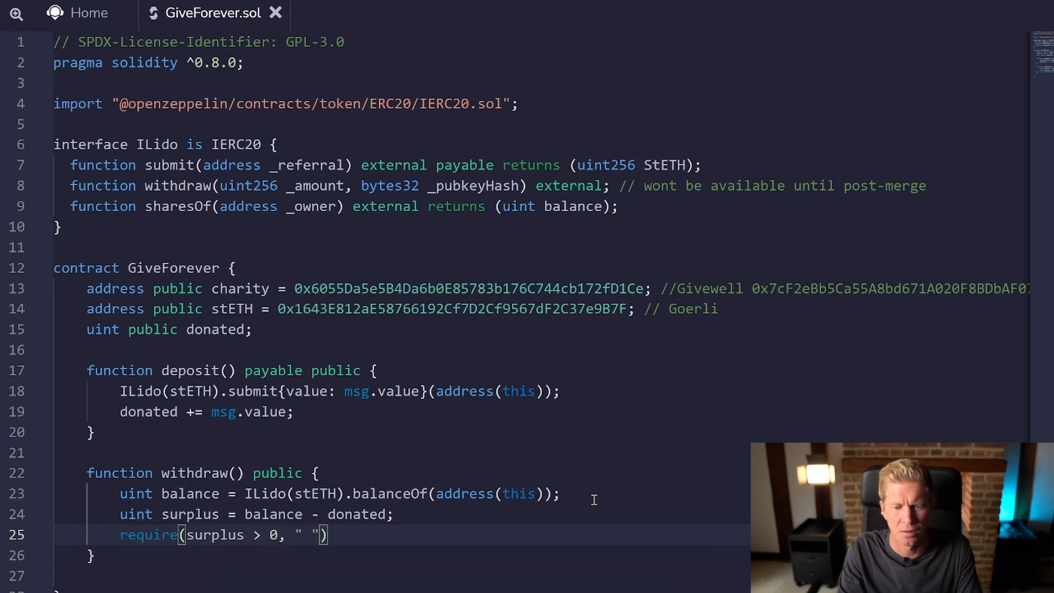
pyautogui.write('NOth')
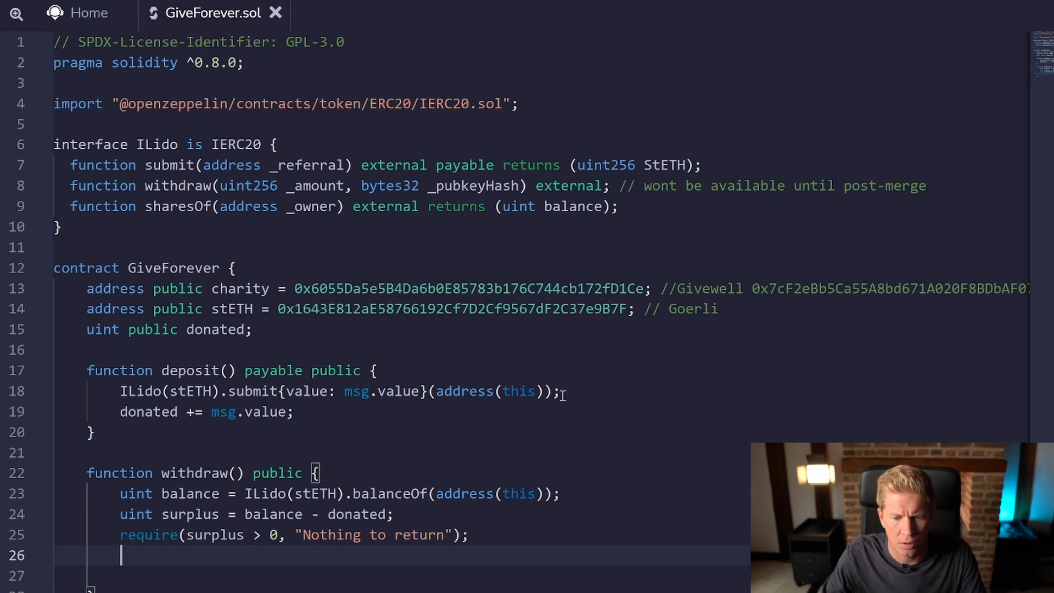
# Step: End withdraw with 'ILido(stETH).transfer(charity, surplus);'
pyautogui.doubleClick(264, 493)
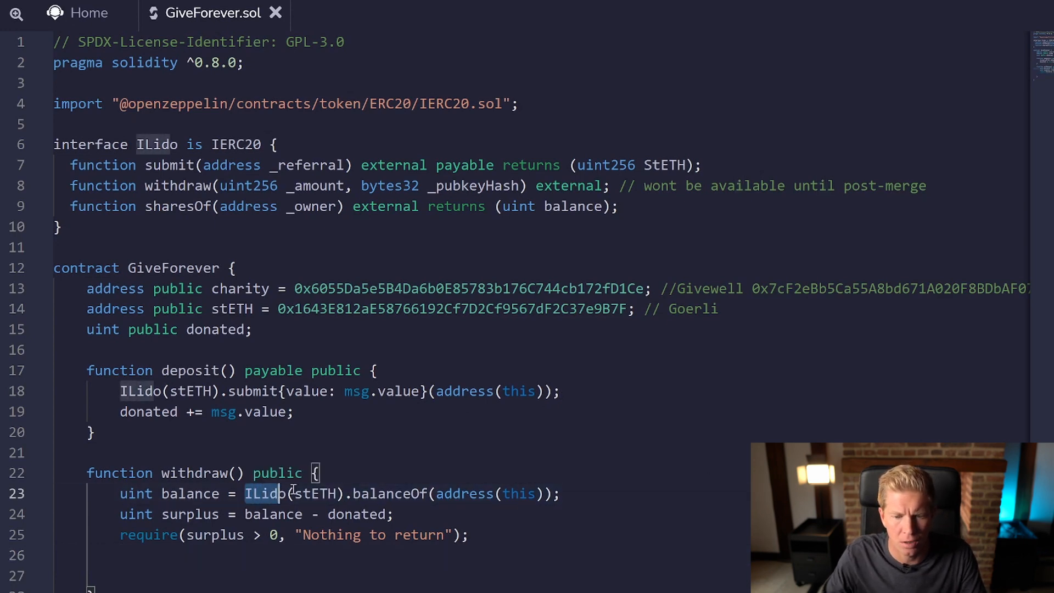
pyautogui.write('ILido(stETH).')
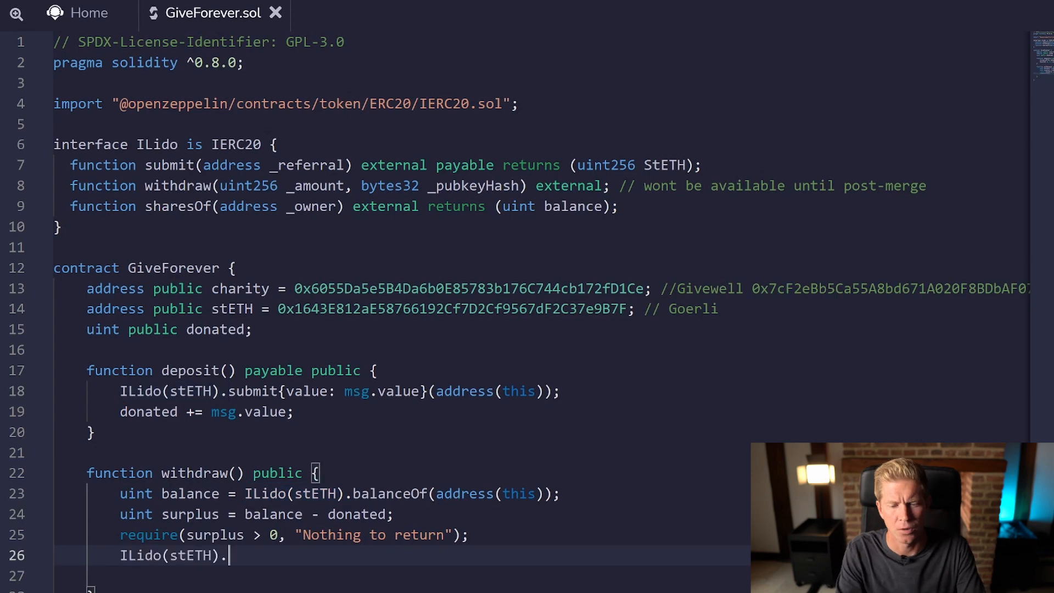
pyautogui.write('transc')
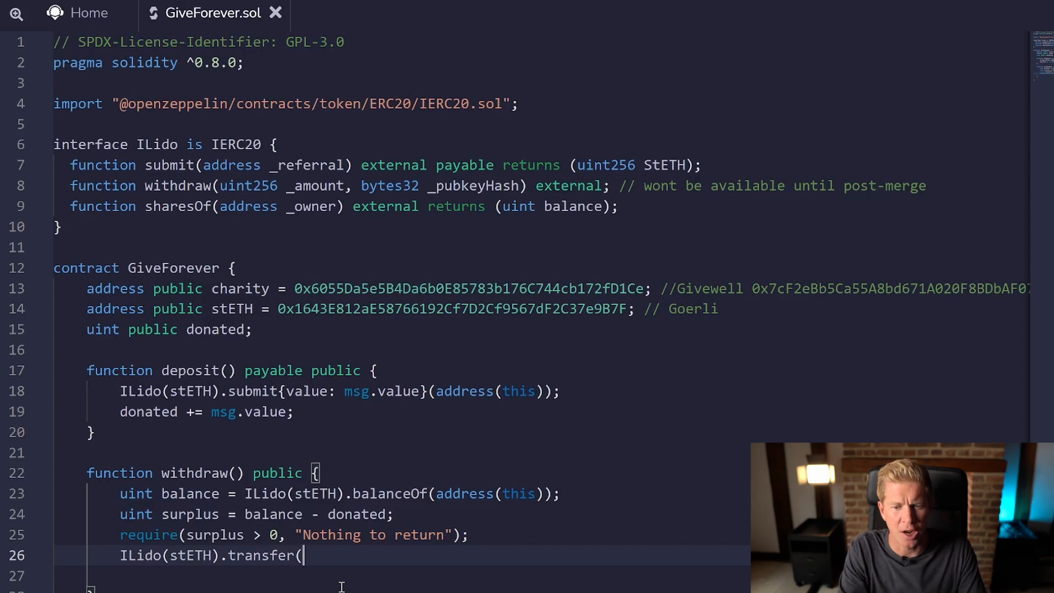
pyautogui.write('charity,')
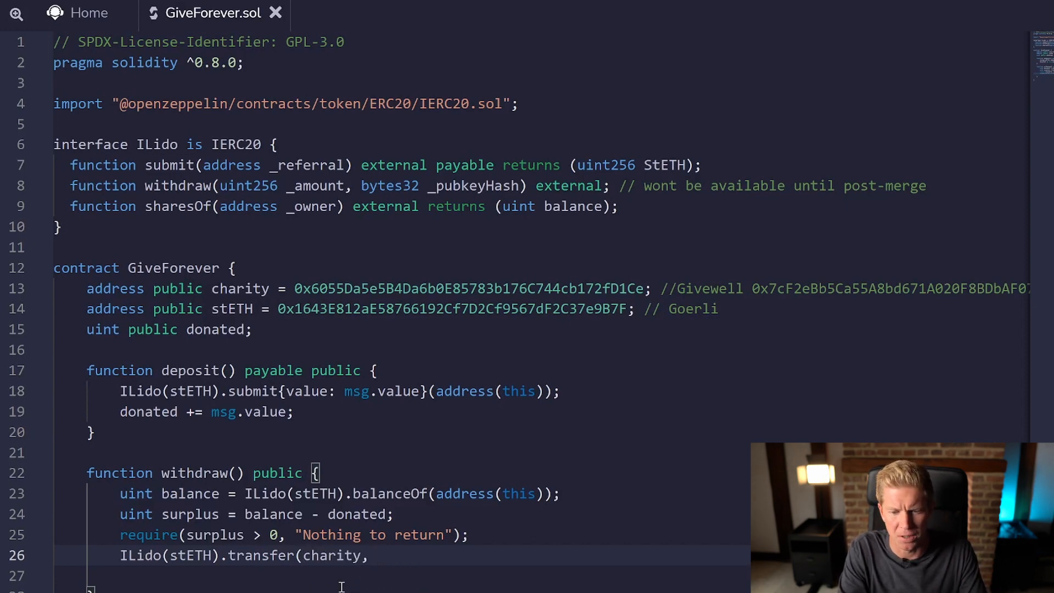
pyautogui.write('surplus);')
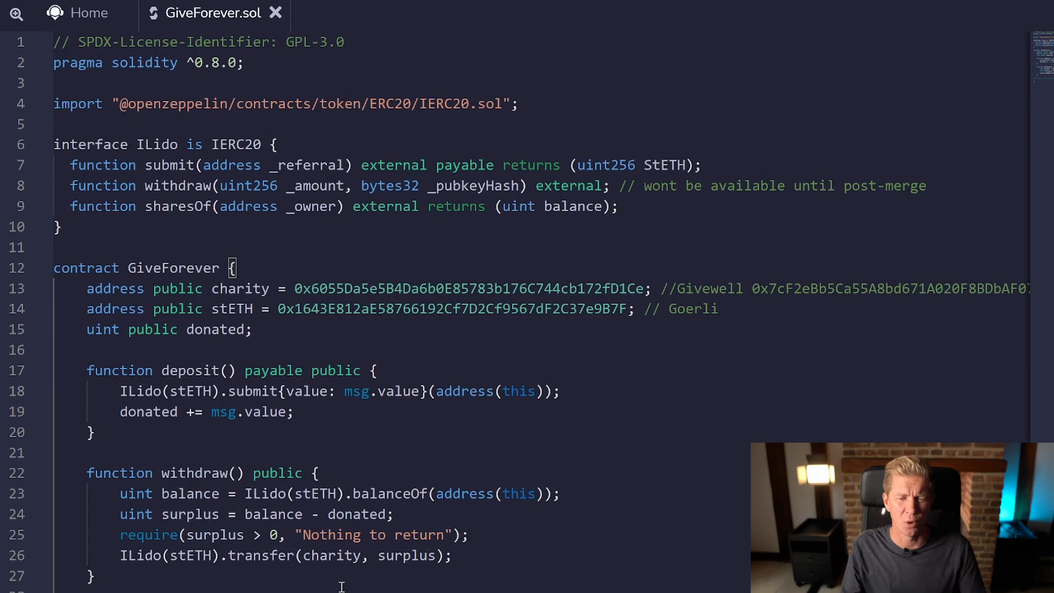
pyautogui.scroll(-3)
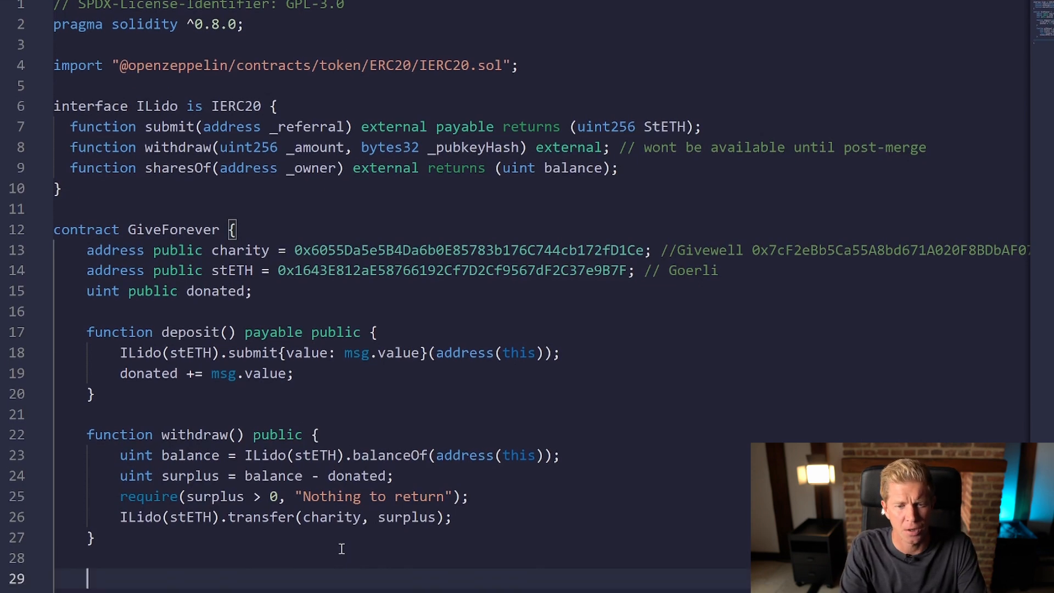
# Step: Start an empty 'function updateWallet() public {}' below withdraw
pyautogui.write('func')
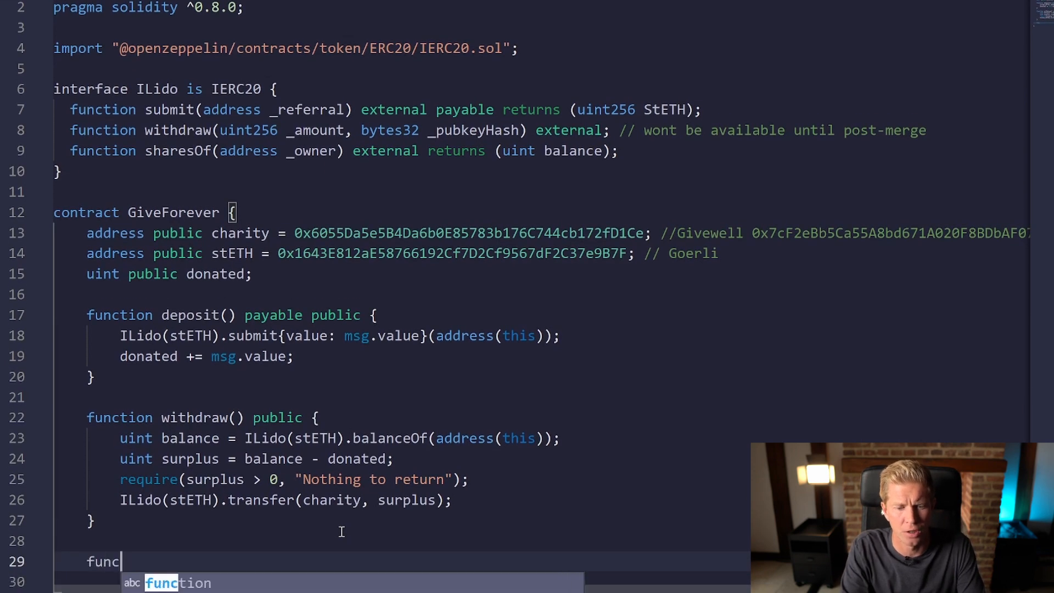
pyautogui.write('tion update')
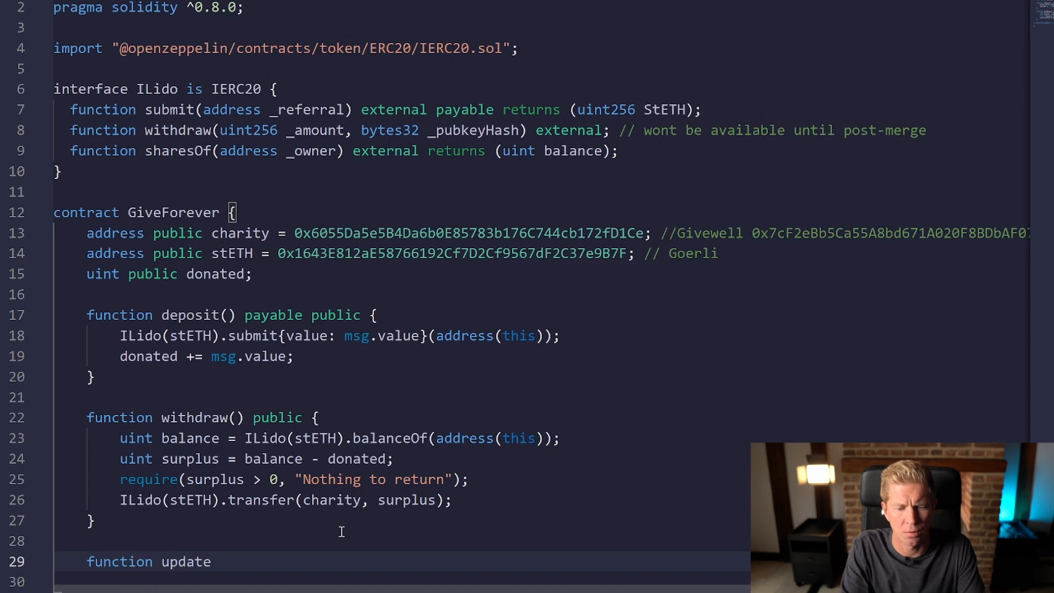
pyautogui.write('Wallet')
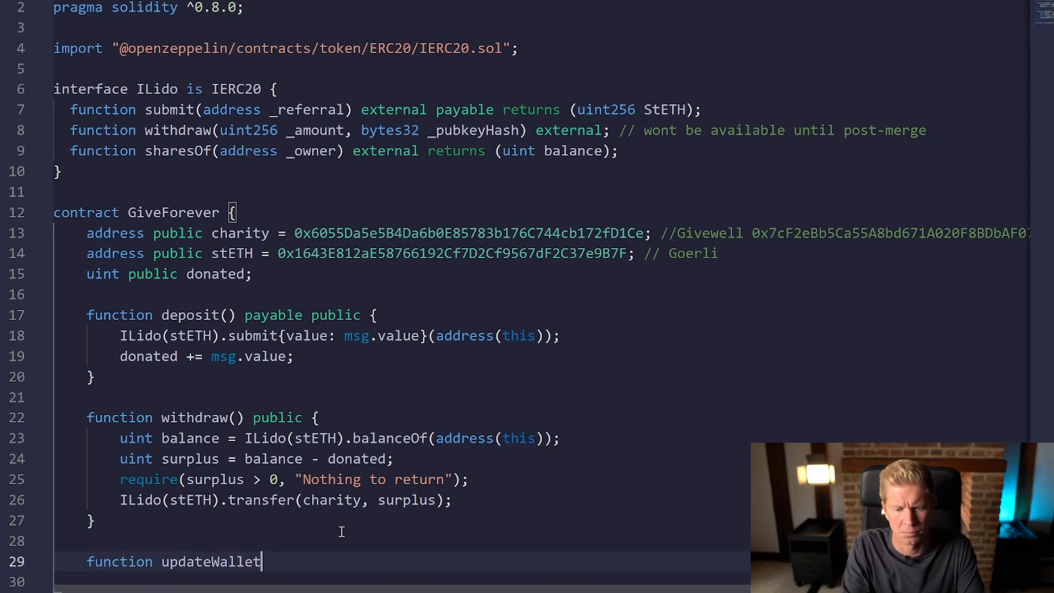
pyautogui.write('() public')
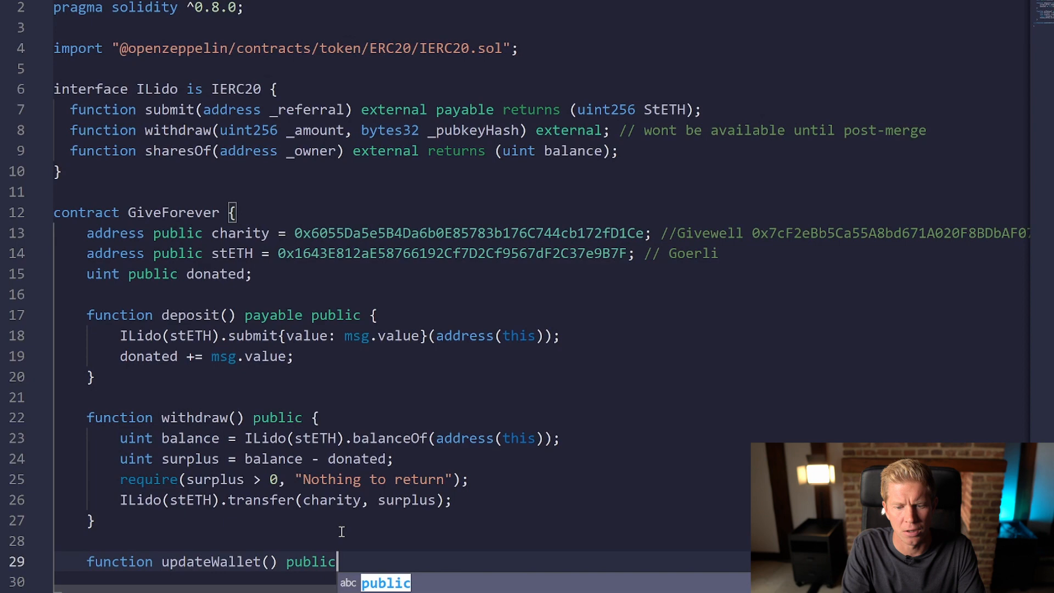
pyautogui.write('{}')
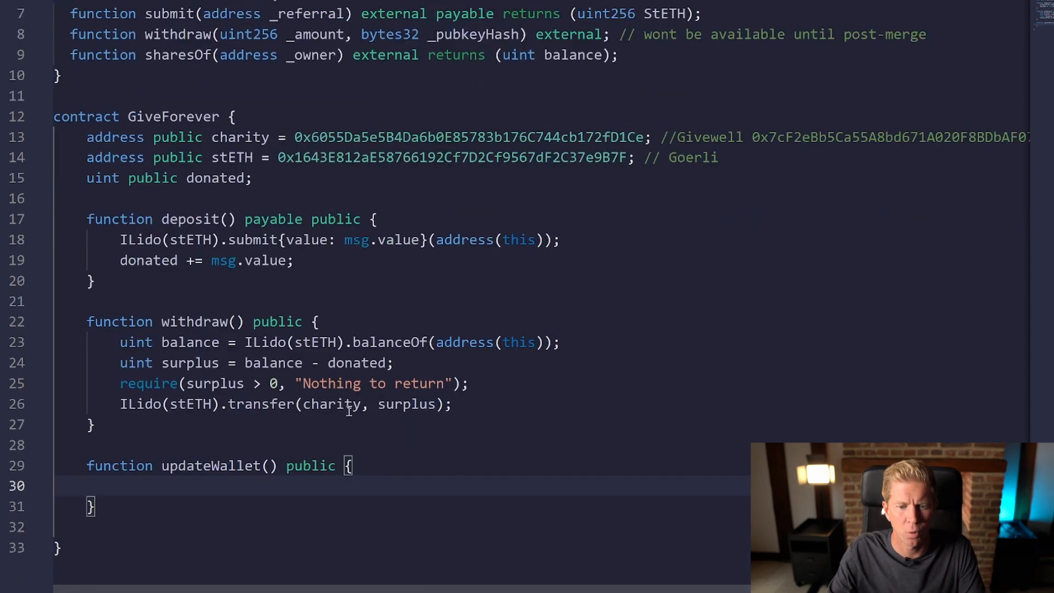
# Step: Require msg.sender == charity with "Only charity can update wallet"
pyautogui.write('require(ms')
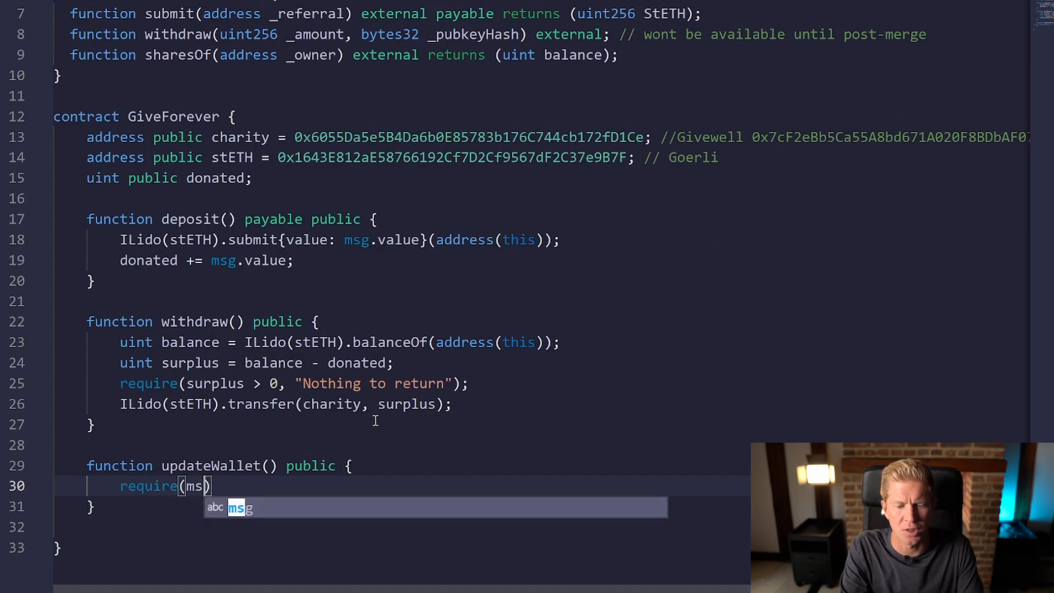
pyautogui.write('g.sender ==')
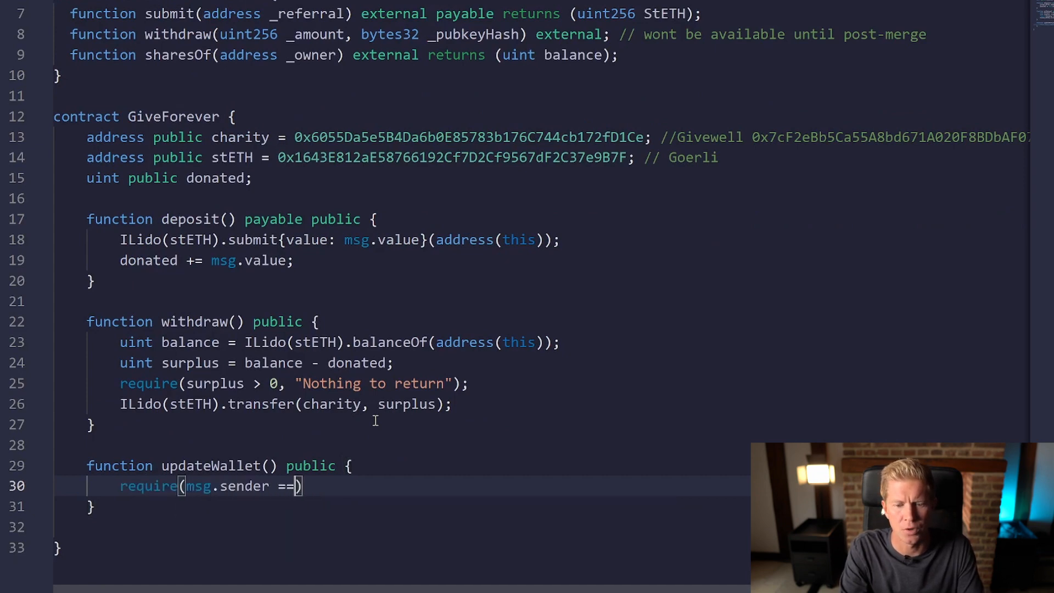
pyautogui.write('charity')
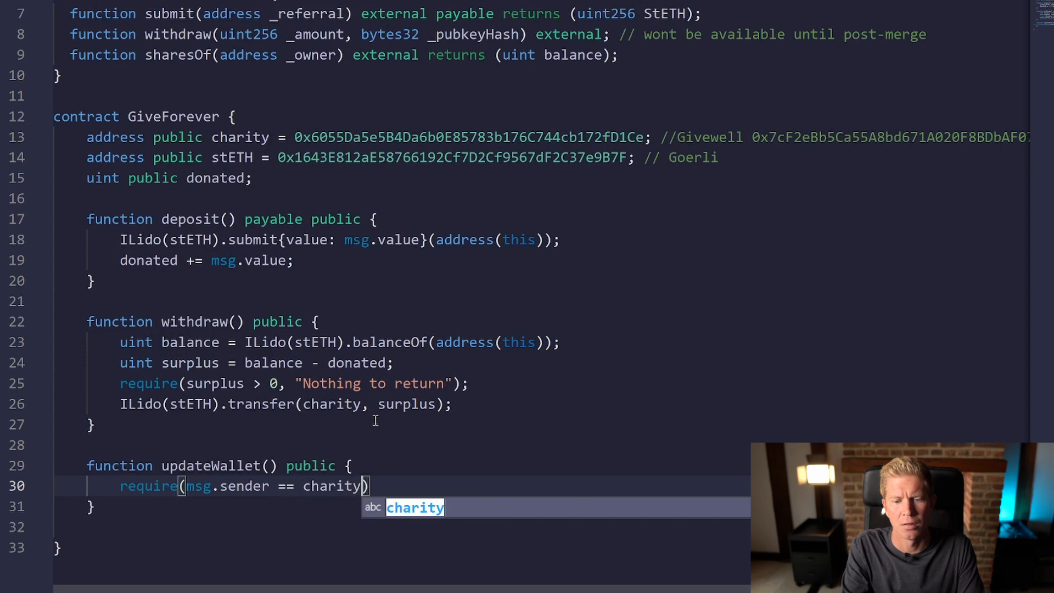
pyautogui.write(',')
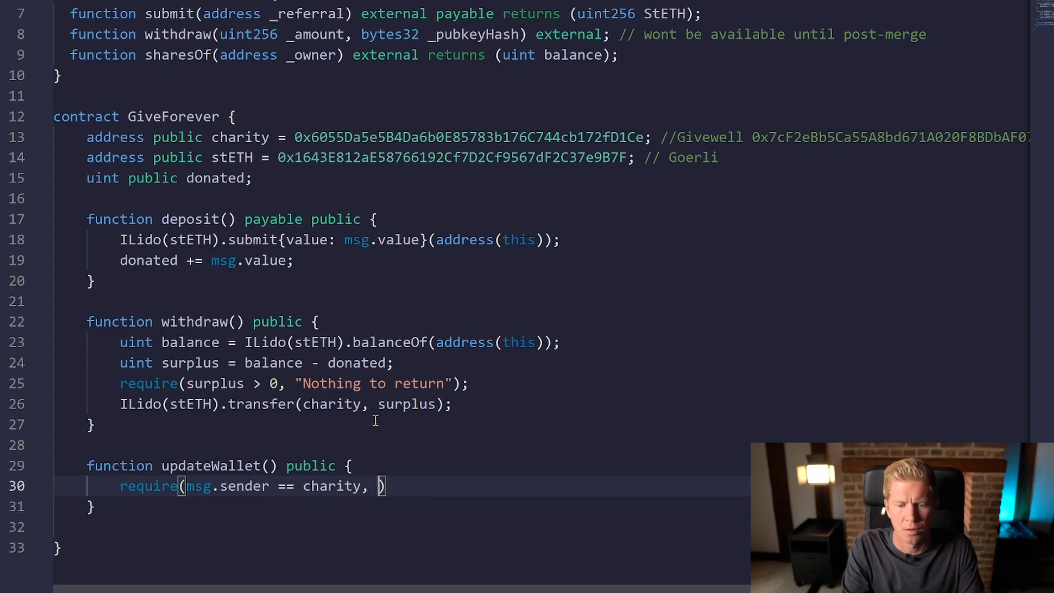
pyautogui.write('"Only charity can')
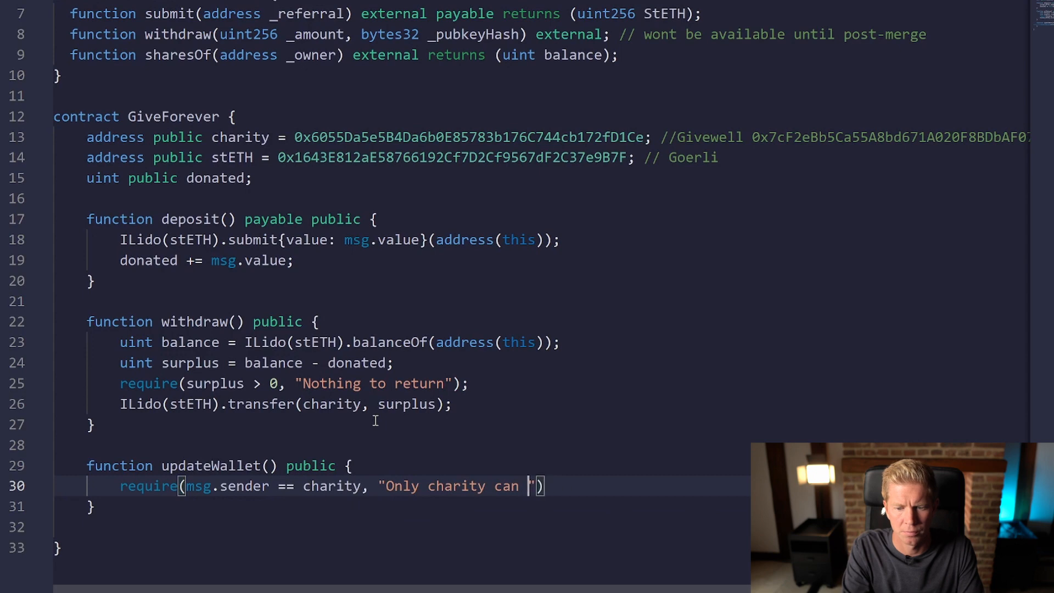
pyautogui.write('update wallet')
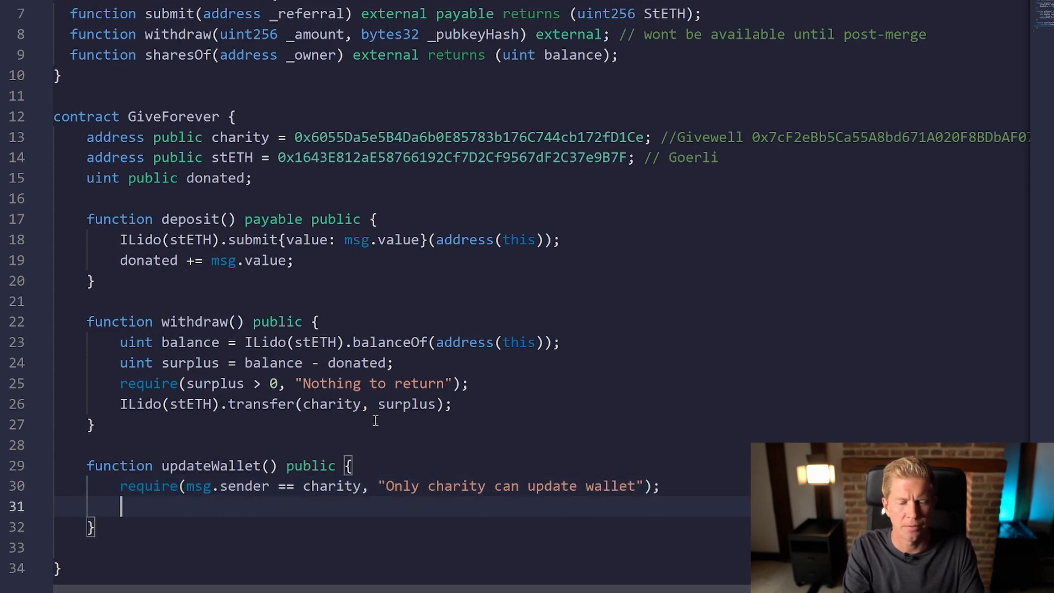
# Step: Add an 'address _newAddress' parameter and assign charity = _newAddress
pyautogui.write('charity =')
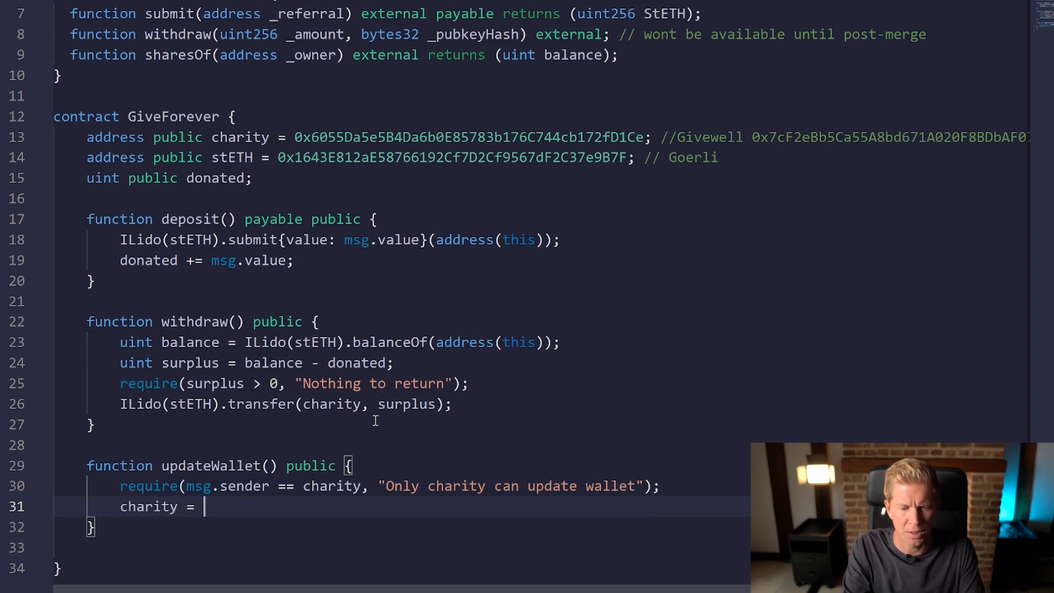
pyautogui.write('msg.sender;')
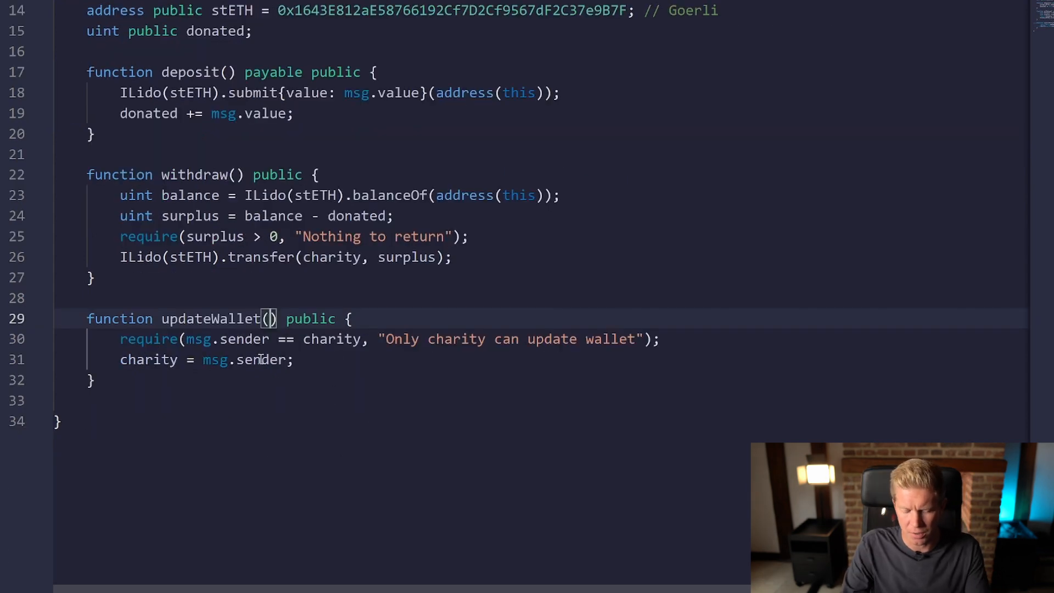
pyautogui.write('addr')
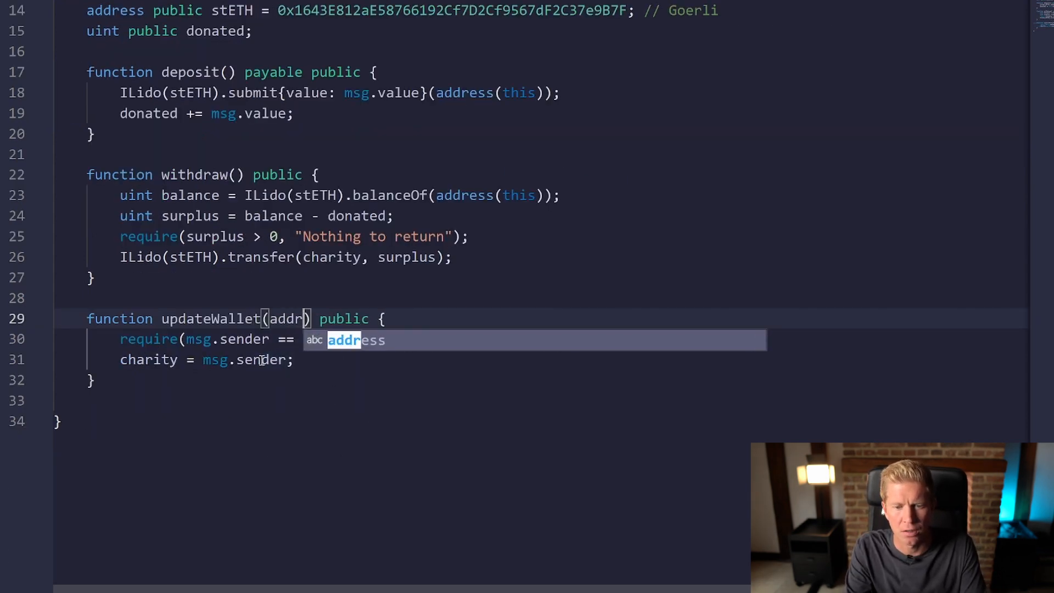
pyautogui.write('address _newAd')
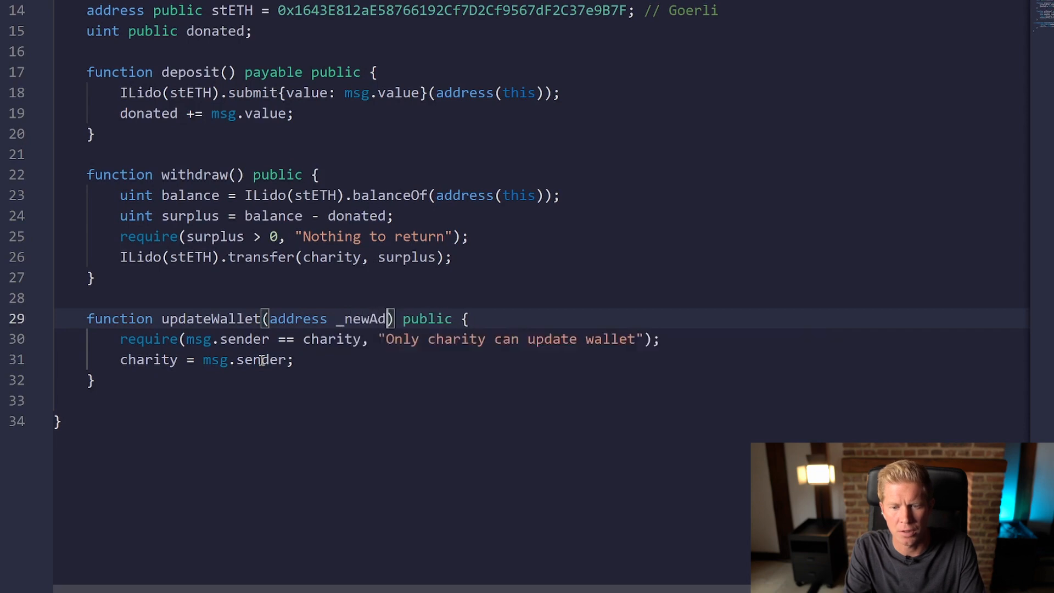
pyautogui.write('dress')
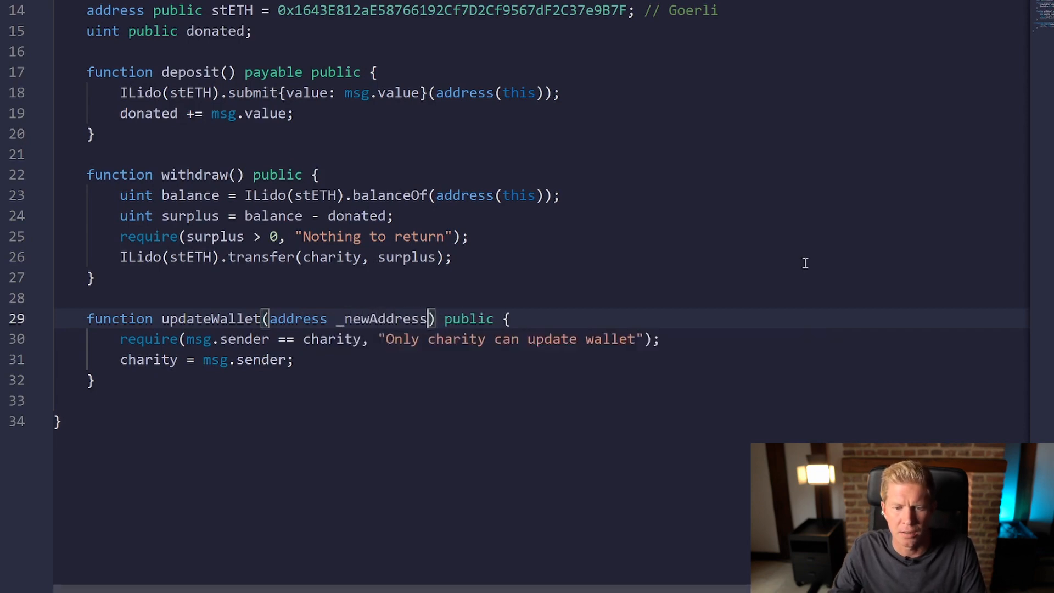
pyautogui.doubleClick(383, 318)
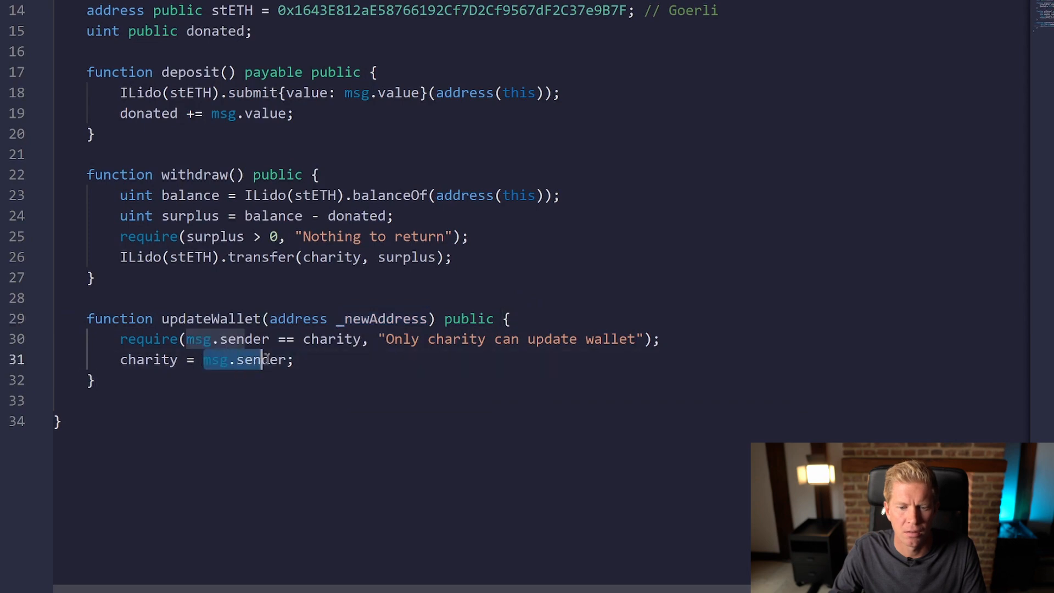
pyautogui.write('_newAddress')
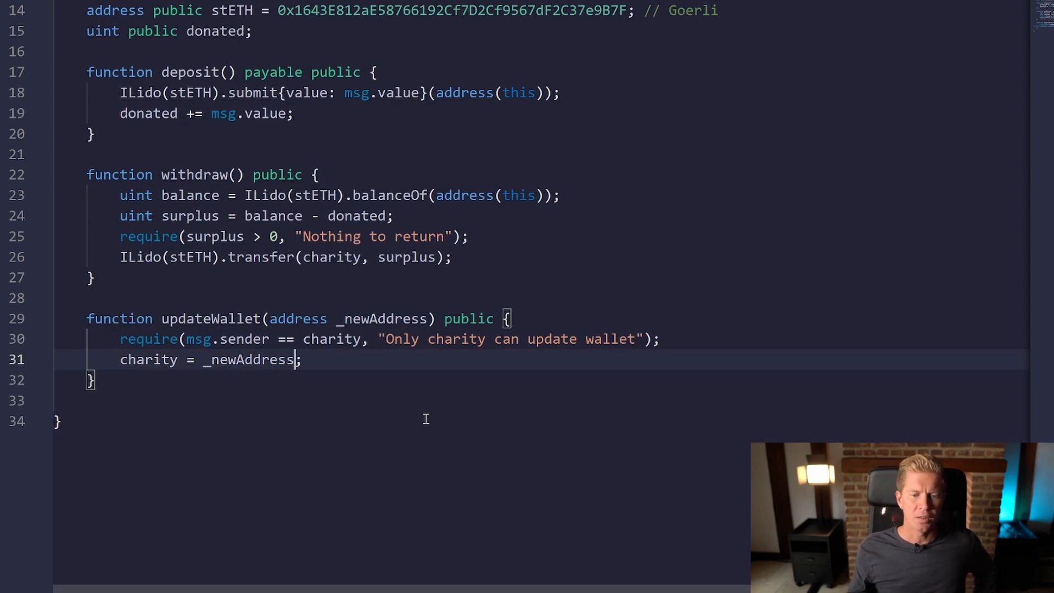
pyautogui.moveTo(339, 329)
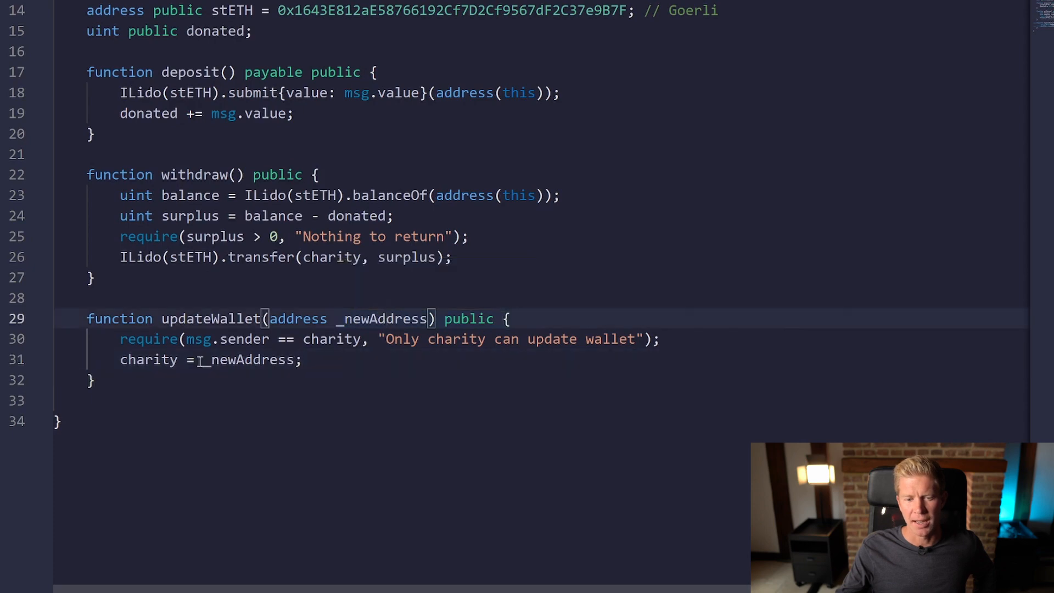
pyautogui.scroll(3)
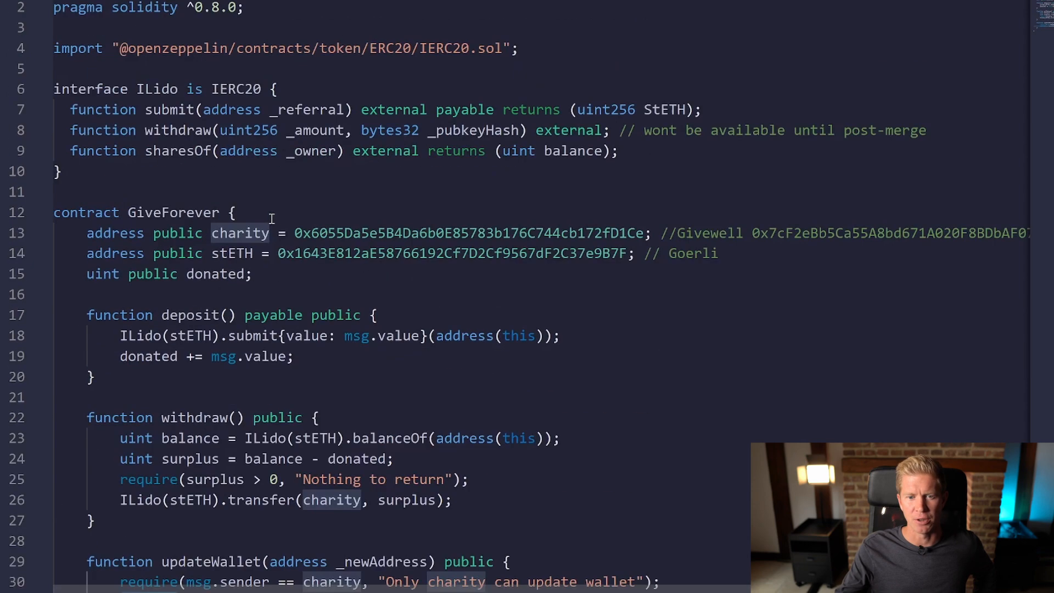
pyautogui.doubleClick(114, 233)
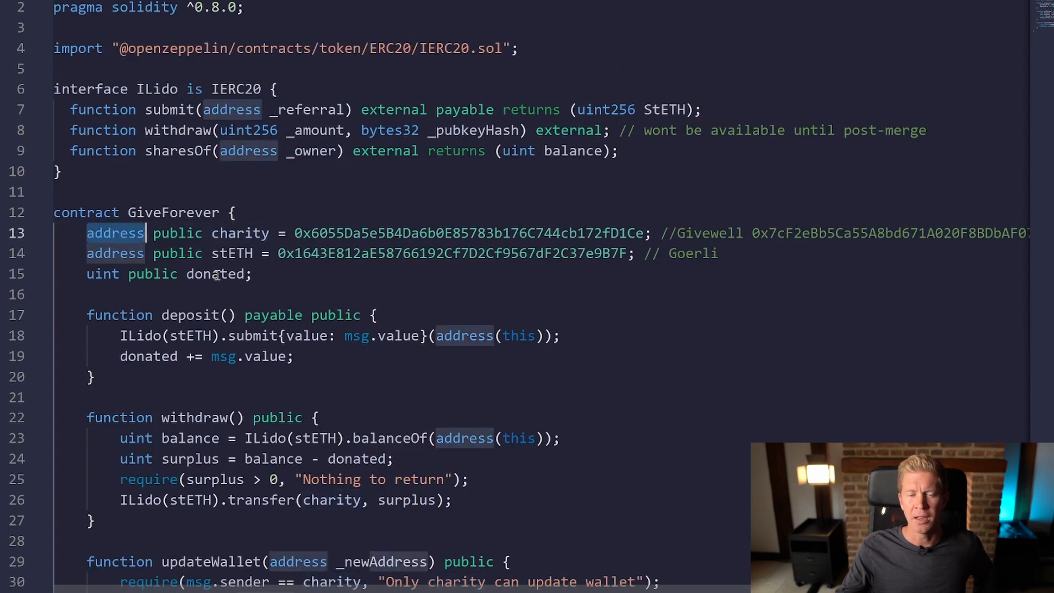
pyautogui.moveTo(334, 409)
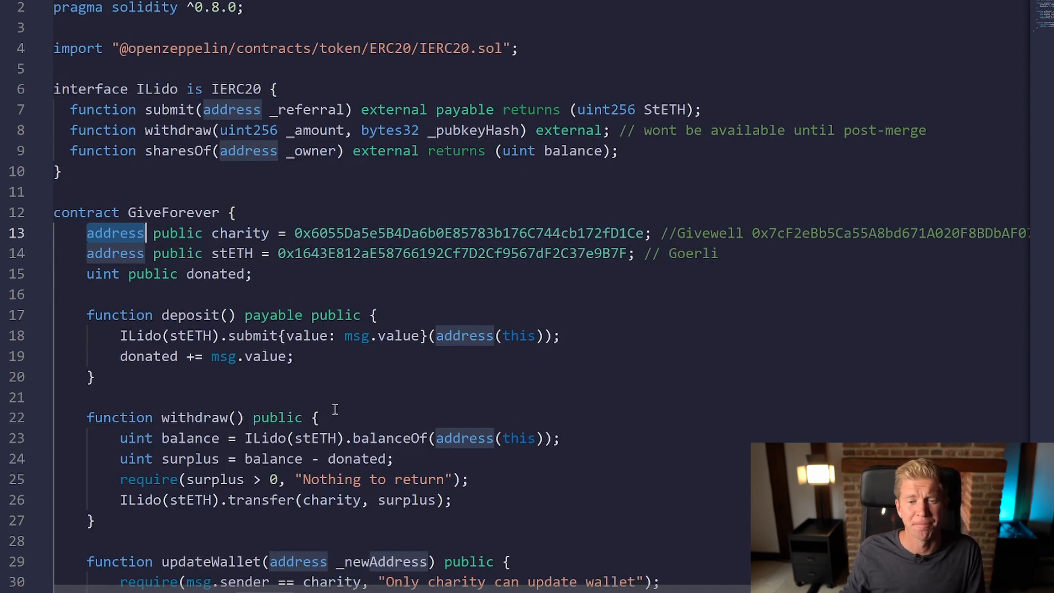
pyautogui.moveTo(748, 373)
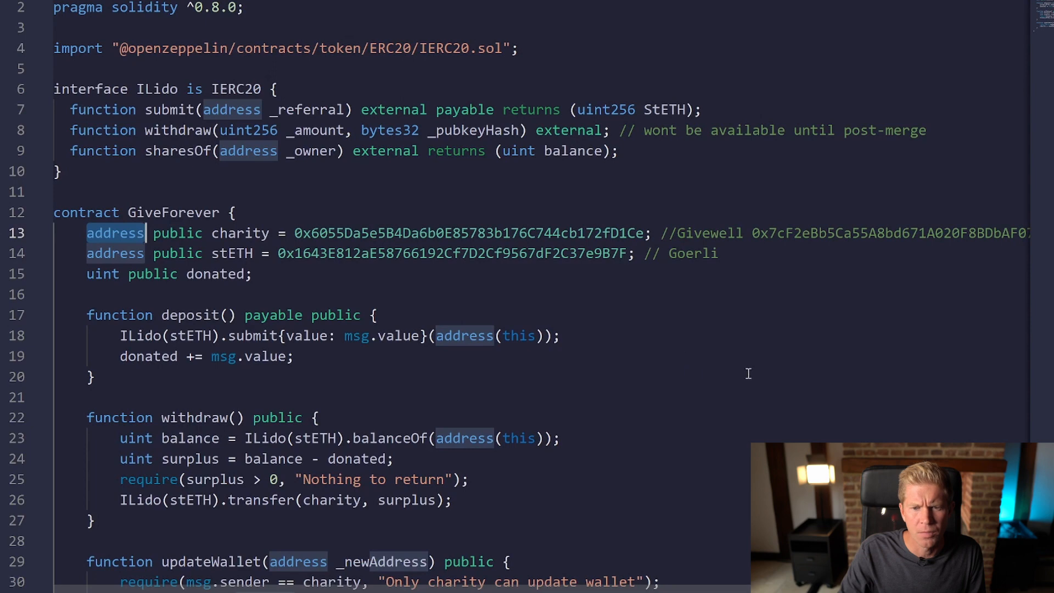
pyautogui.scroll(-3)
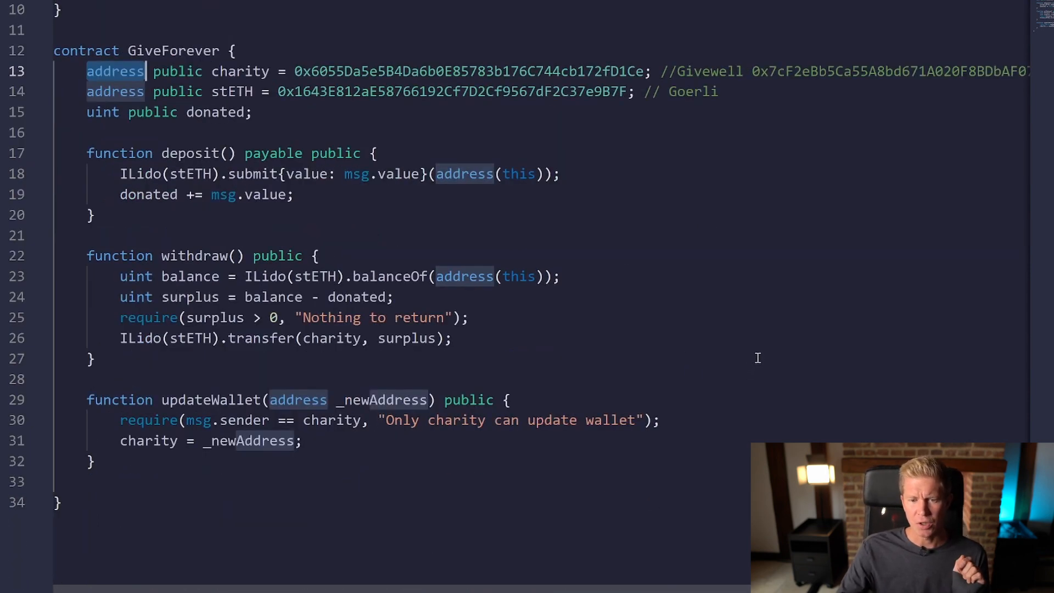
pyautogui.scroll(3)
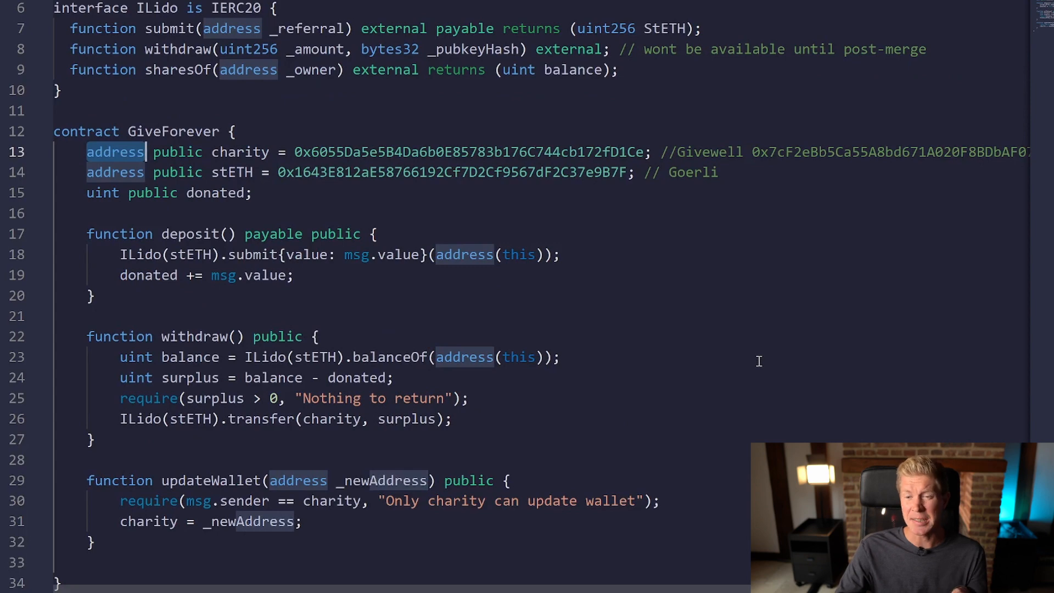
pyautogui.scroll(3)
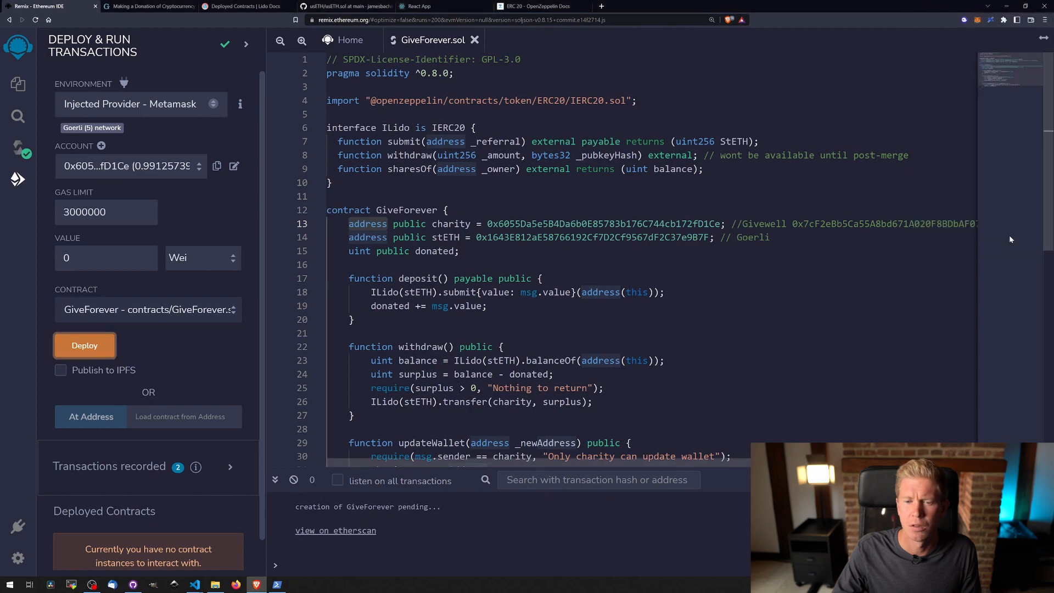
pyautogui.moveTo(809, 241)
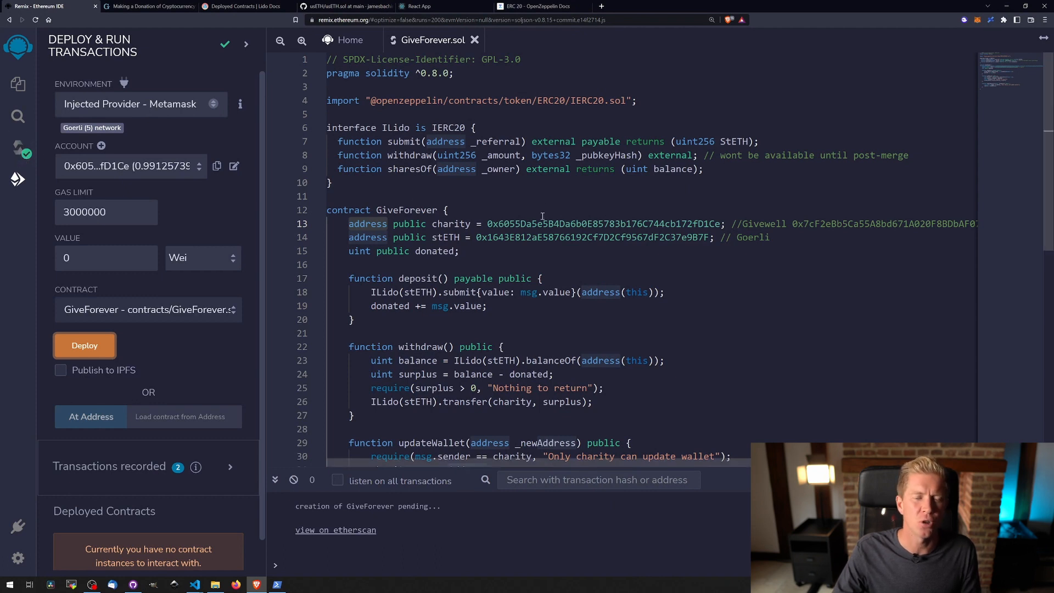
pyautogui.moveTo(542, 215)
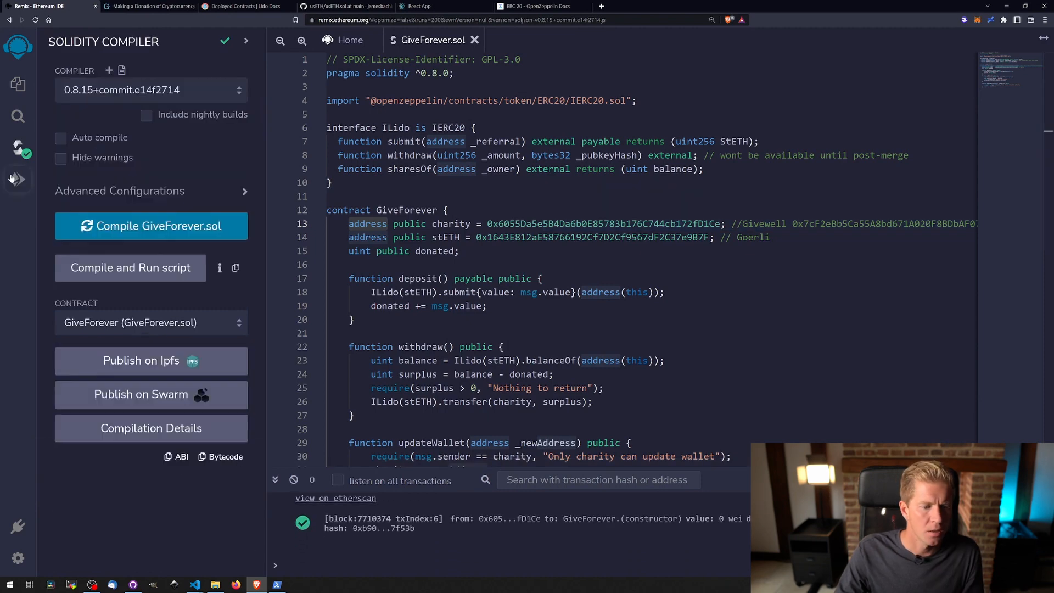
# Step: Check the deployed GiveForever instance and the React app's App.js code
pyautogui.click(18, 179)
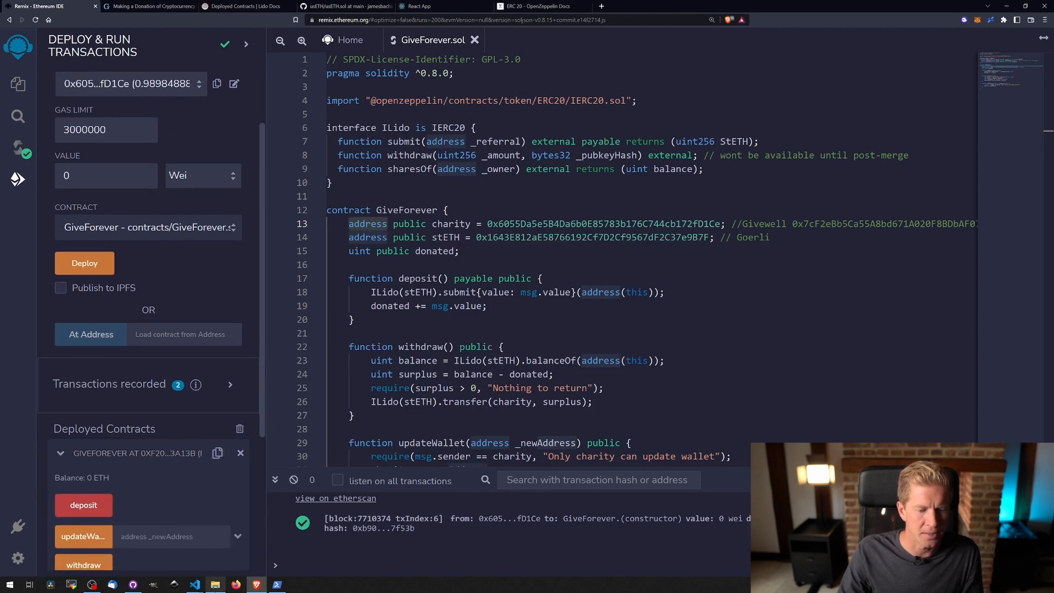
pyautogui.moveTo(194, 583)
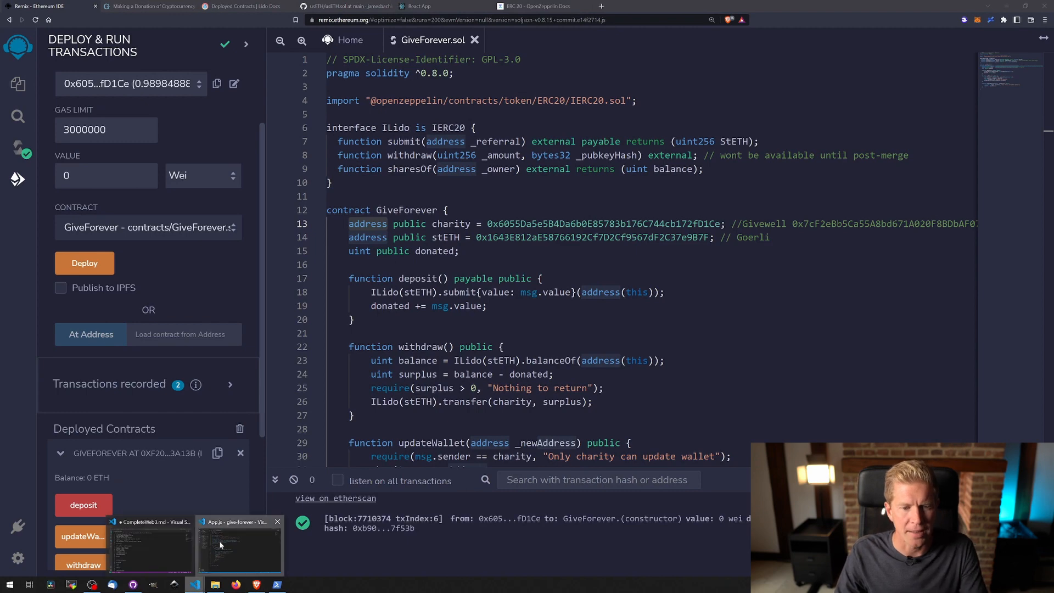
pyautogui.click(239, 544)
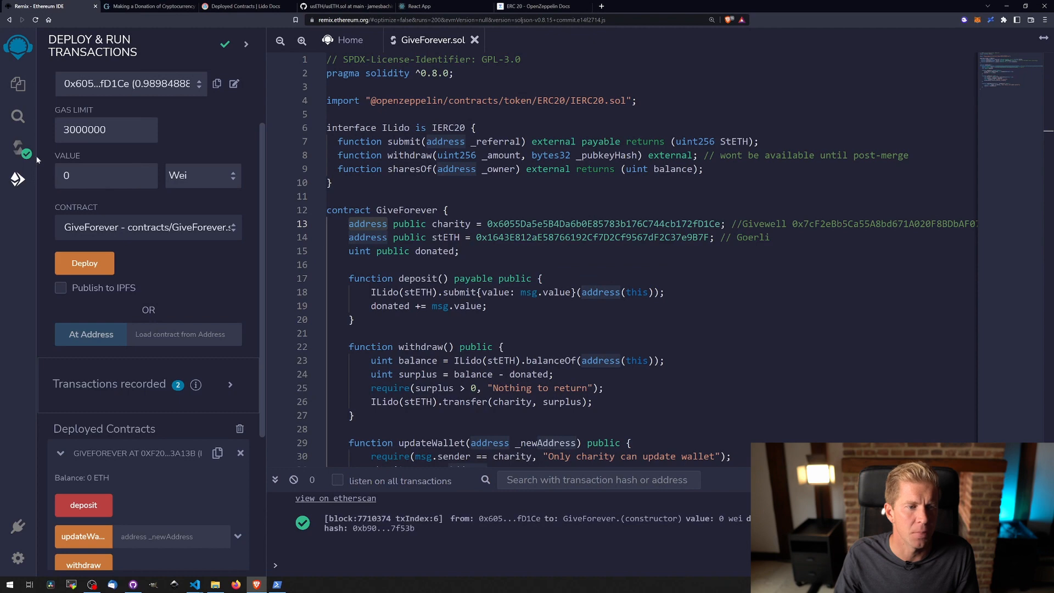
# Step: Copy GiveForever's ABI from the Solidity Compiler and bring up GiveForeverABI.json
pyautogui.click(18, 148)
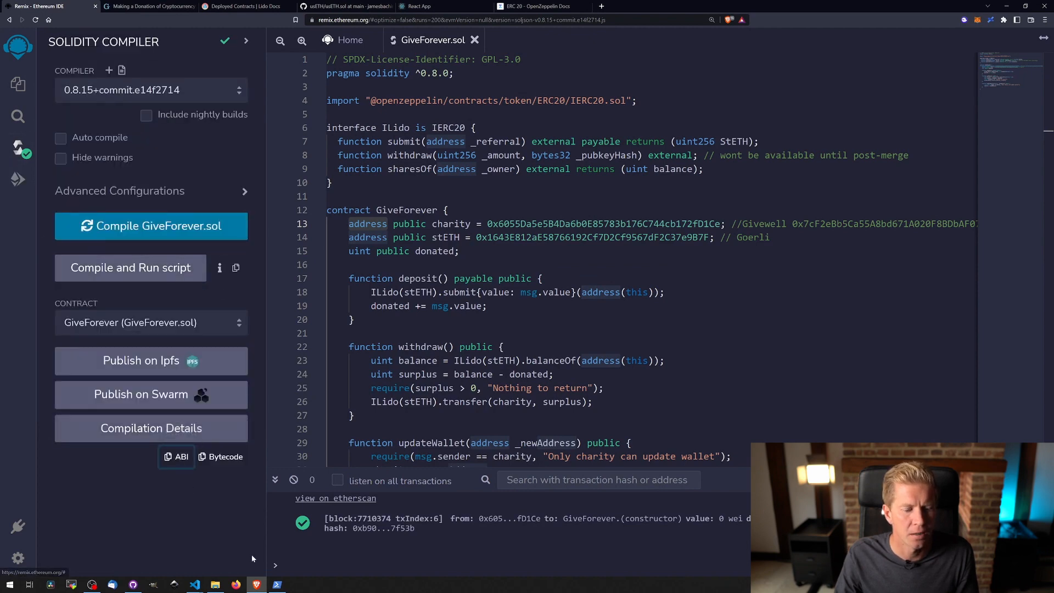
pyautogui.click(194, 583)
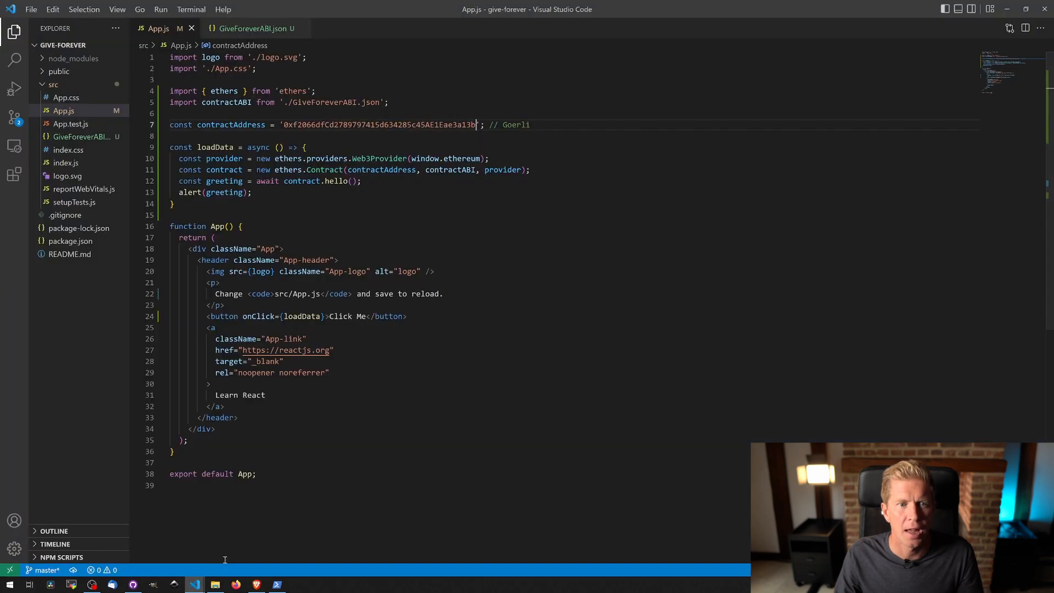
pyautogui.click(253, 29)
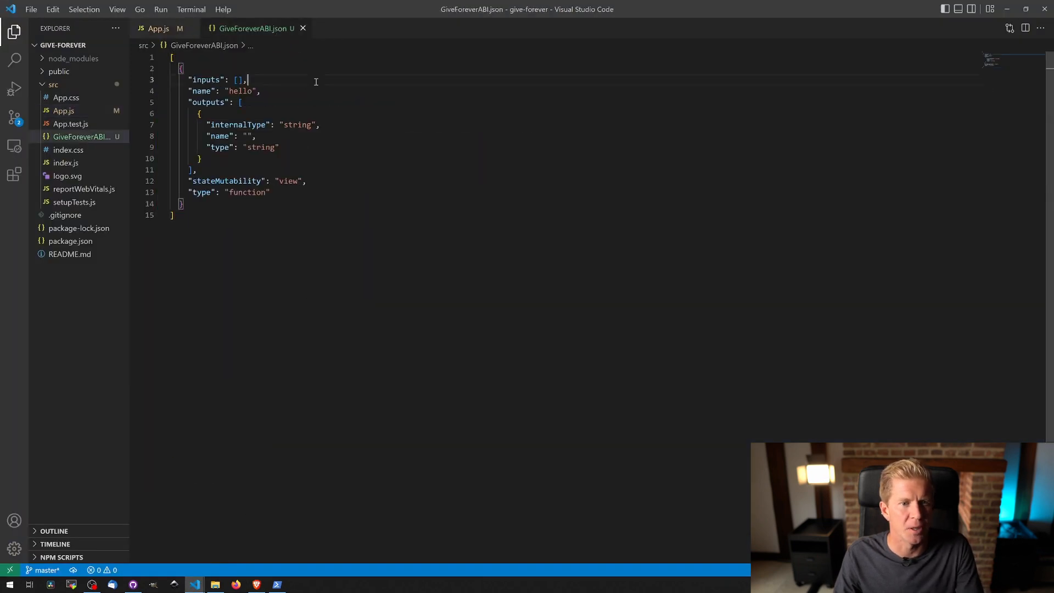